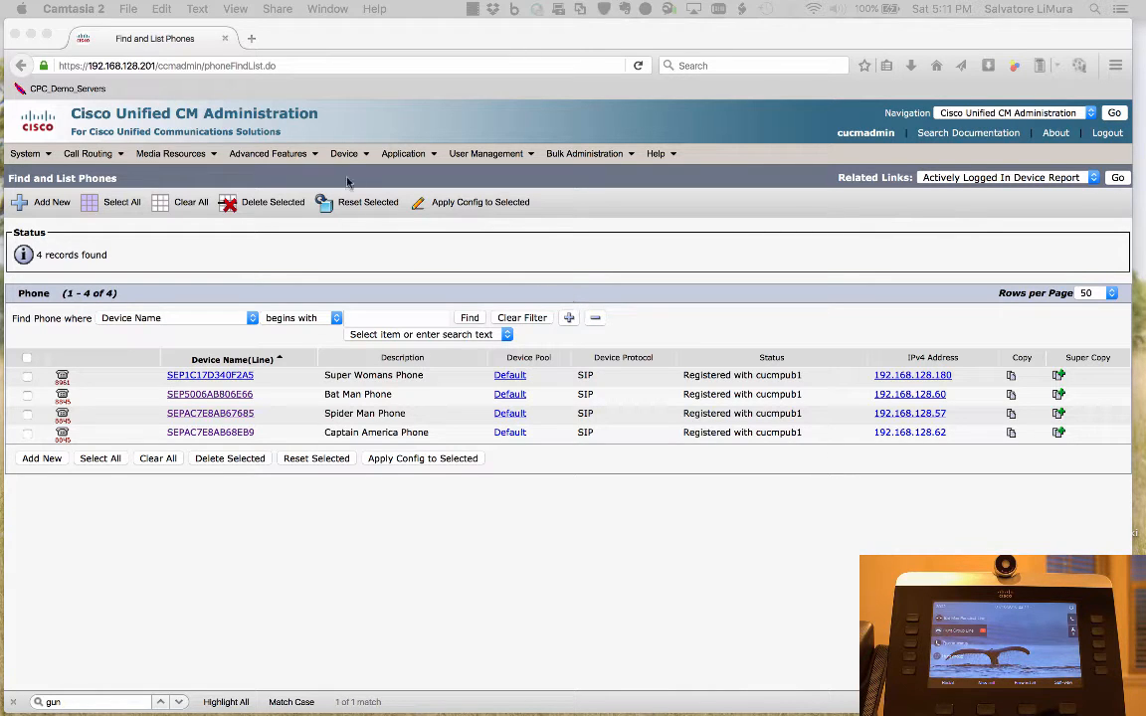
Go to Device > Device Settings > Phone Button Template to list all 154 templates
left_click(344, 153)
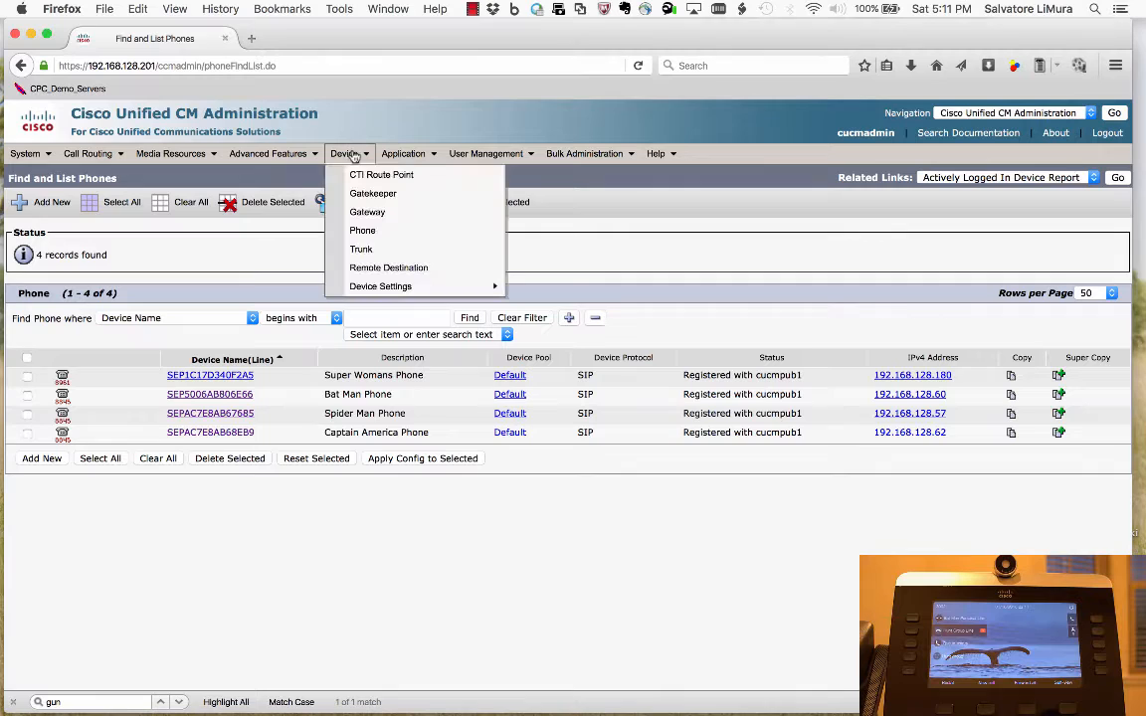
mouse_move(380, 287)
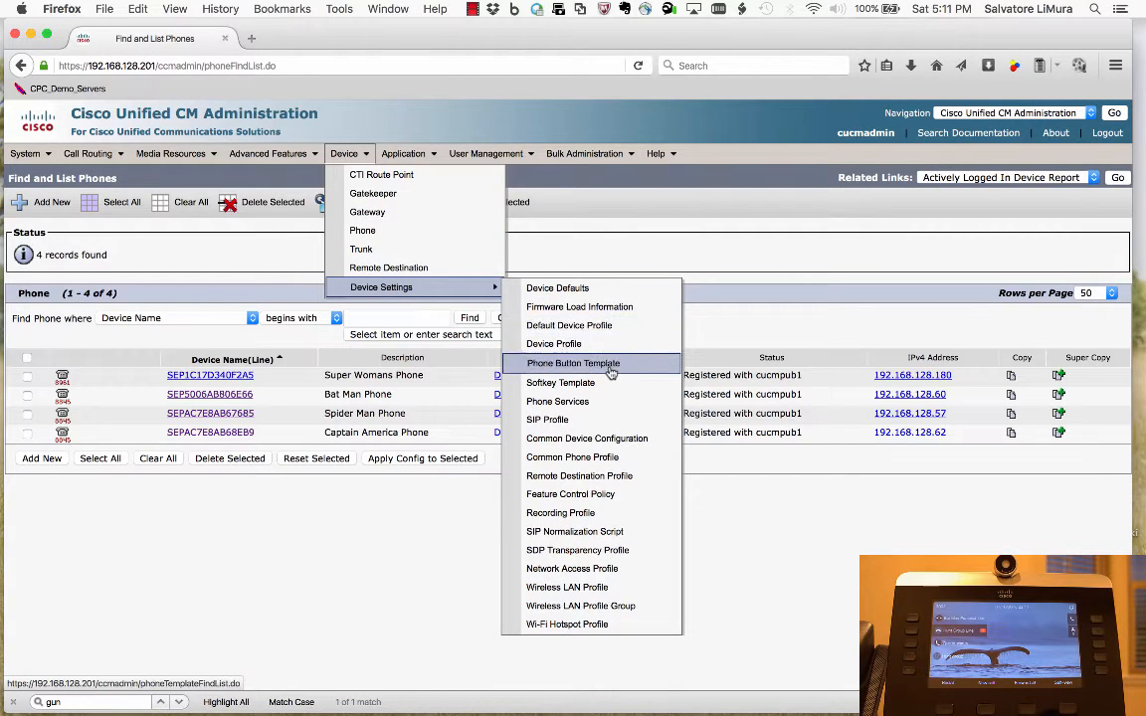
left_click(573, 362)
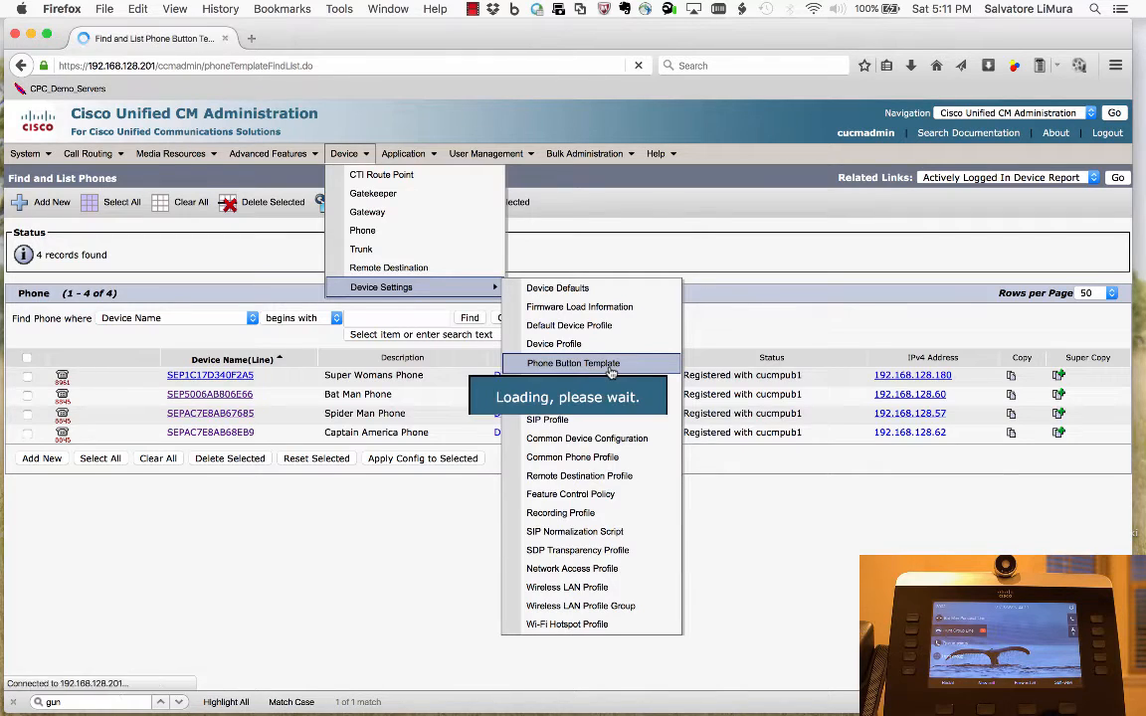
left_click(572, 362)
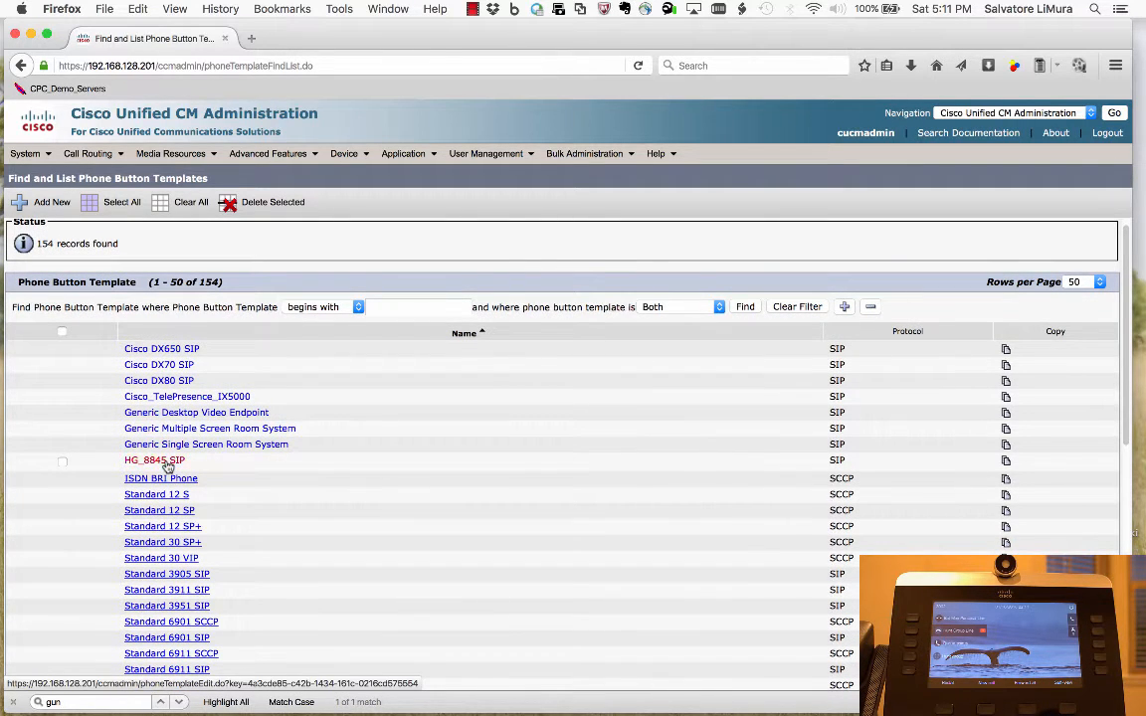
Open the HG_8845 SIP template with its lines, Queue Status, Hunt Group Logout and speed dial buttons
left_click(155, 462)
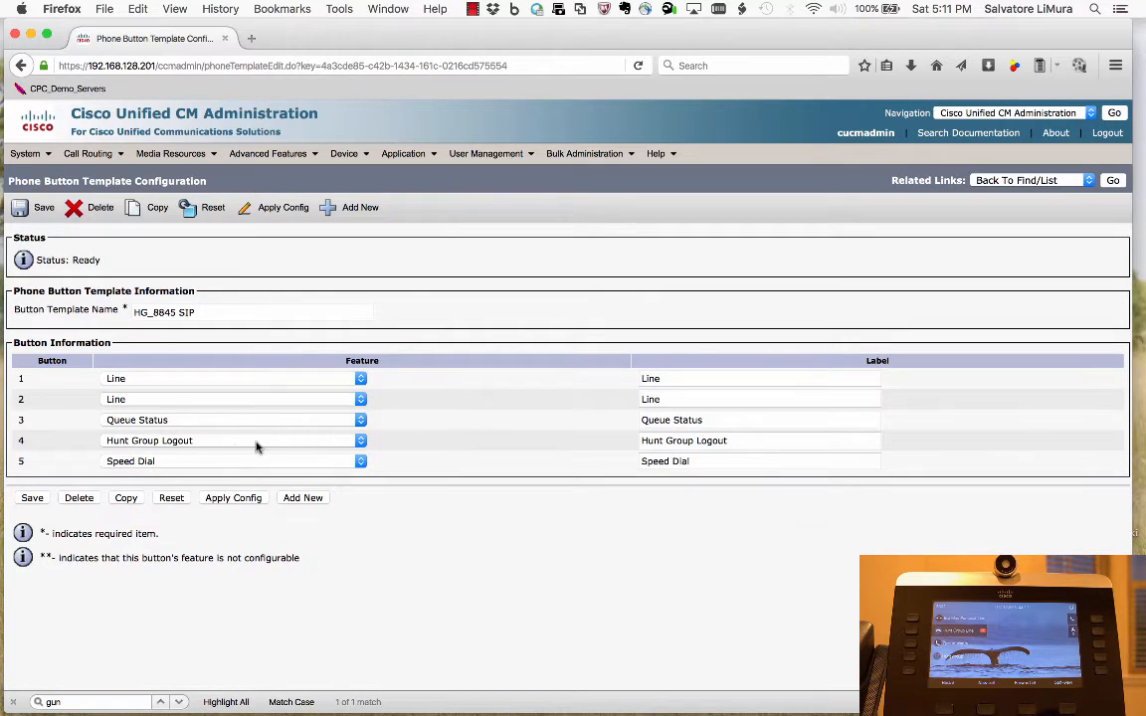
mouse_move(143, 382)
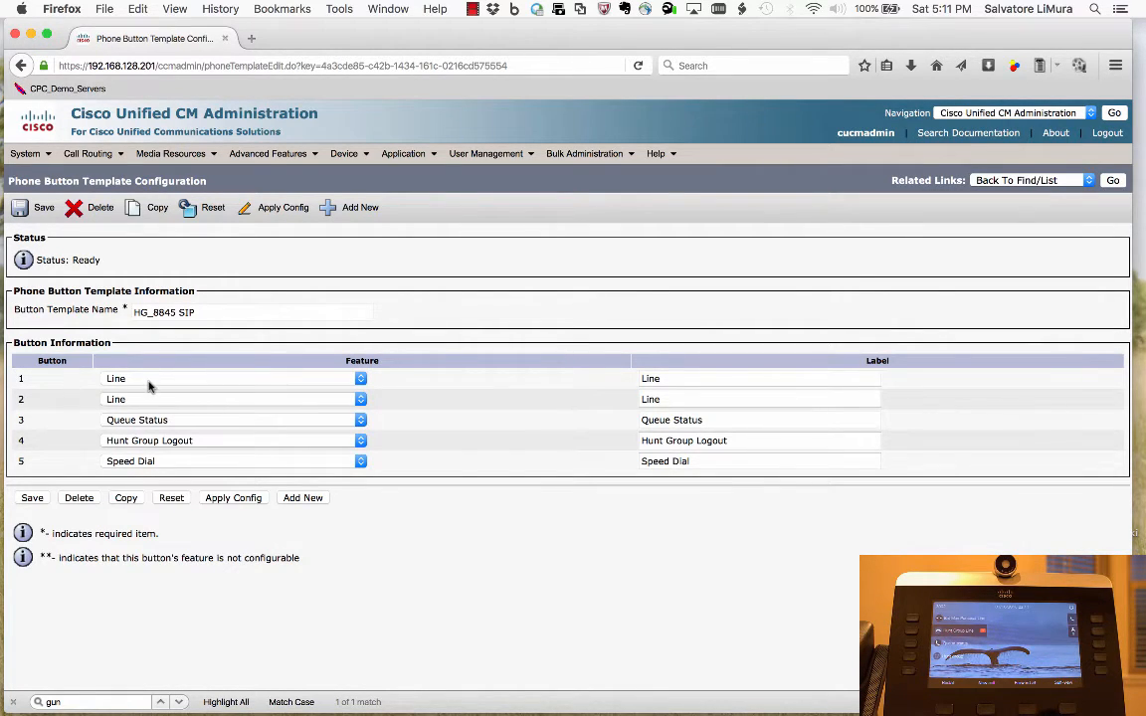
mouse_move(129, 399)
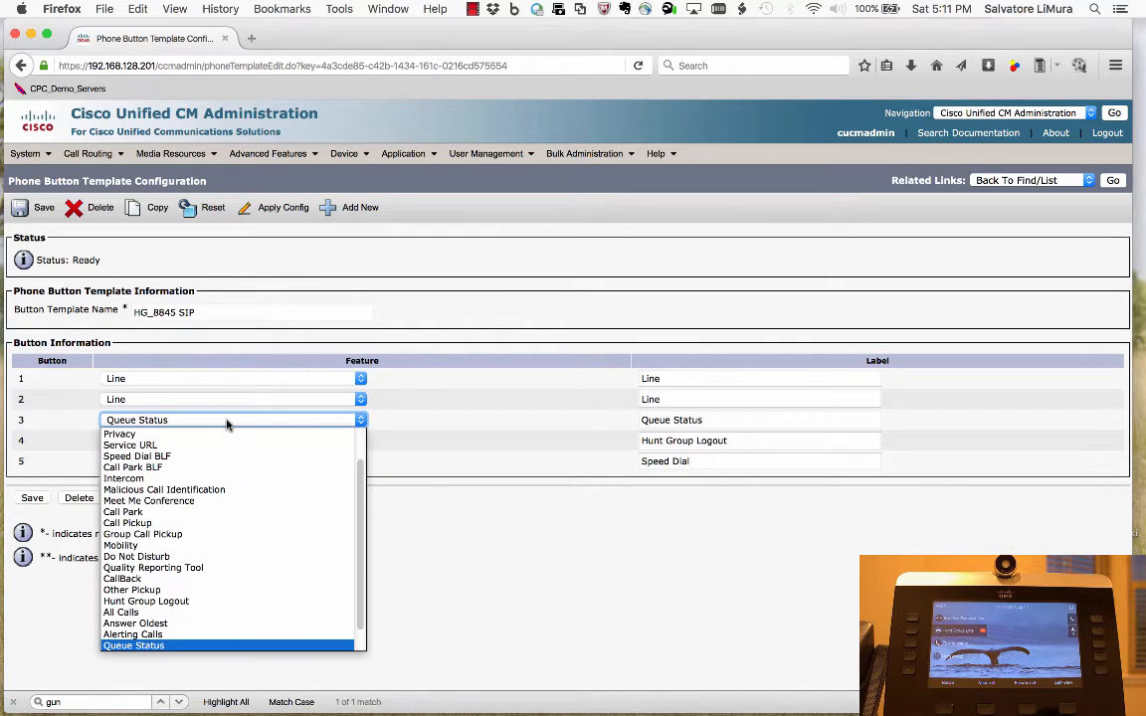
mouse_move(231, 589)
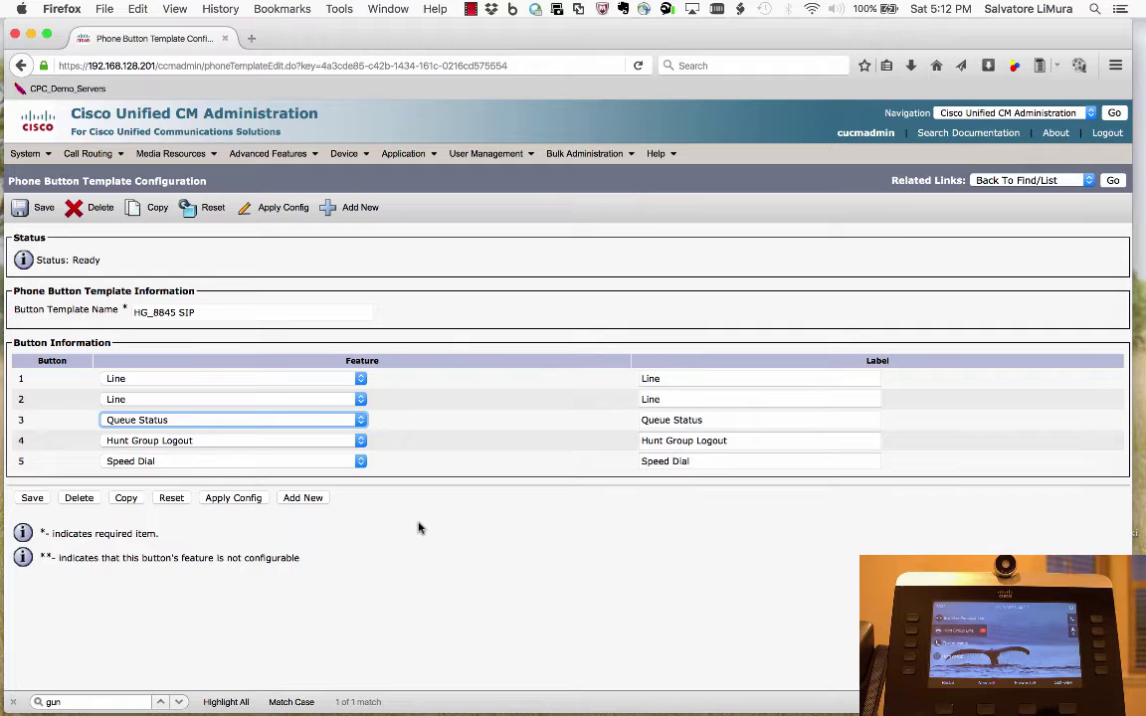
mouse_move(394, 446)
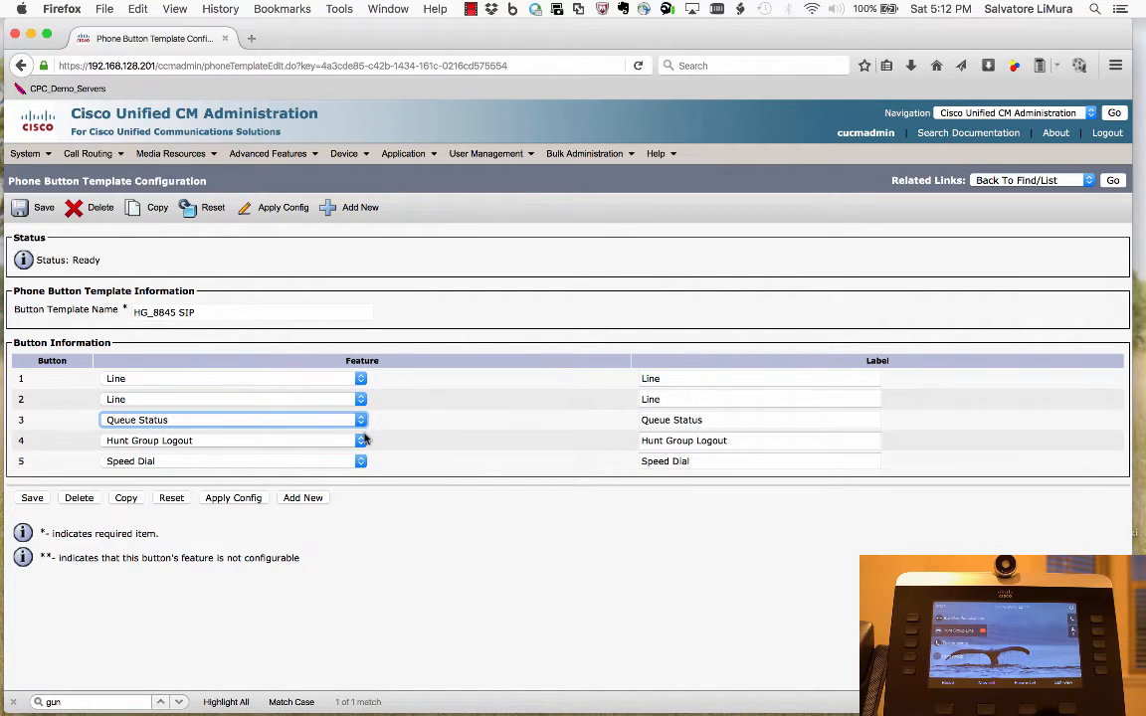
mouse_move(362, 462)
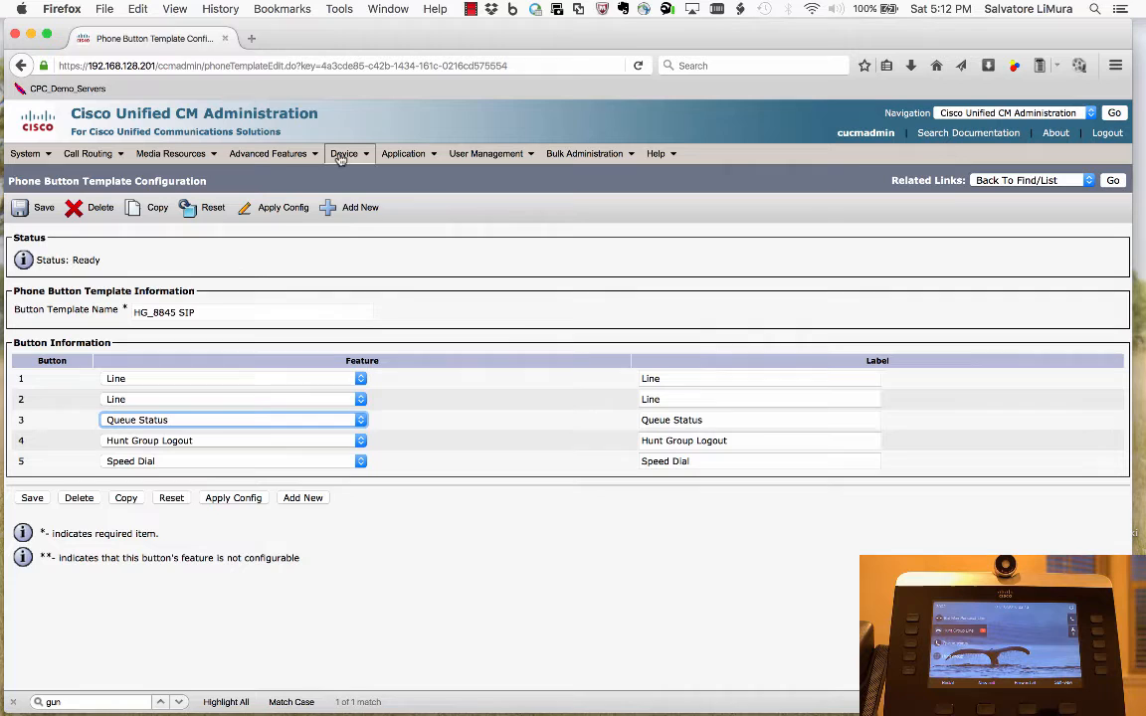
Open the Bat Man Phone from Device > Phone and check it uses the HG_8845 SIP button template
left_click(362, 231)
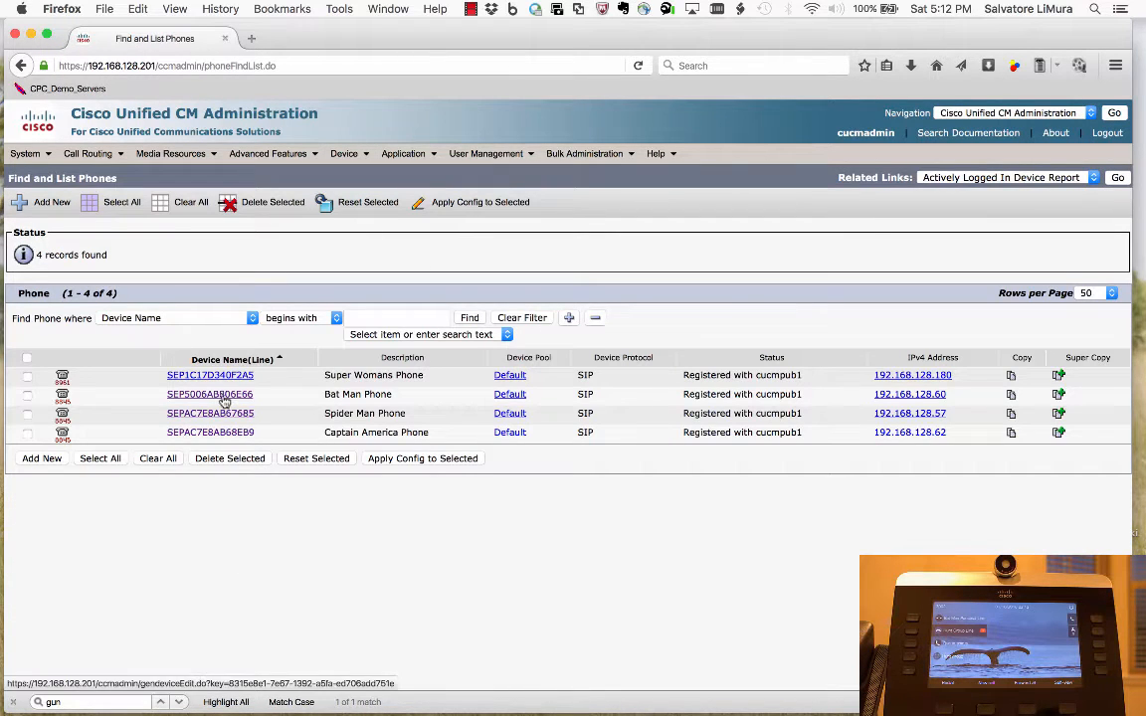
left_click(206, 394)
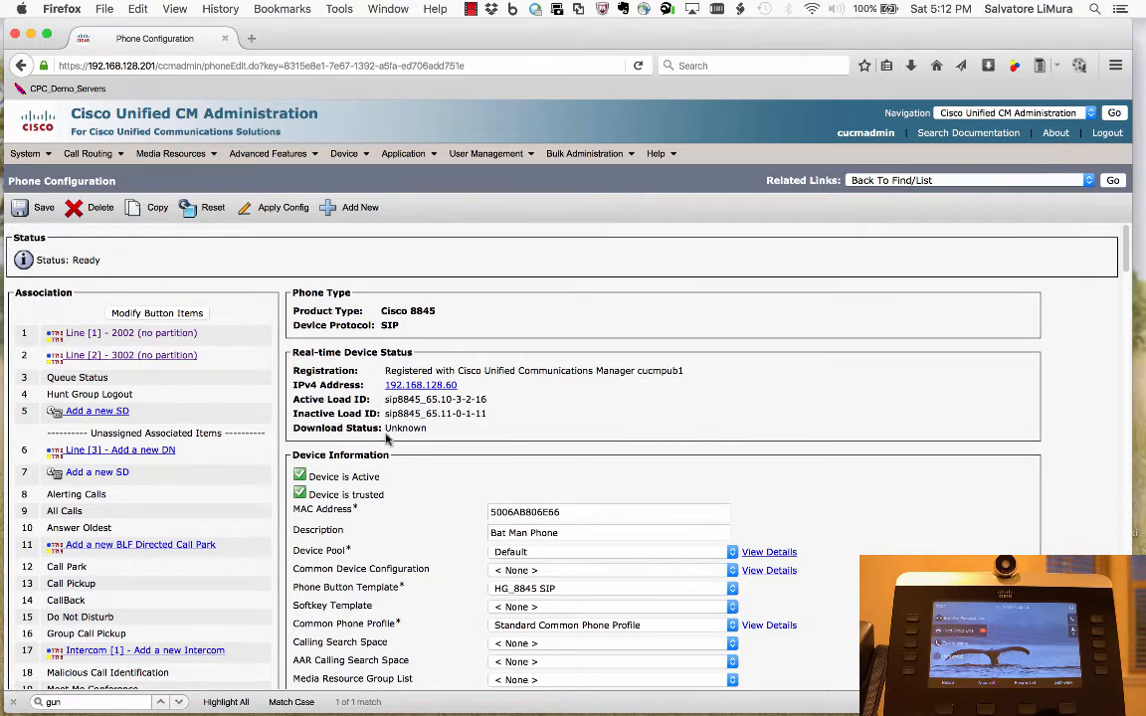
scroll("down", 3)
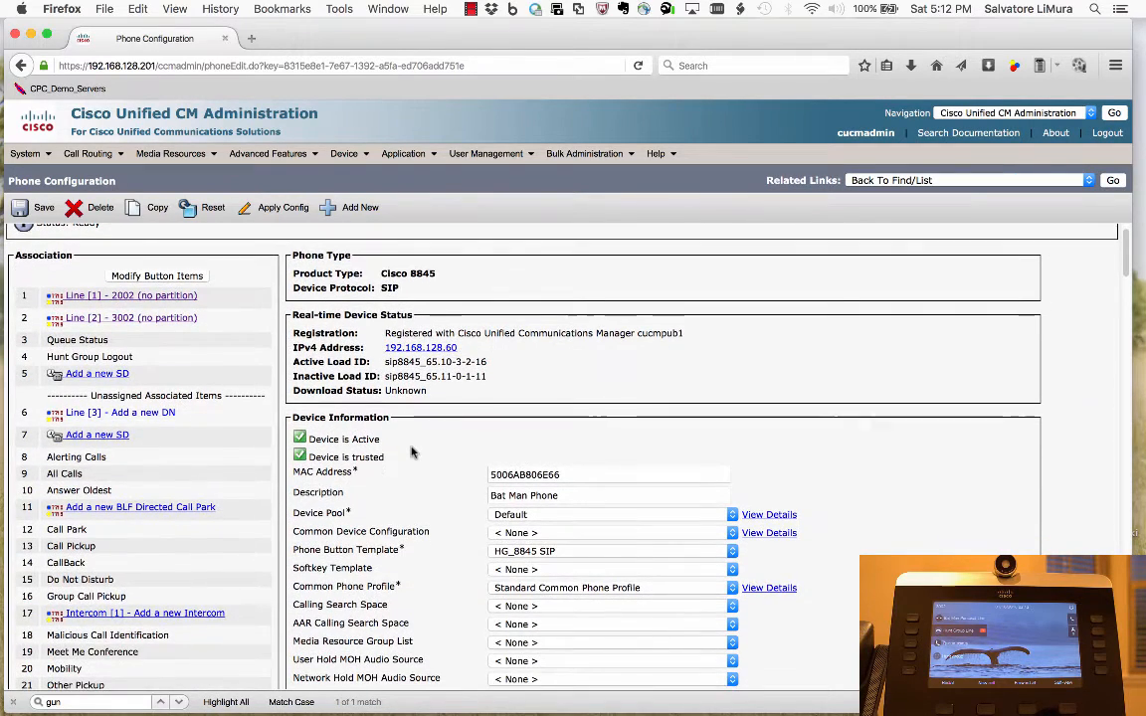
scroll("down", 3)
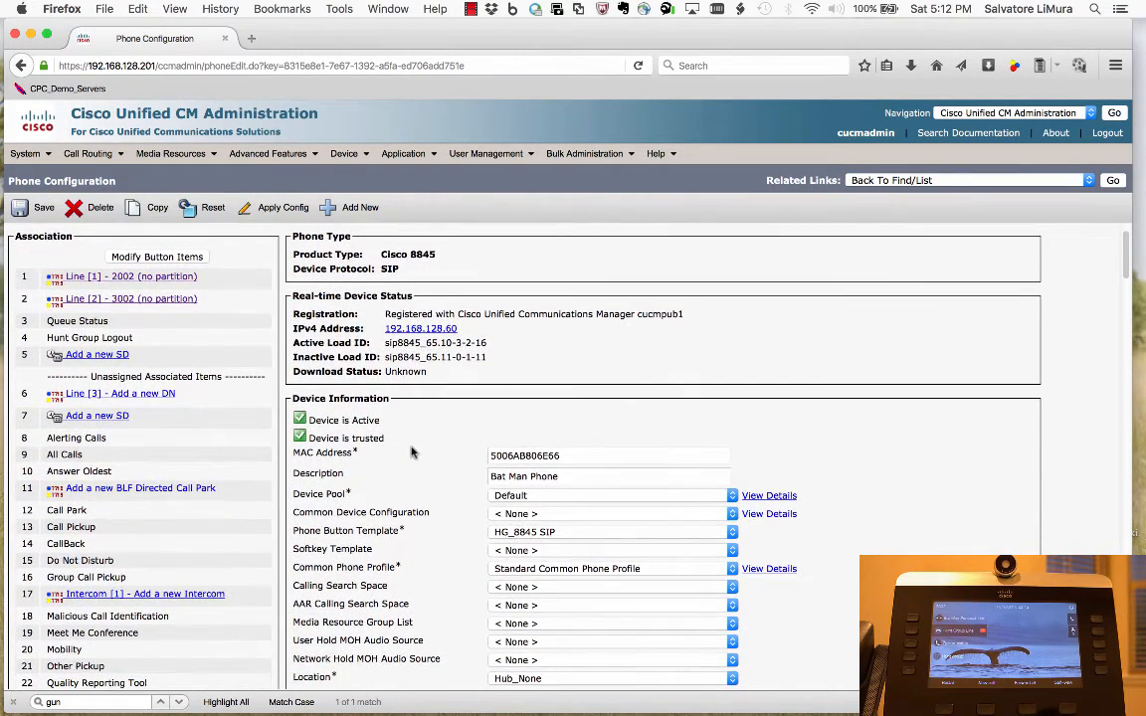
scroll("down", 3)
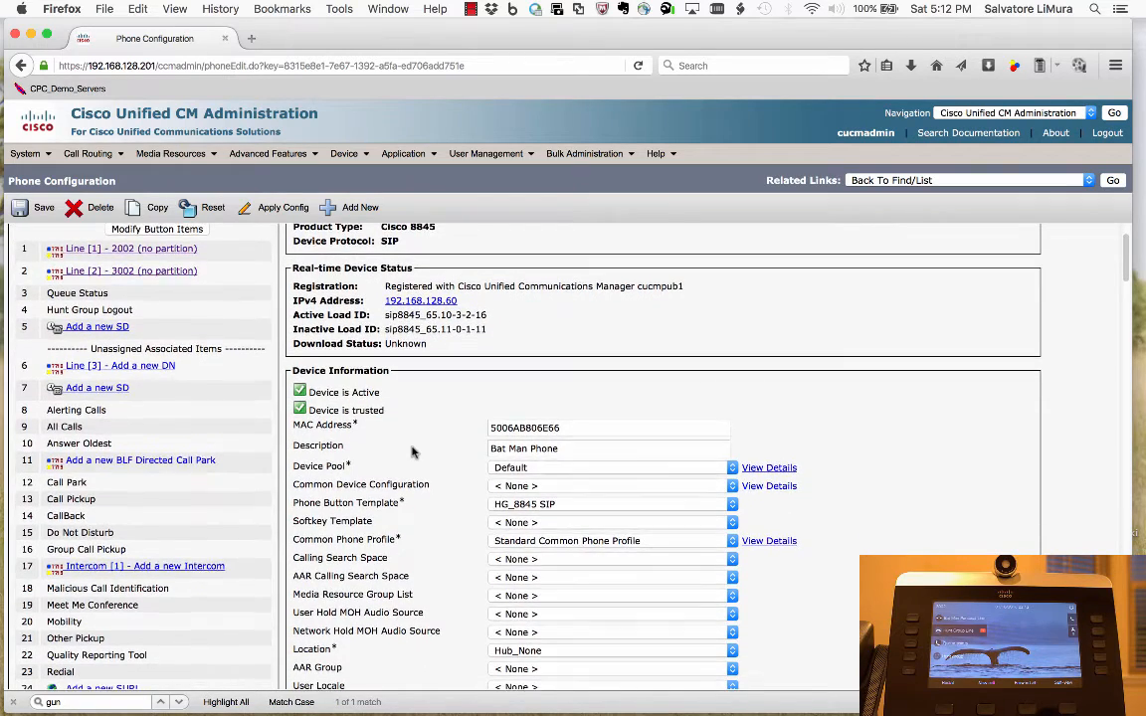
scroll("down", 3)
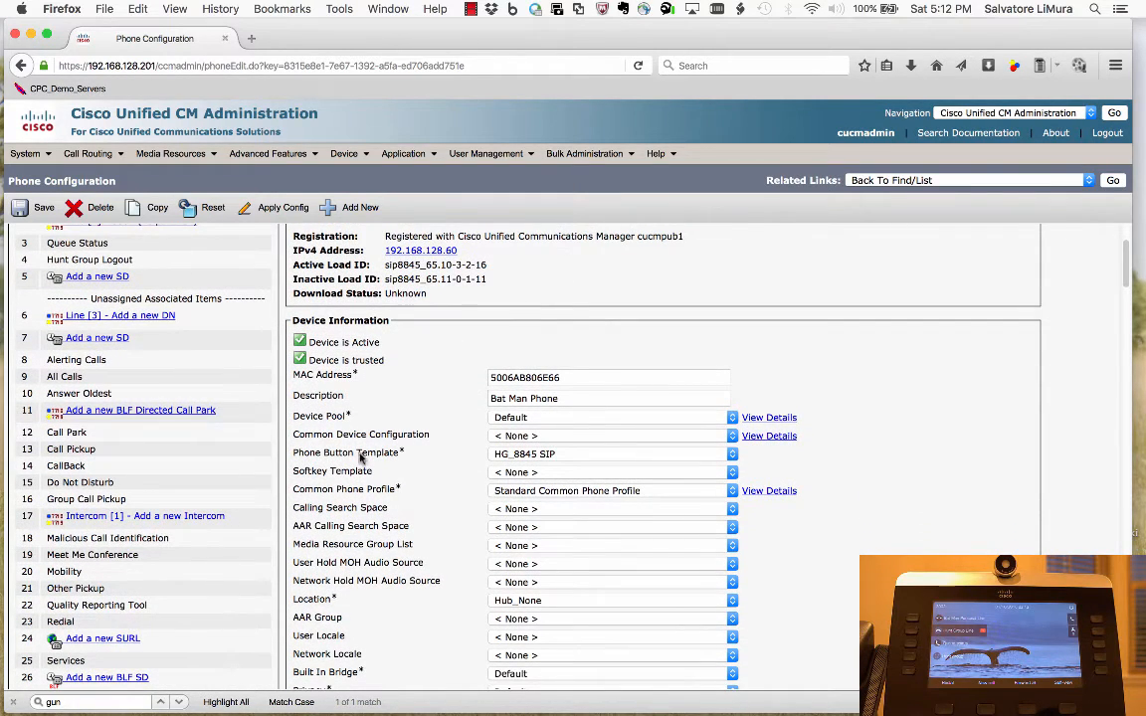
mouse_move(525, 471)
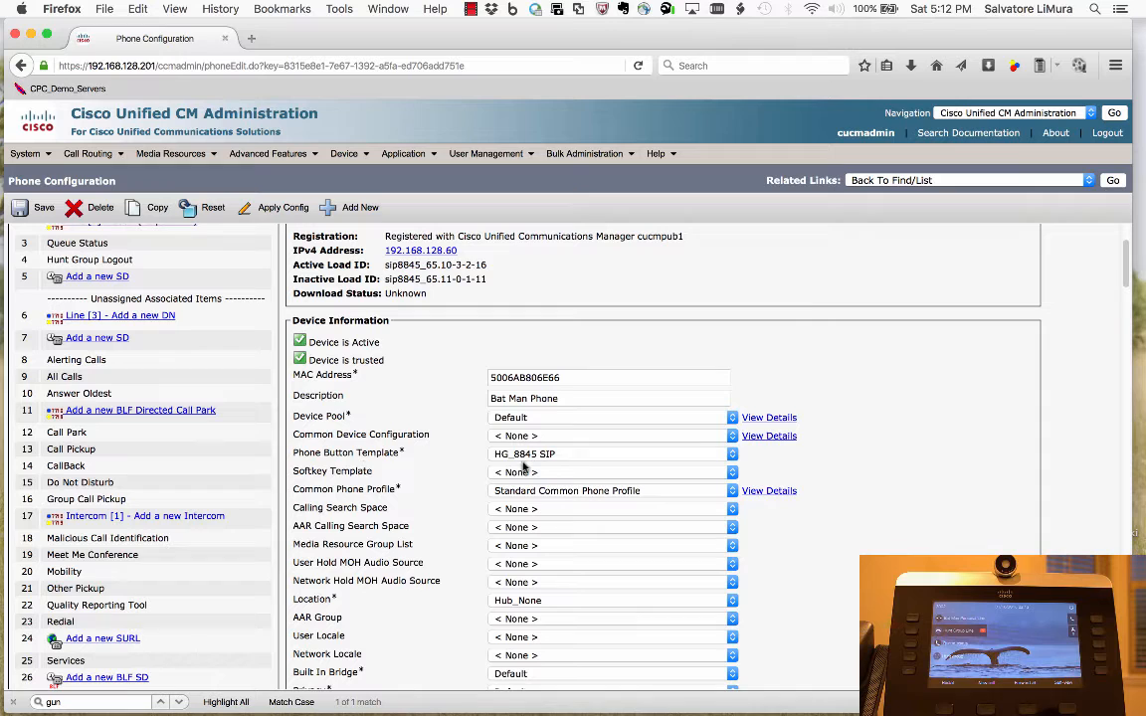
mouse_move(525, 454)
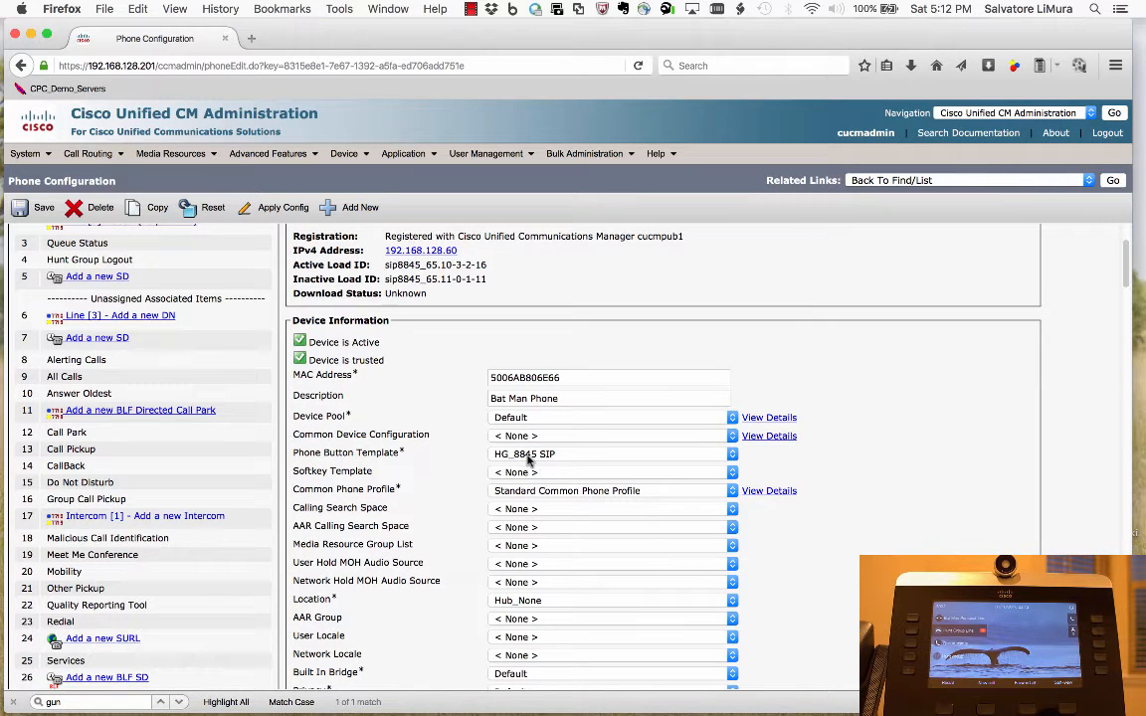
mouse_move(429, 474)
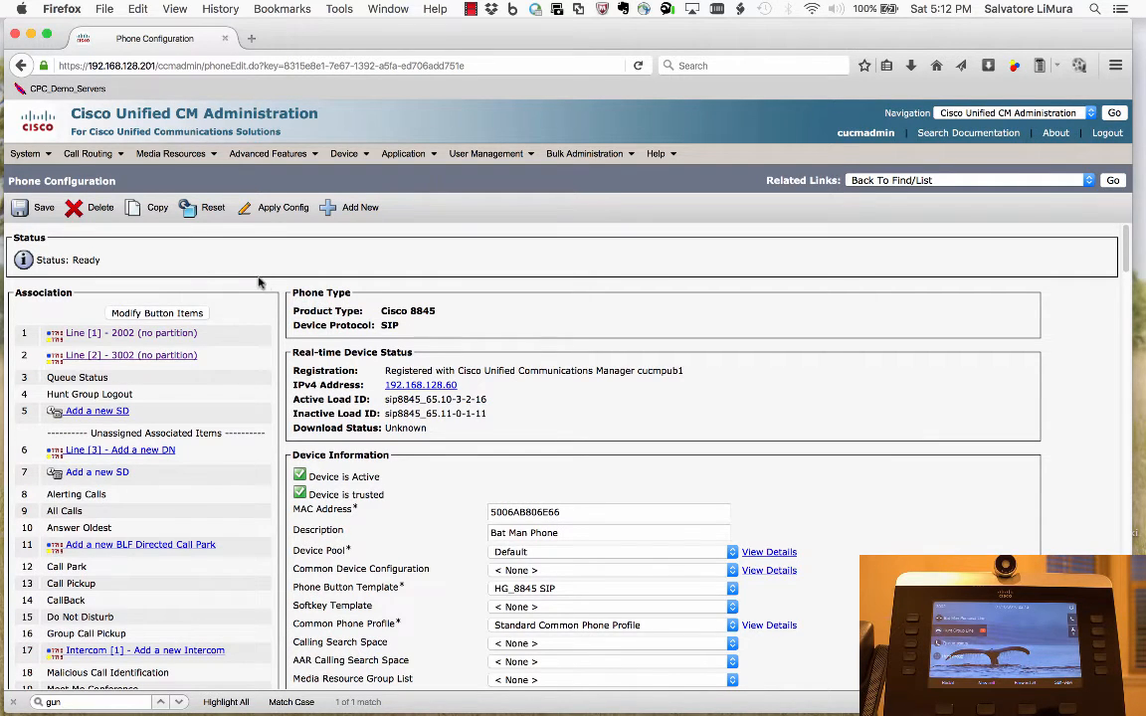
left_click(88, 153)
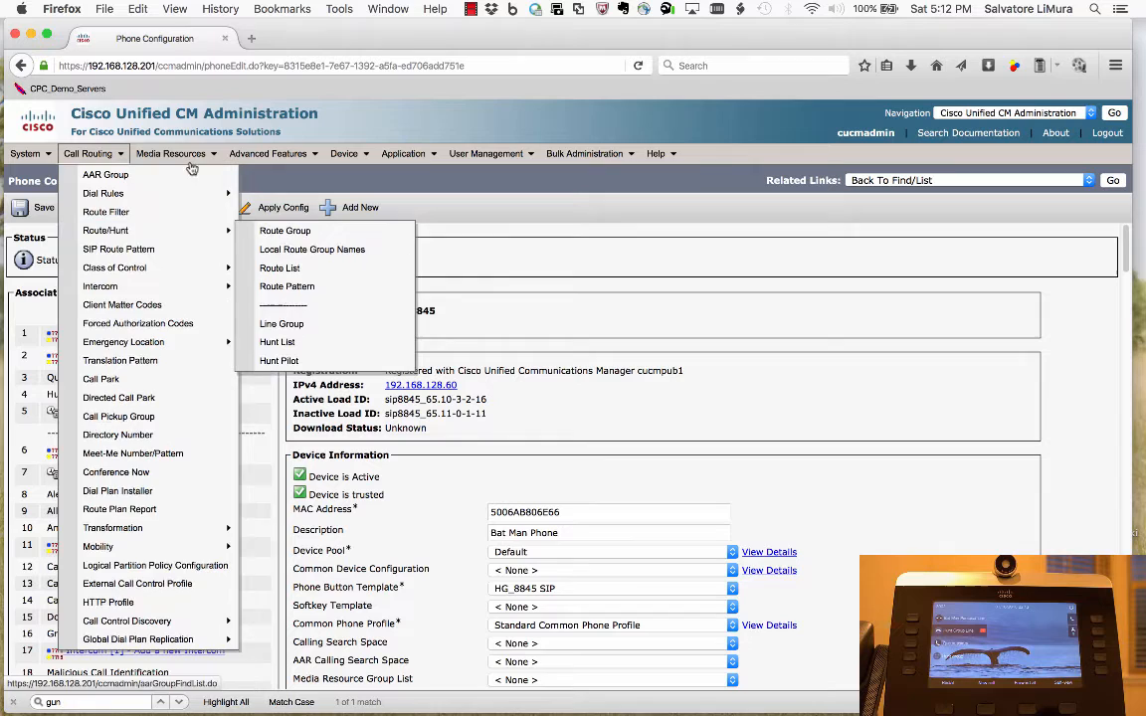
List the Music On Hold audio sources via Media Resources, showing SampleAudioSource and Checking
left_click(171, 153)
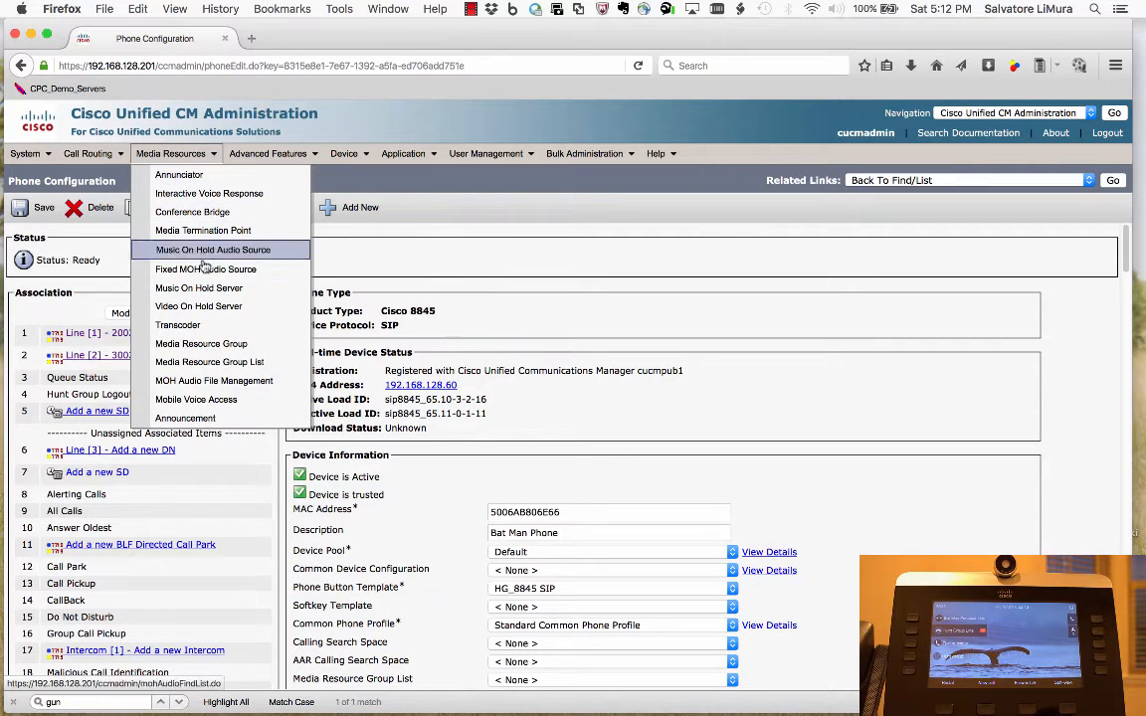
mouse_move(207, 268)
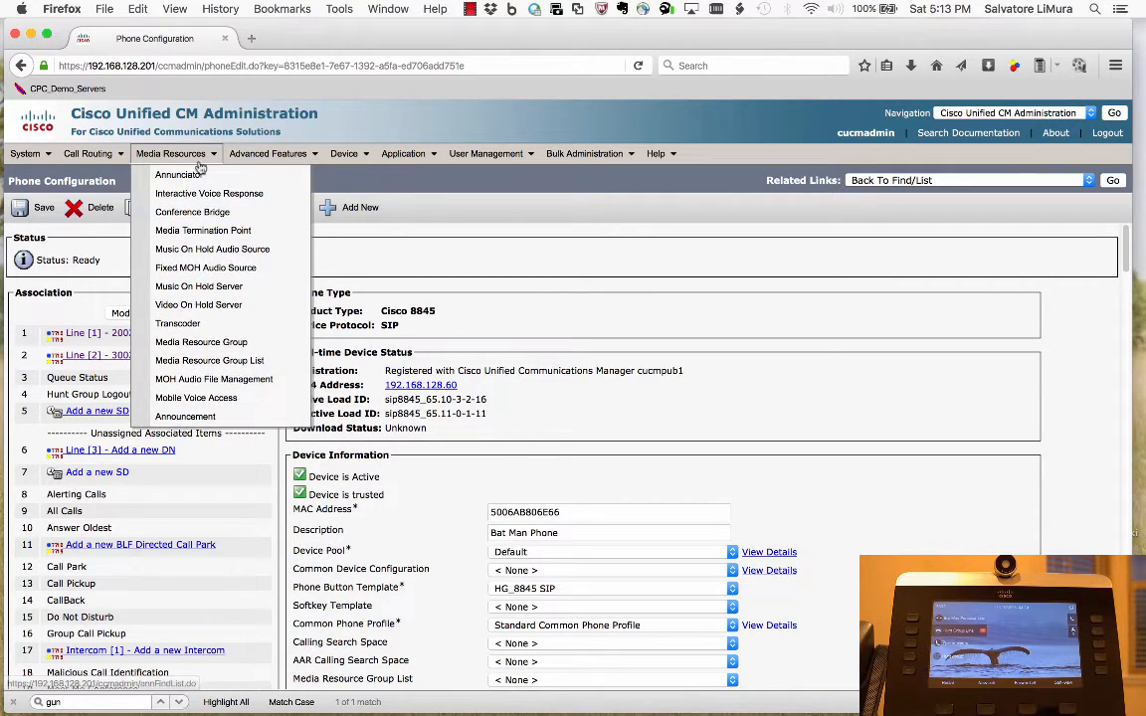
mouse_move(191, 211)
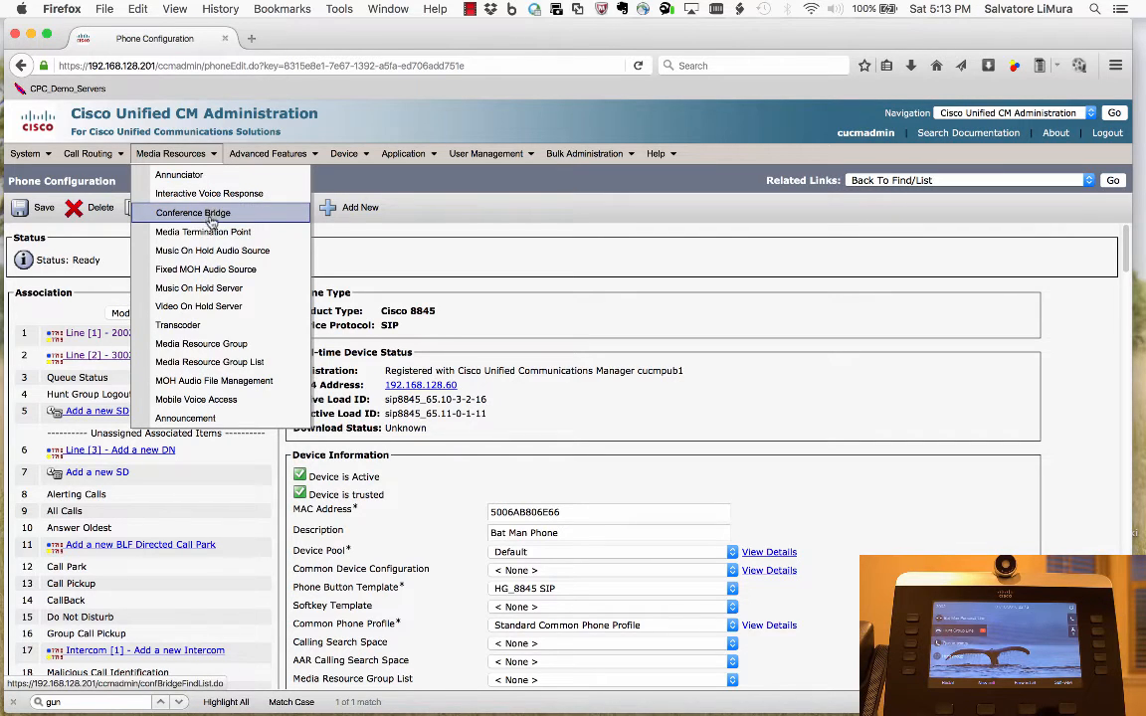
mouse_move(213, 251)
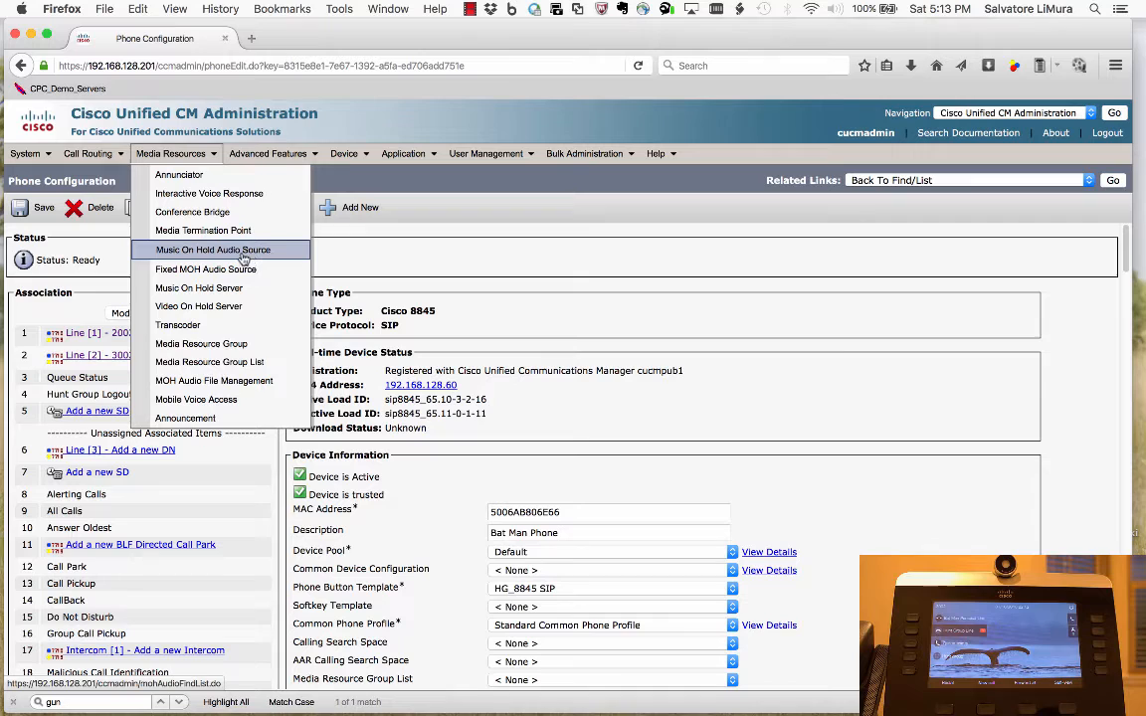
left_click(213, 251)
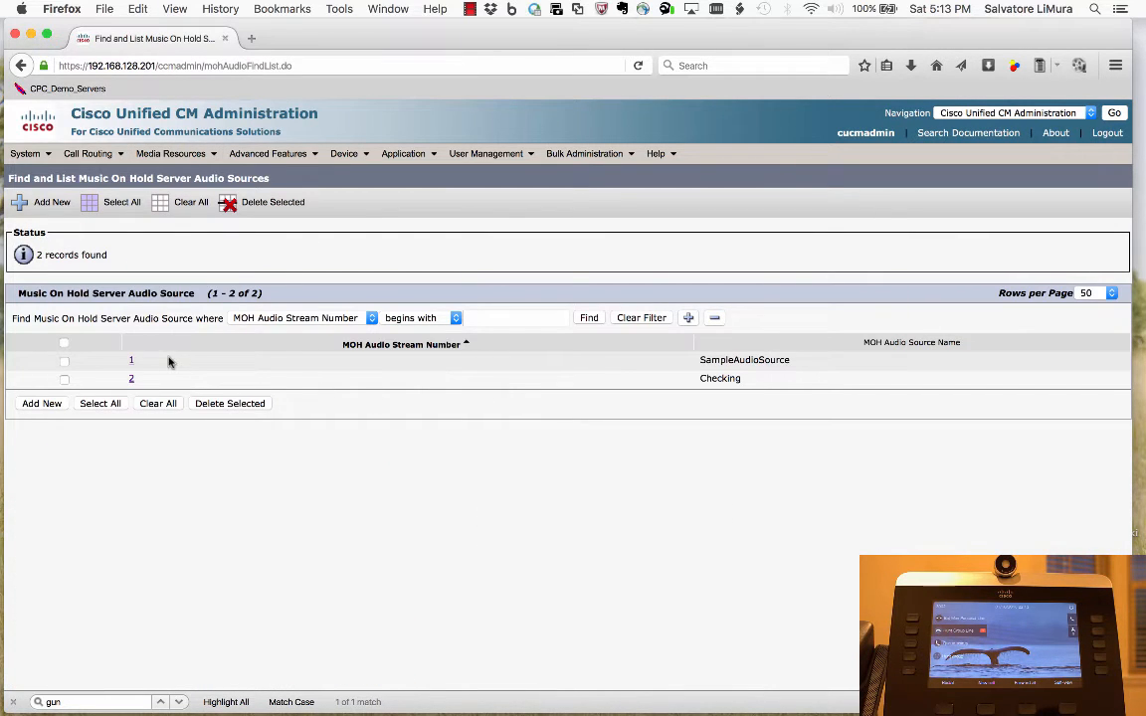
mouse_move(326, 378)
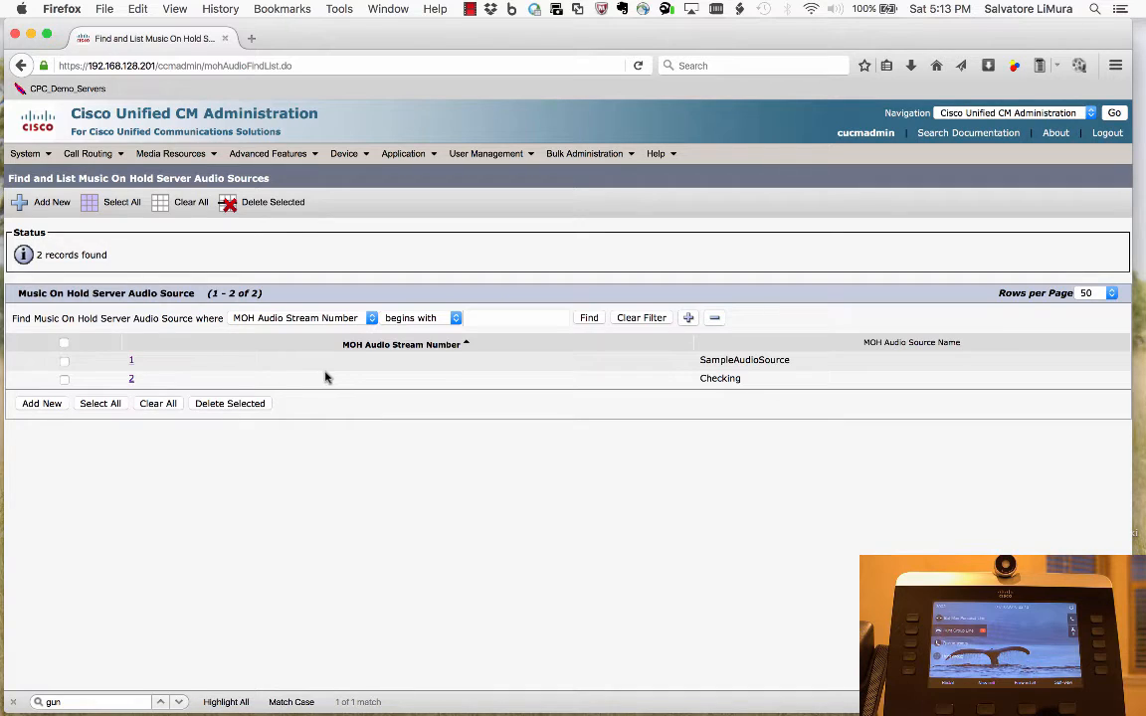
mouse_move(661, 372)
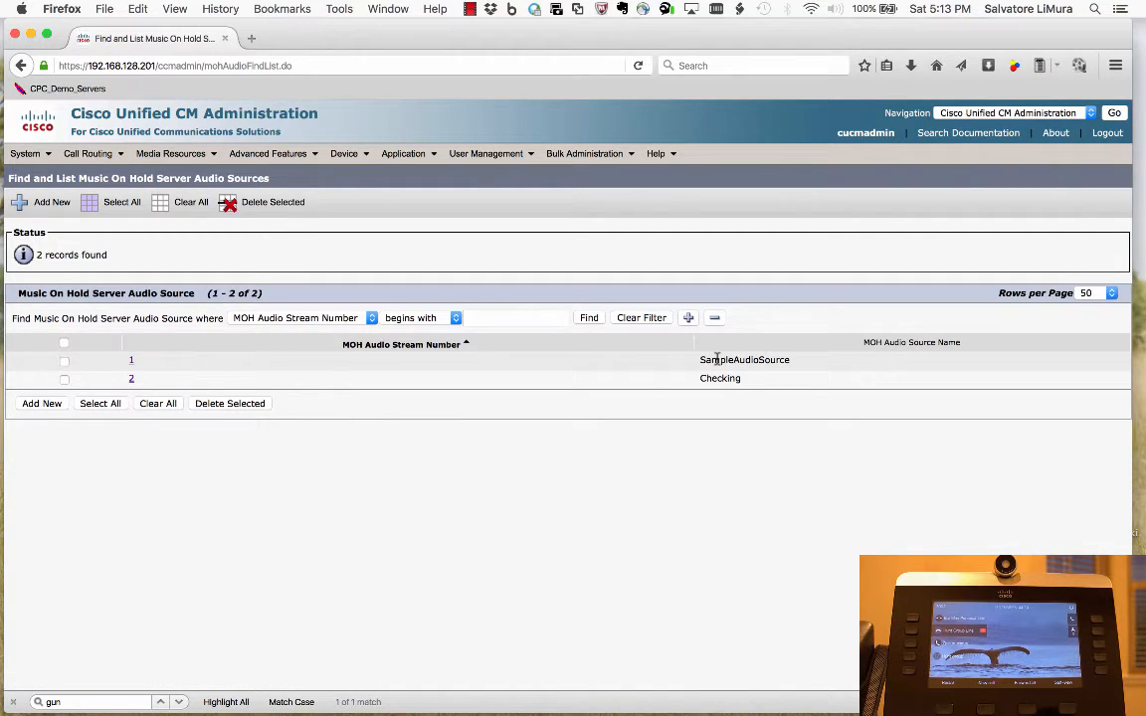
mouse_move(589, 378)
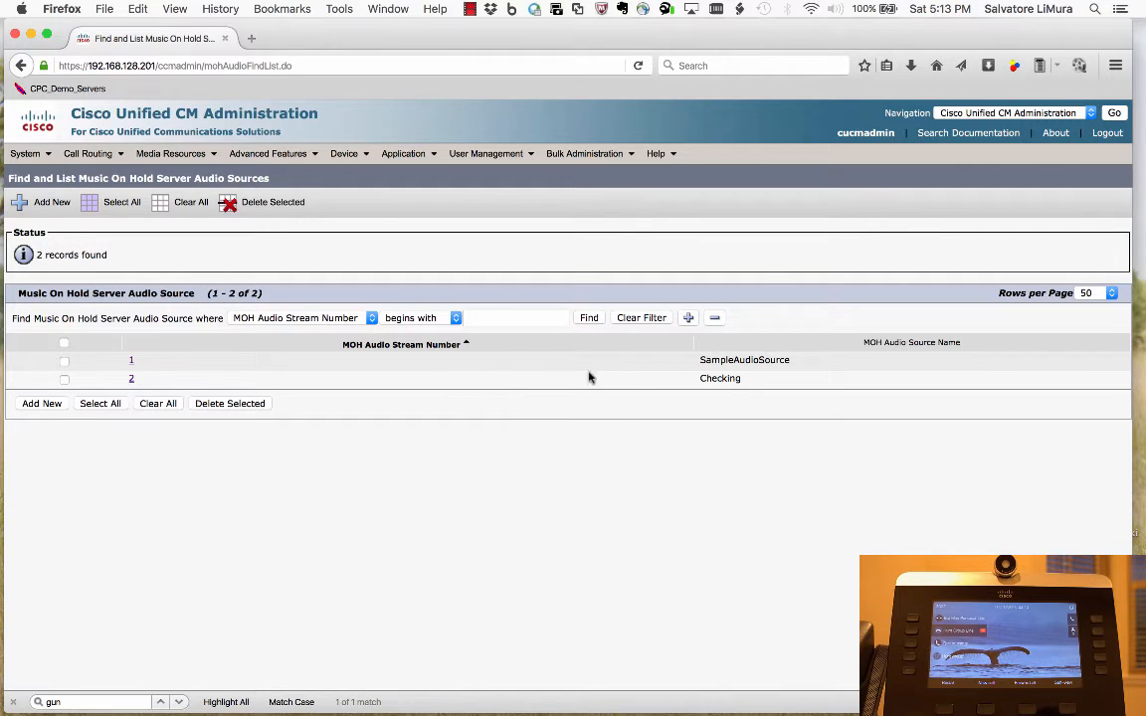
mouse_move(720, 388)
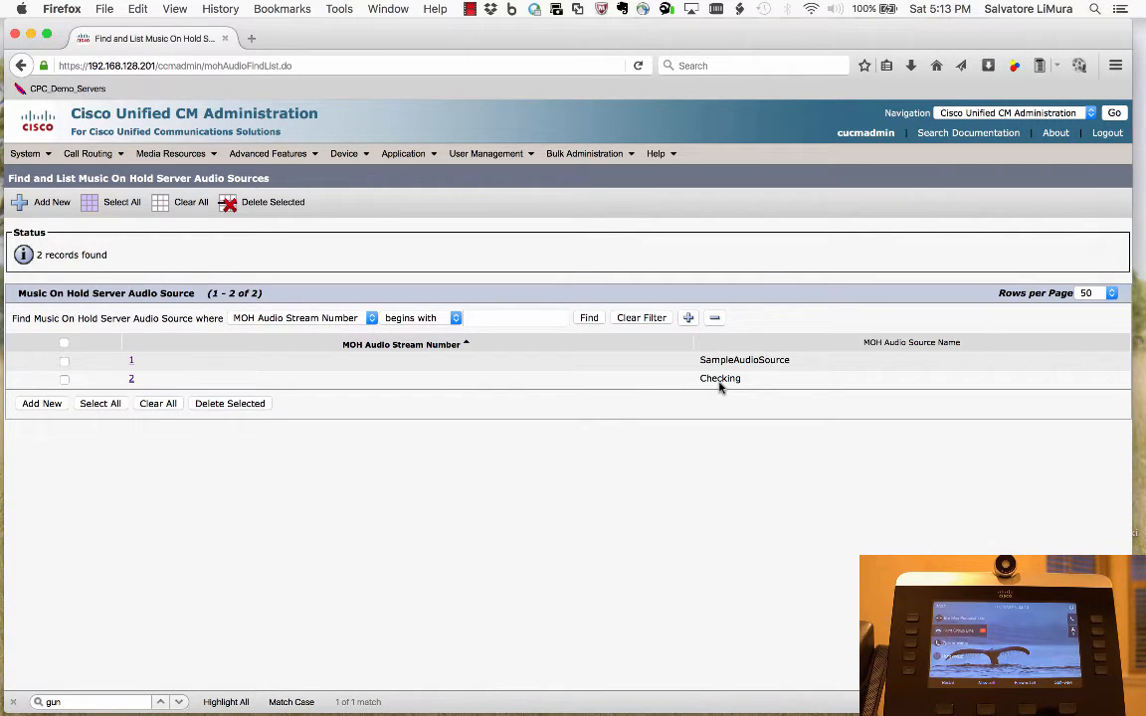
mouse_move(465, 396)
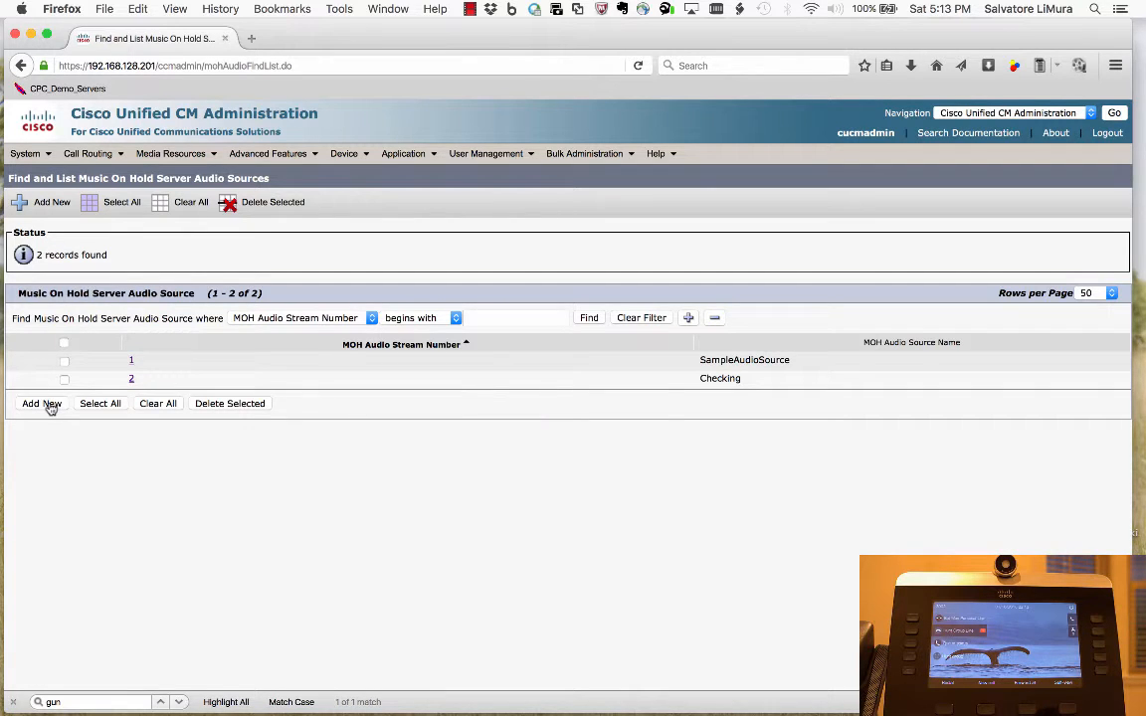
Add a new MOH audio source with stream number 3 and the Instrumental_MoH file
left_click(40, 404)
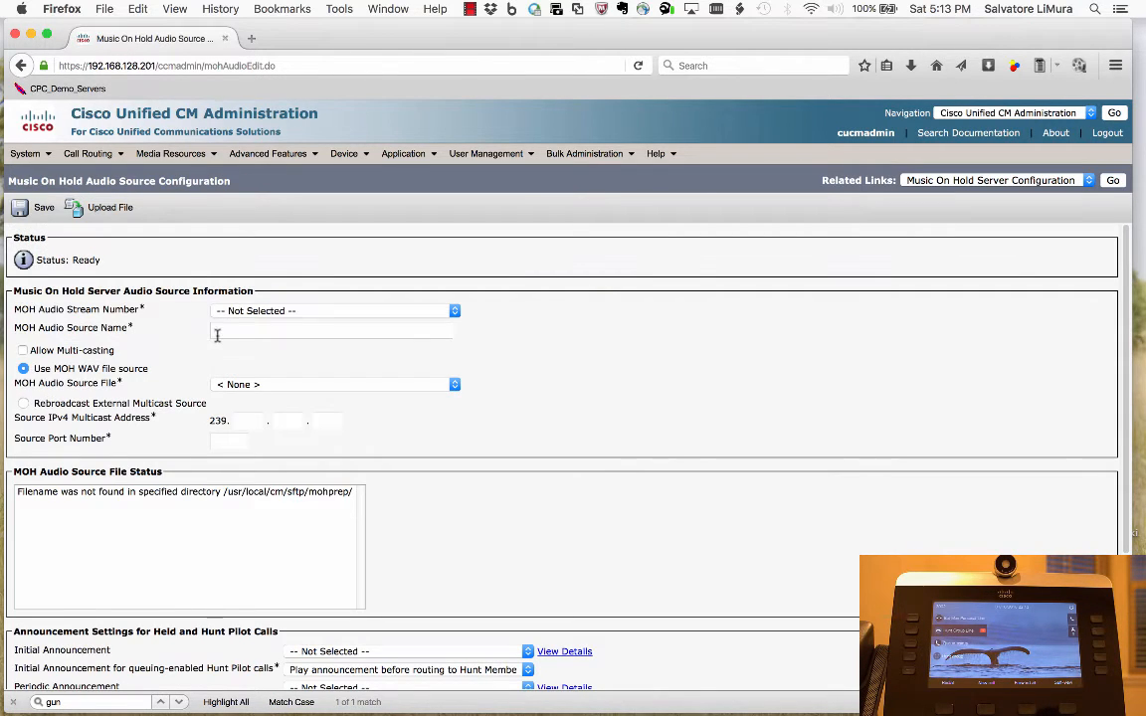
left_click(334, 311)
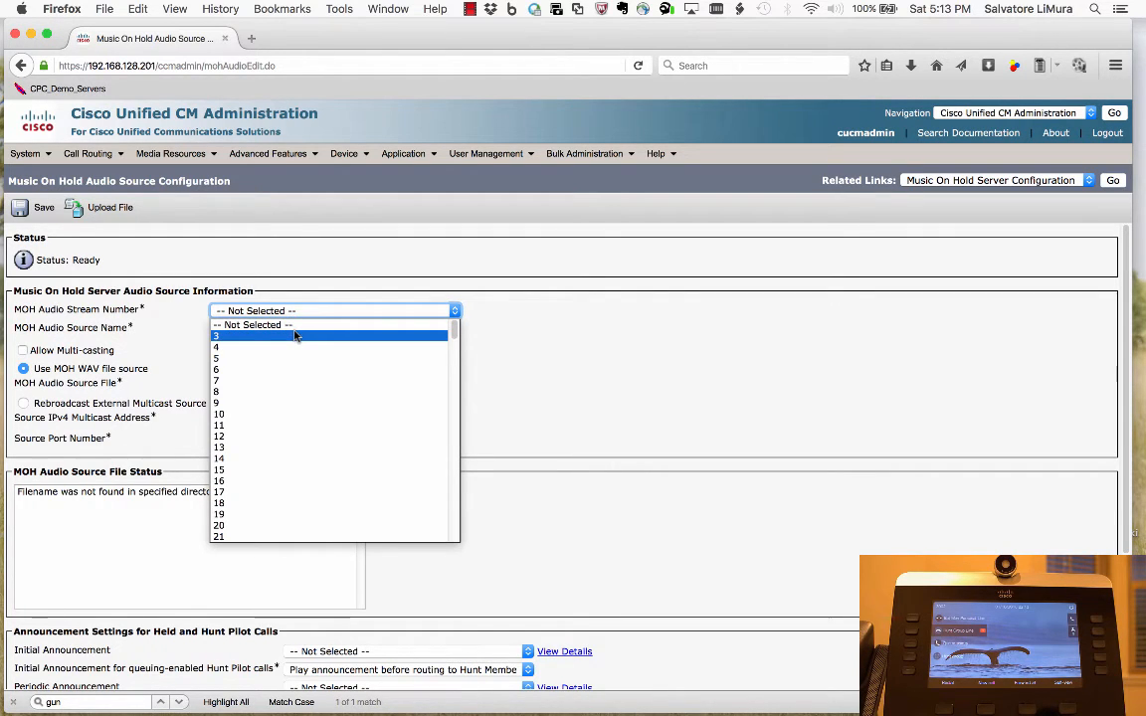
mouse_move(291, 338)
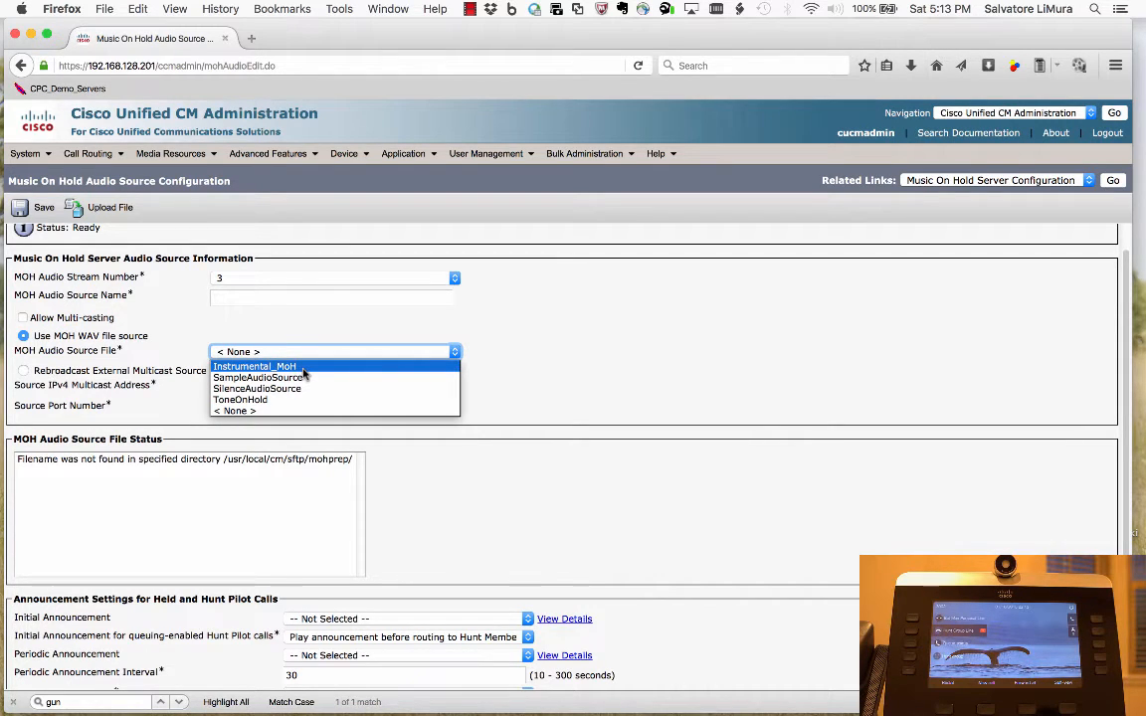
left_click(234, 409)
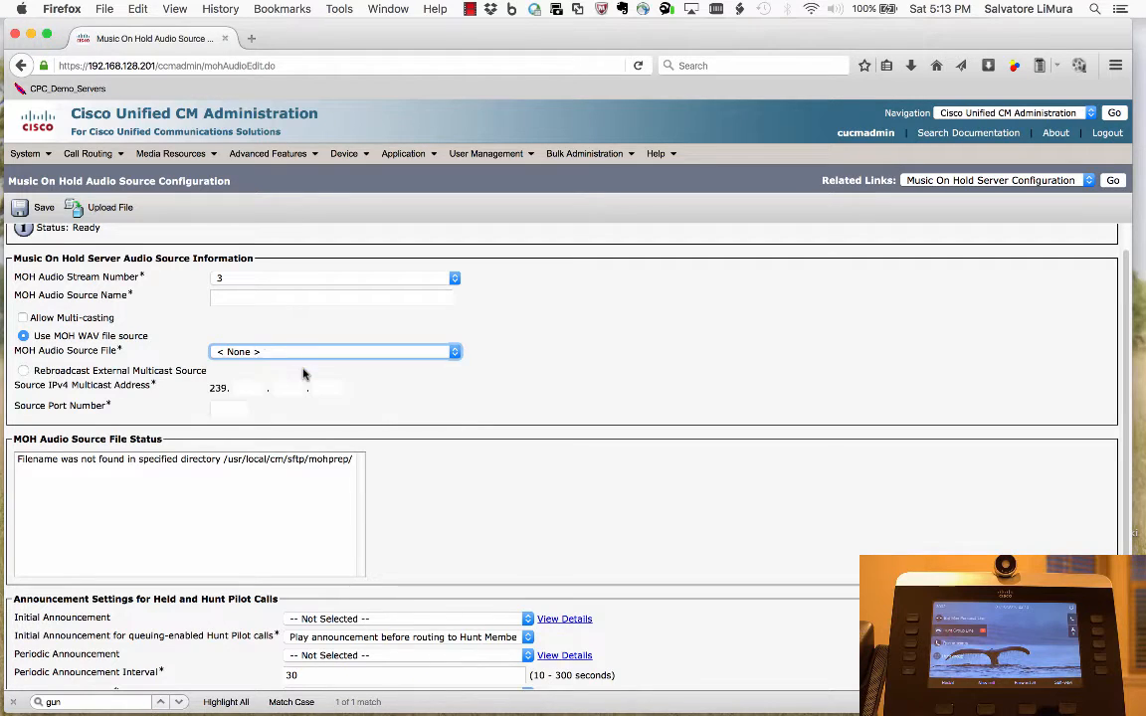
left_click(335, 350)
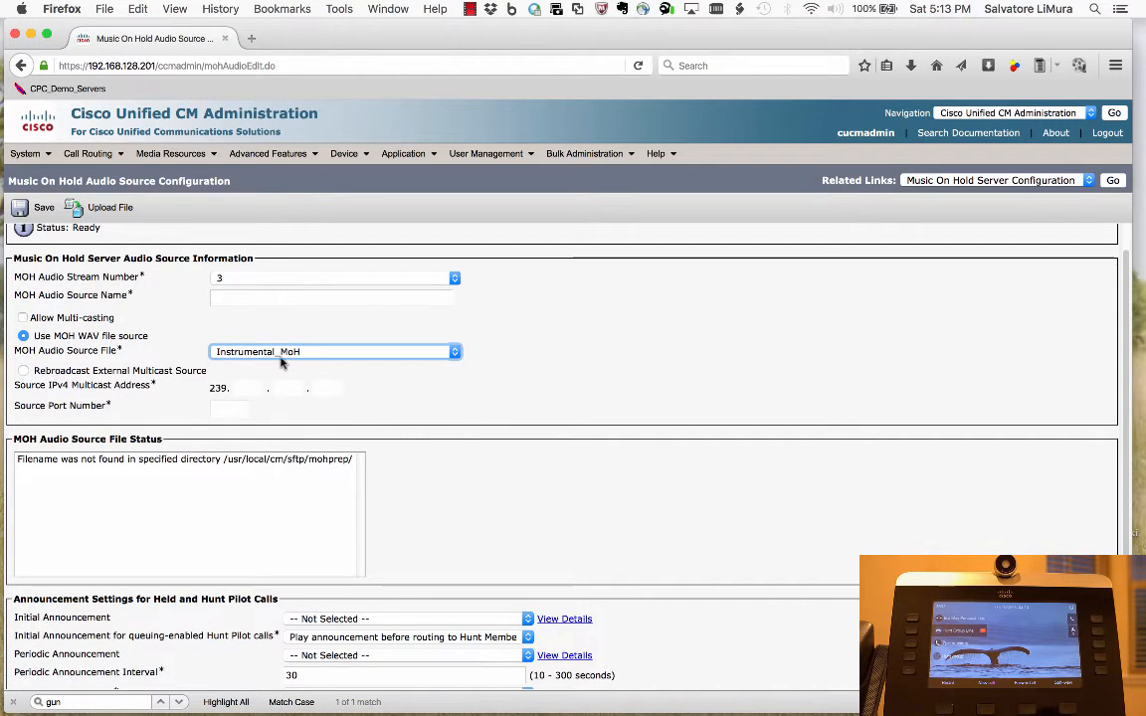
mouse_move(259, 366)
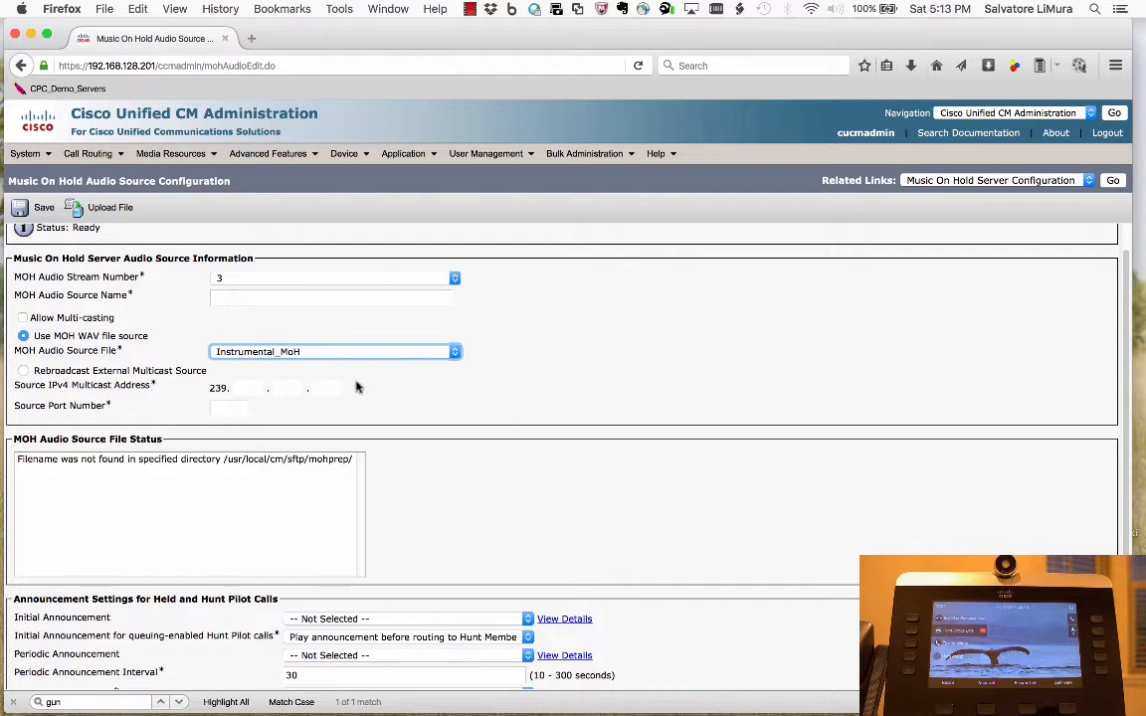
scroll("down", 3)
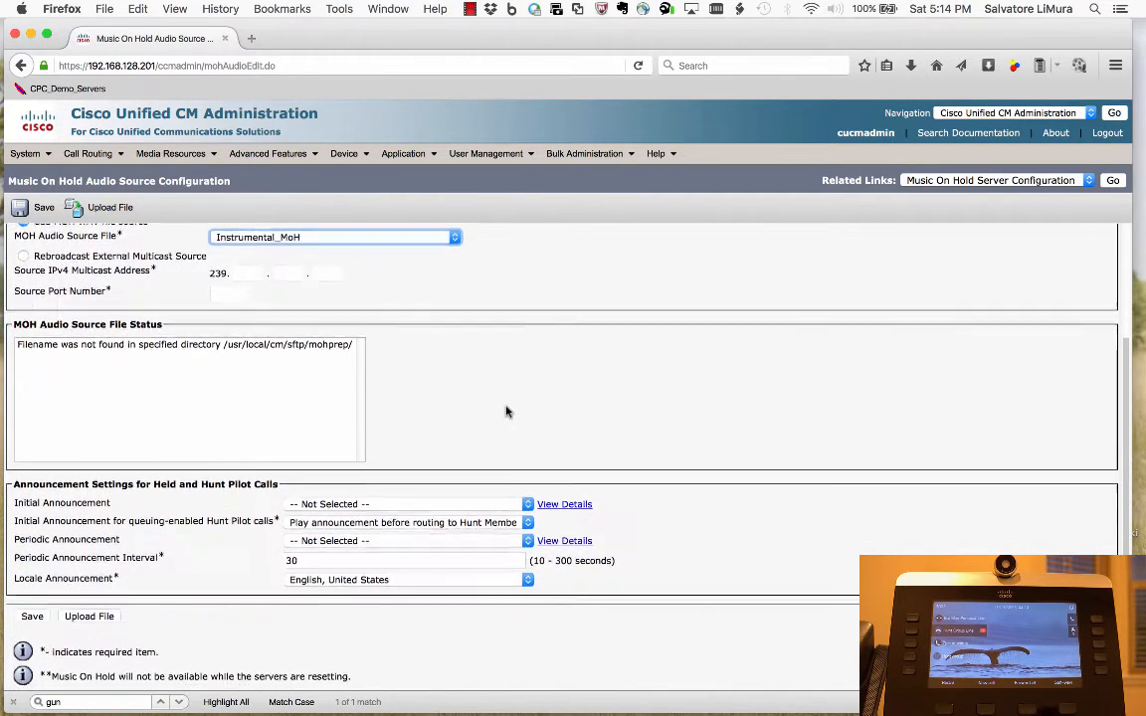
scroll("down", 3)
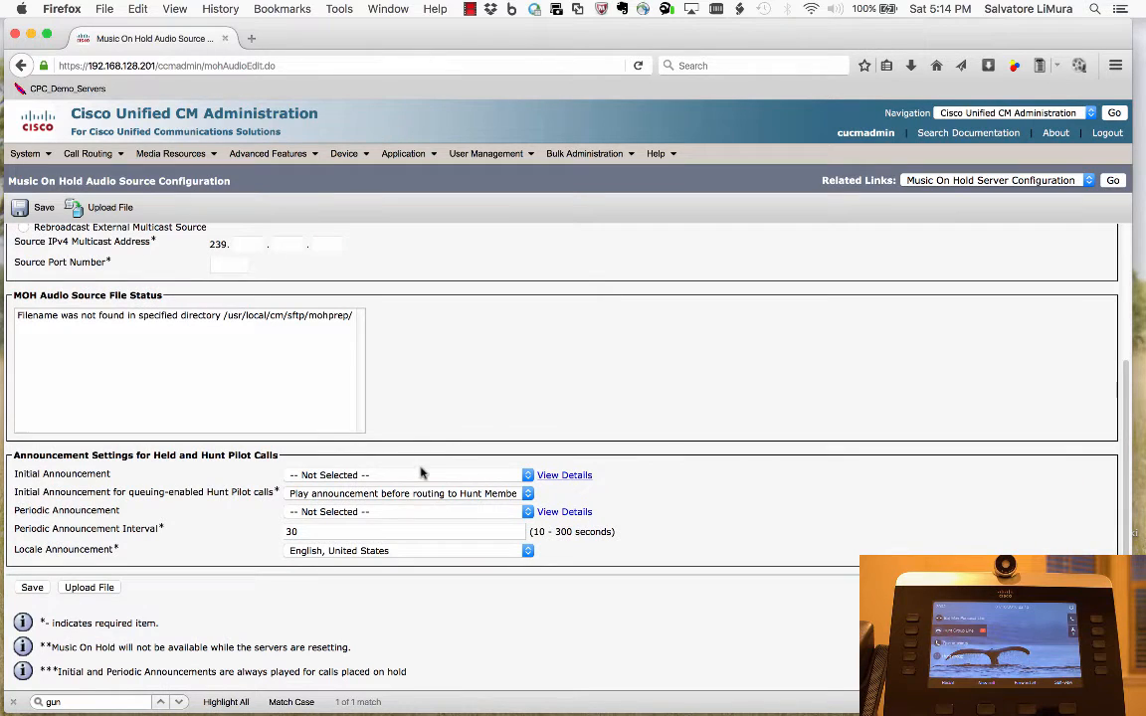
mouse_move(316, 475)
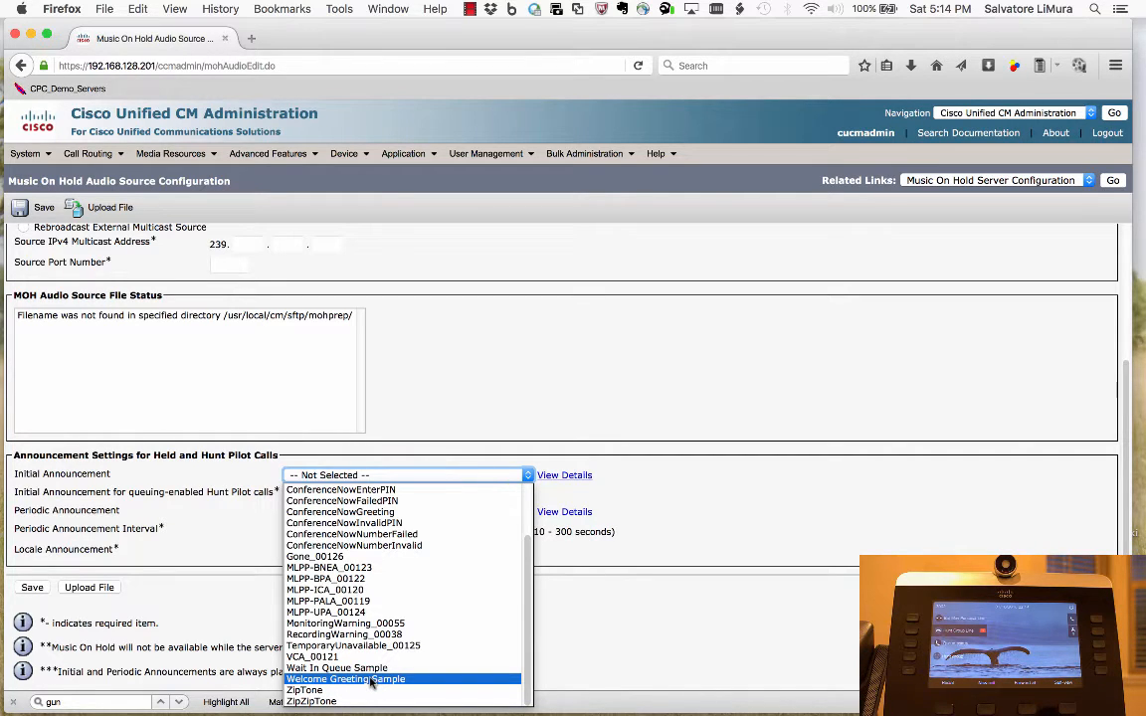
Set Initial Announcement to Welcome Greeting Sample and Periodic Announcement to Wait In Queue Sample
left_click(354, 678)
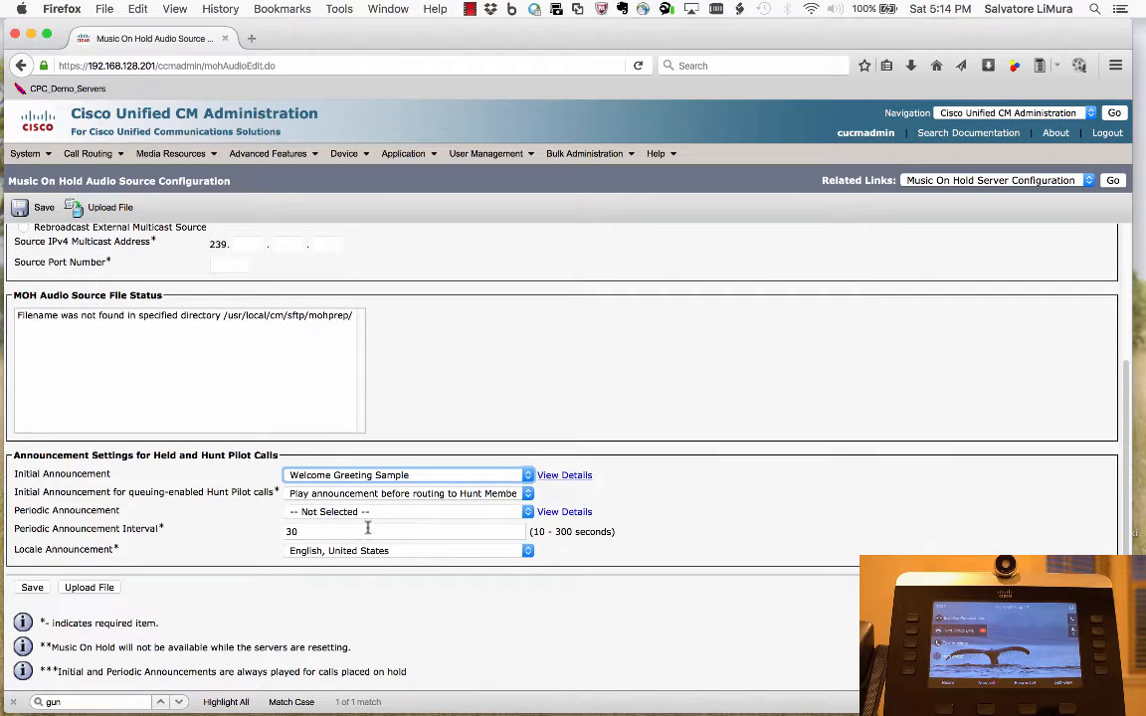
mouse_move(362, 509)
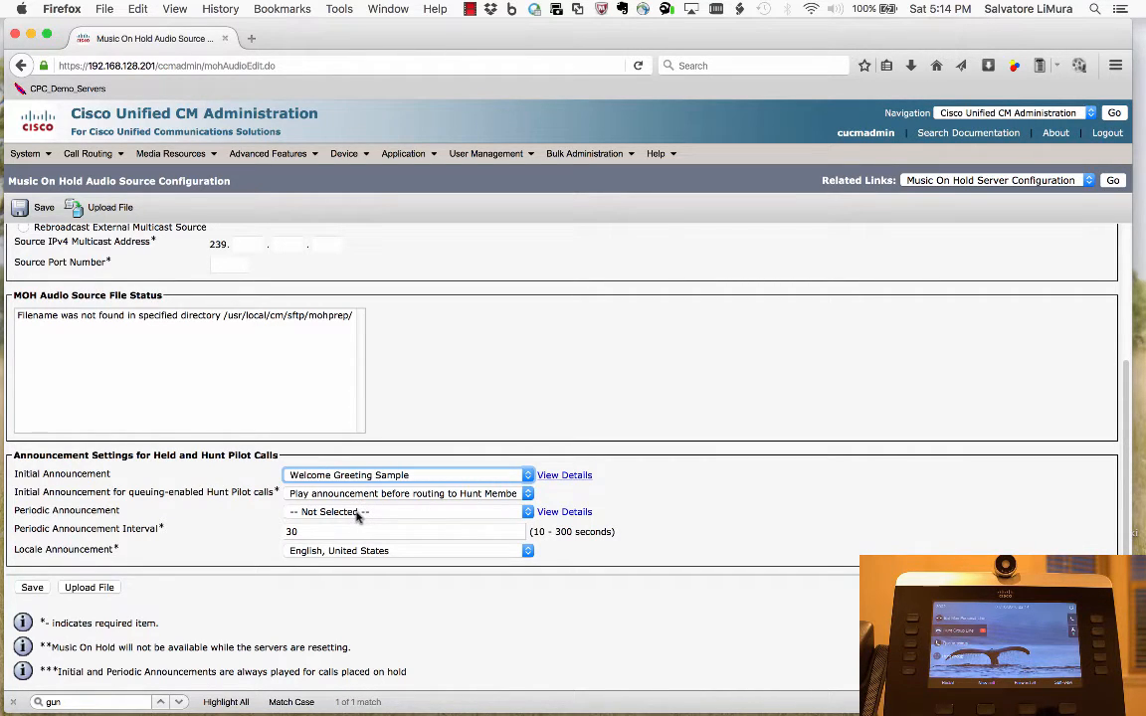
left_click(402, 531)
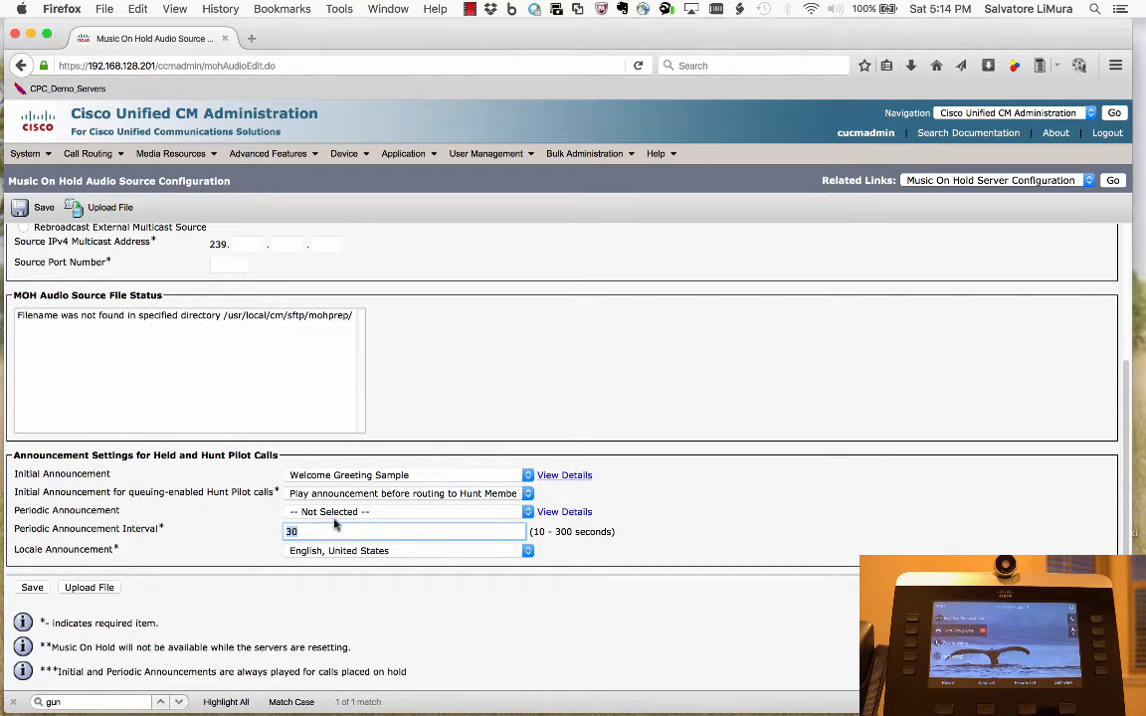
mouse_move(358, 511)
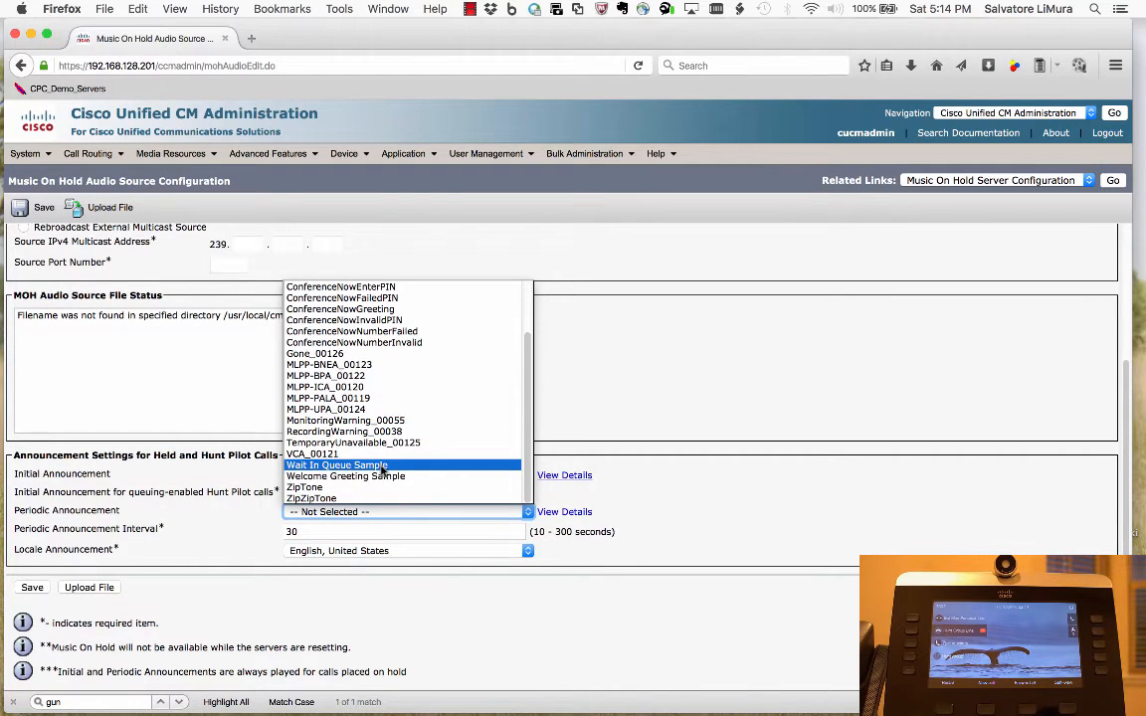
left_click(336, 466)
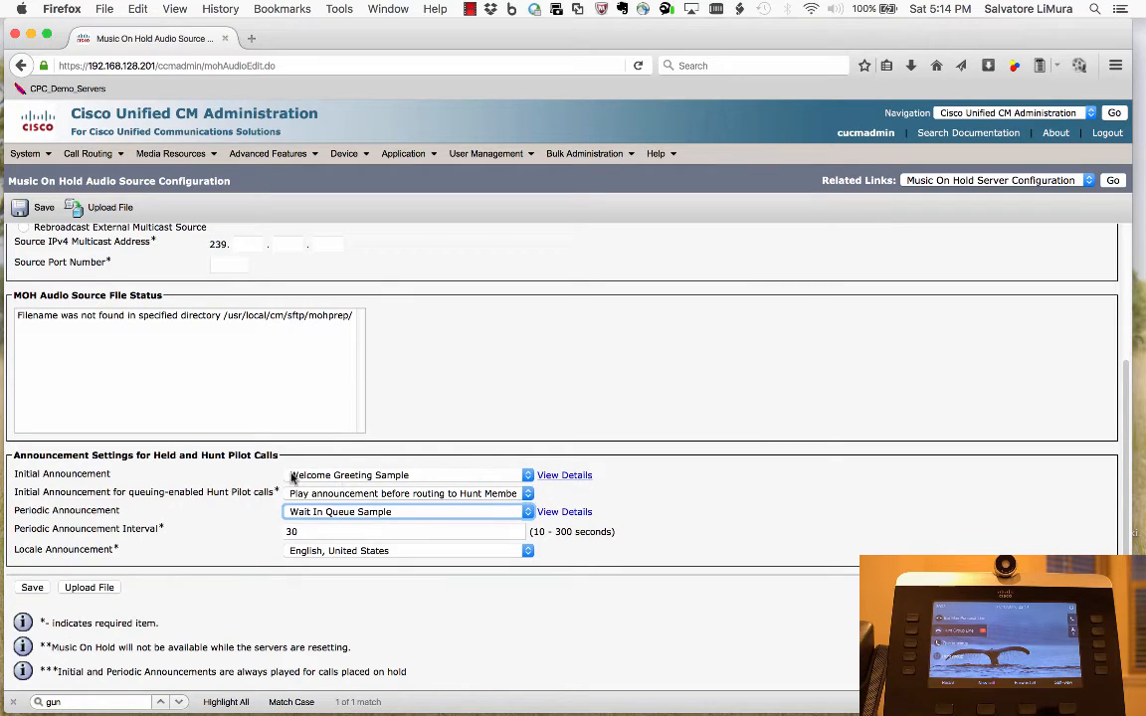
mouse_move(239, 498)
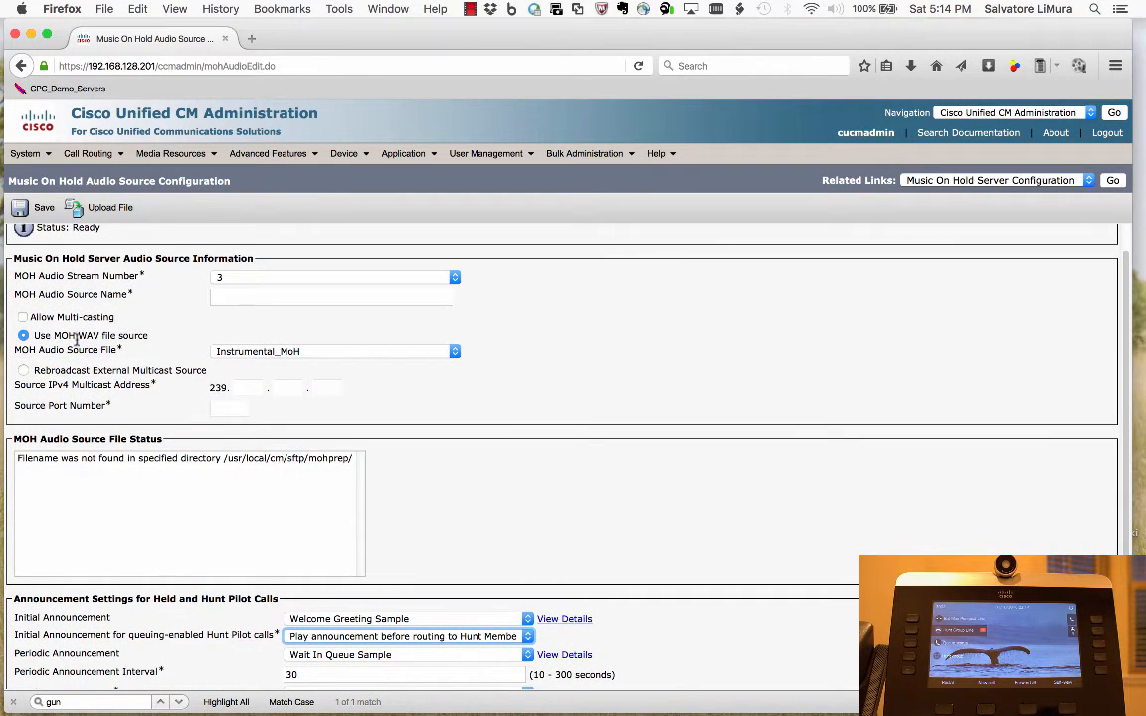
mouse_move(374, 374)
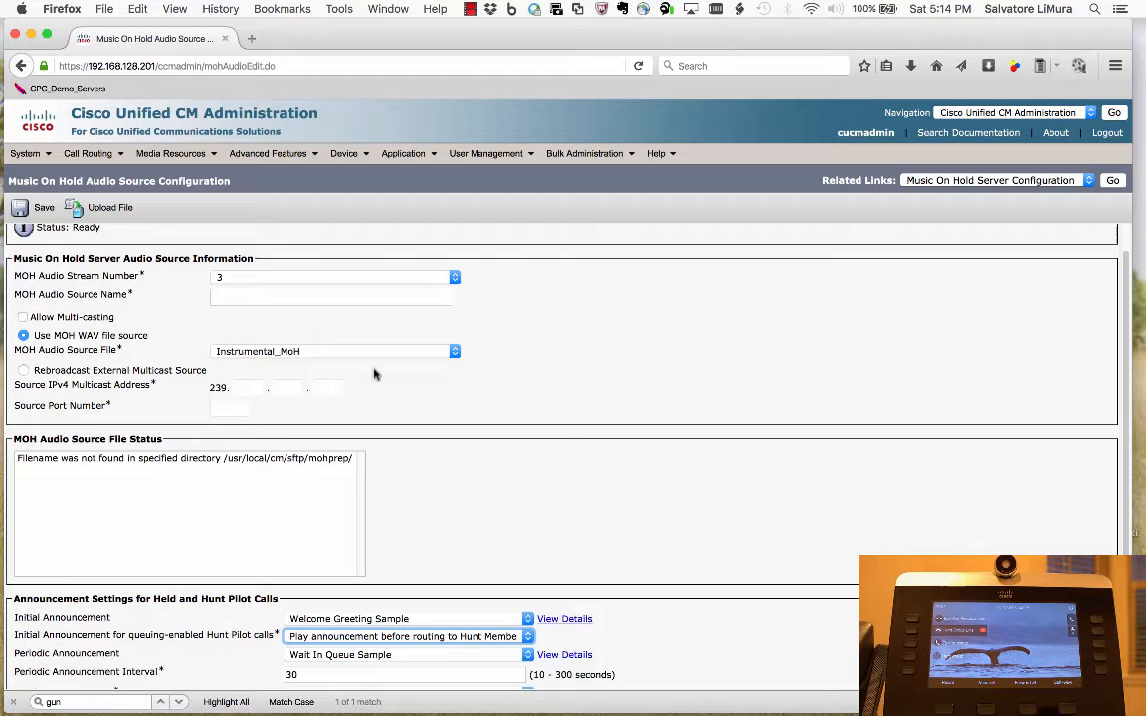
scroll("down", 3)
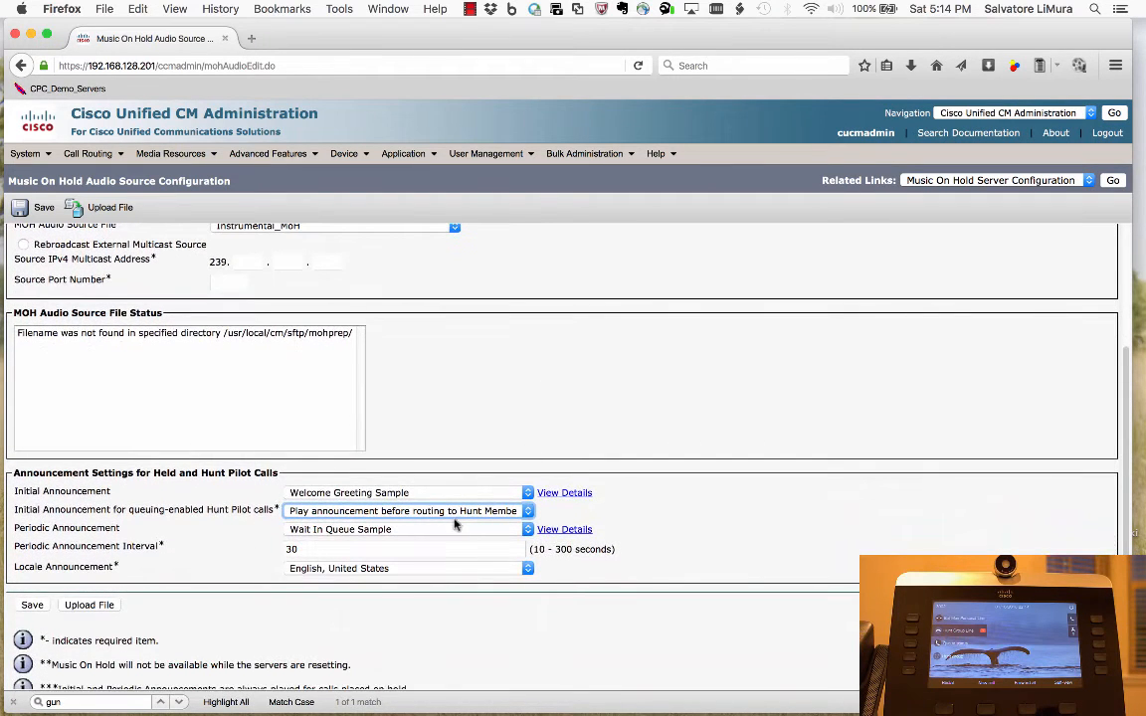
mouse_move(319, 537)
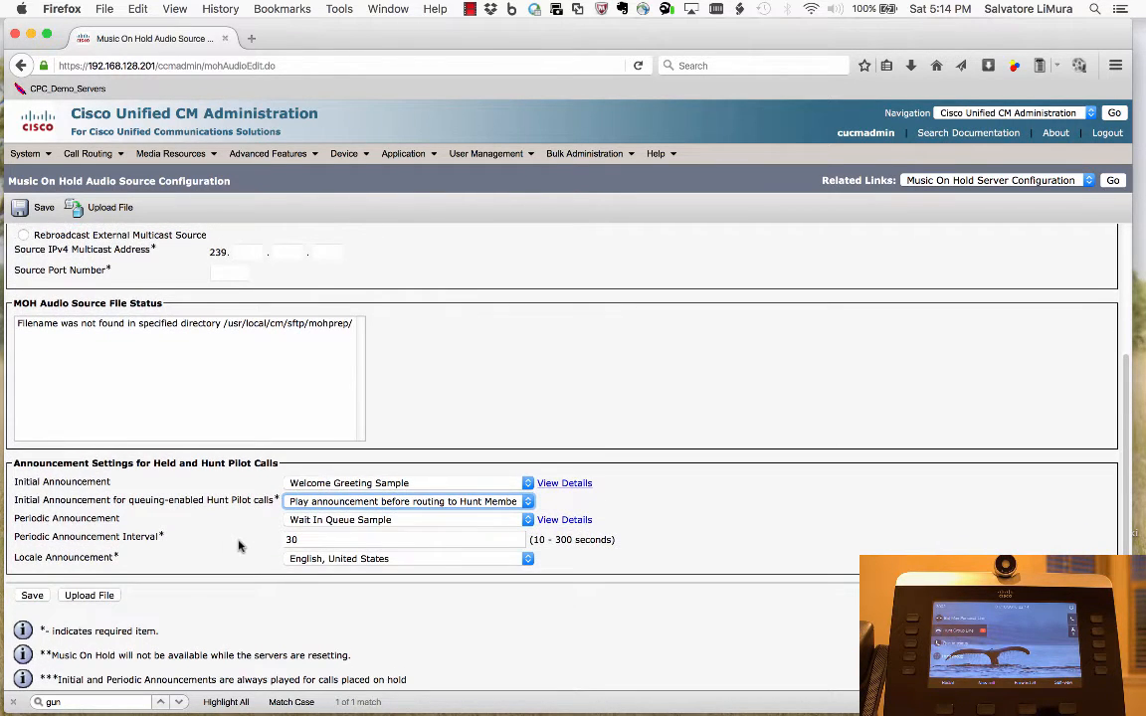
mouse_move(32, 594)
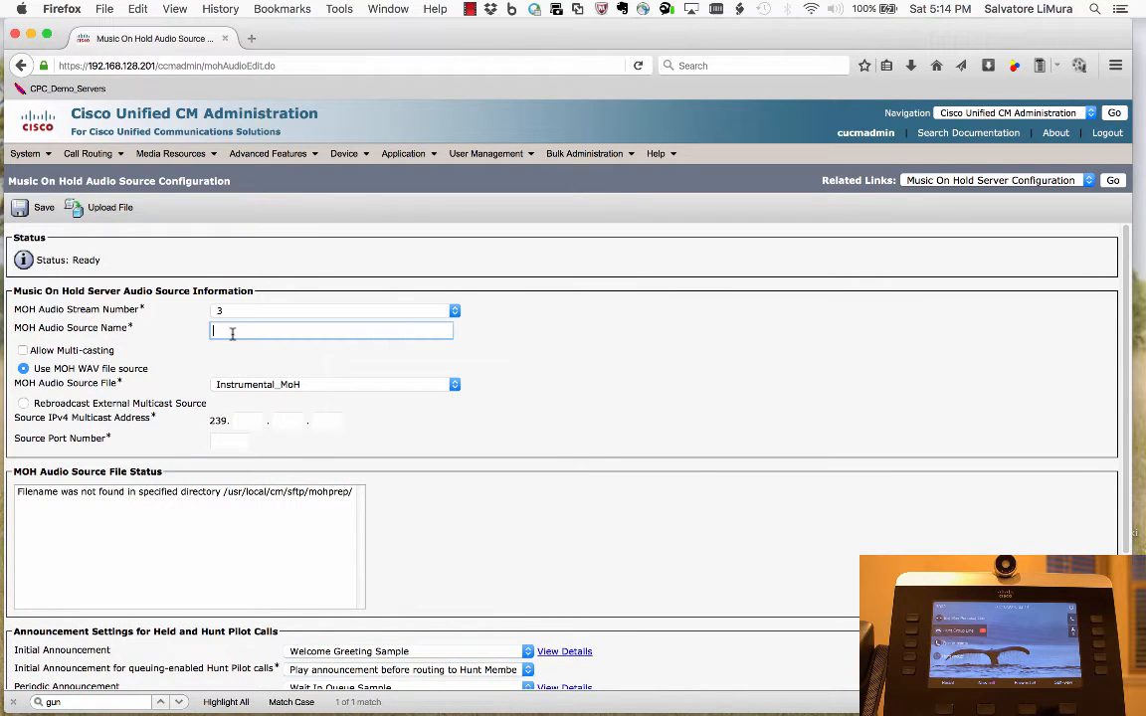
Name the audio source Loans Audio and save it
type("Loans Audio")
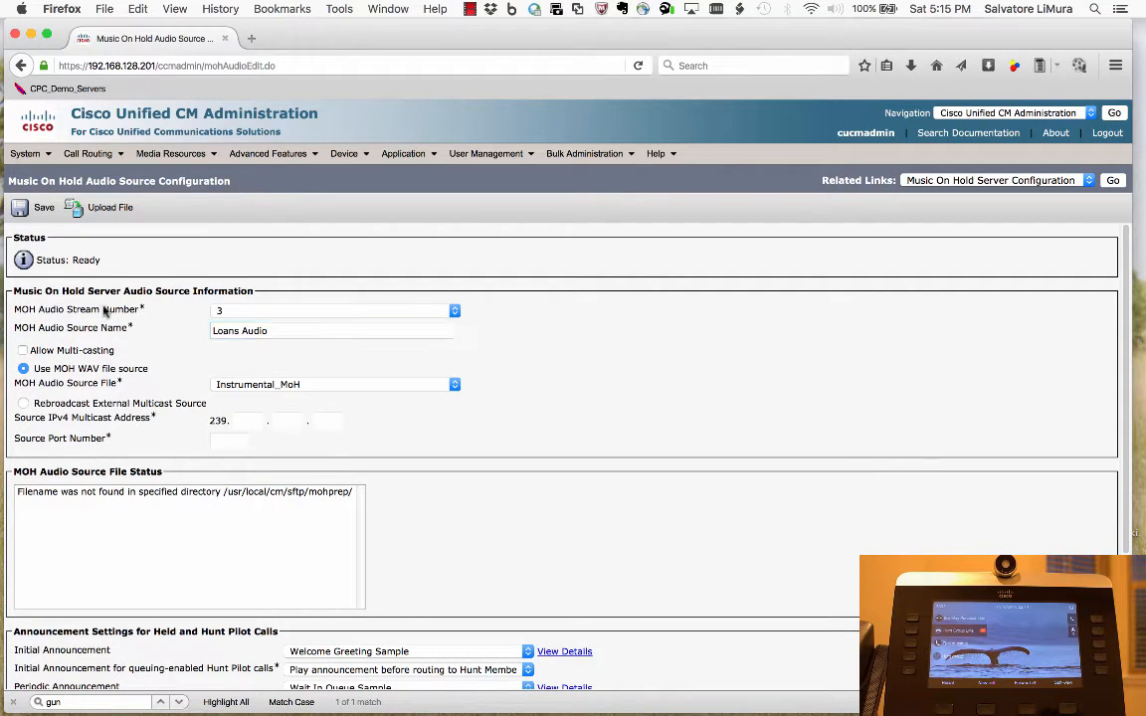
left_click(32, 208)
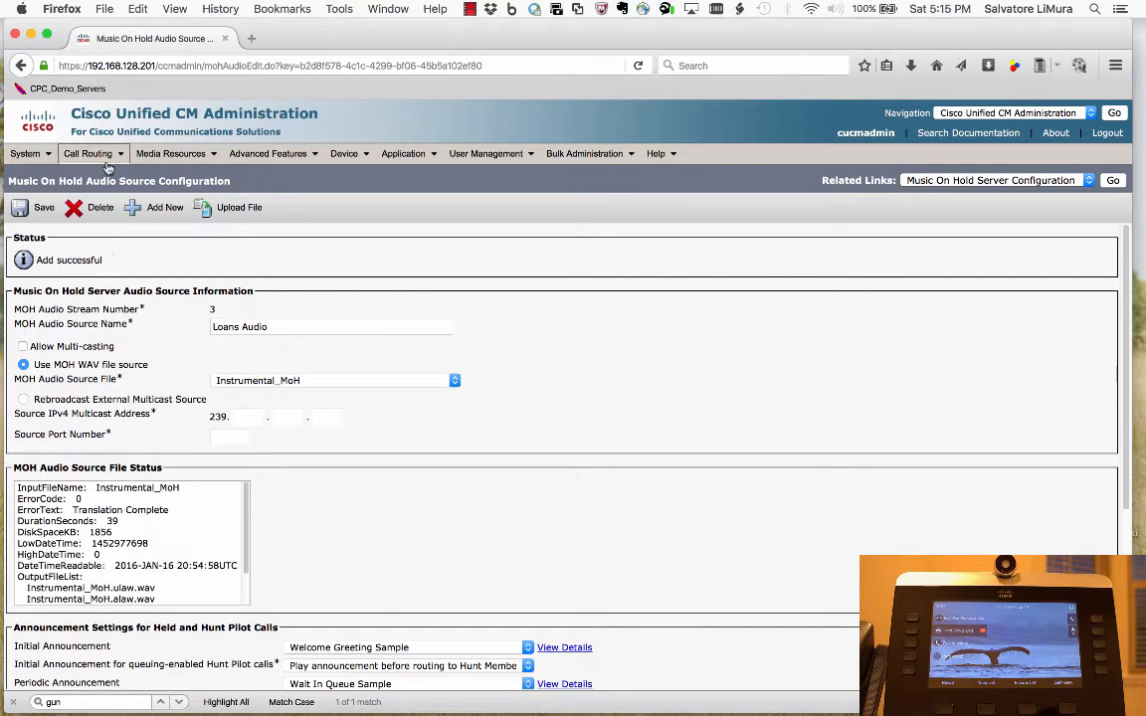
Go to Call Routing > Route/Hunt > Line Group, leaving only the Checking line group listed
left_click(88, 153)
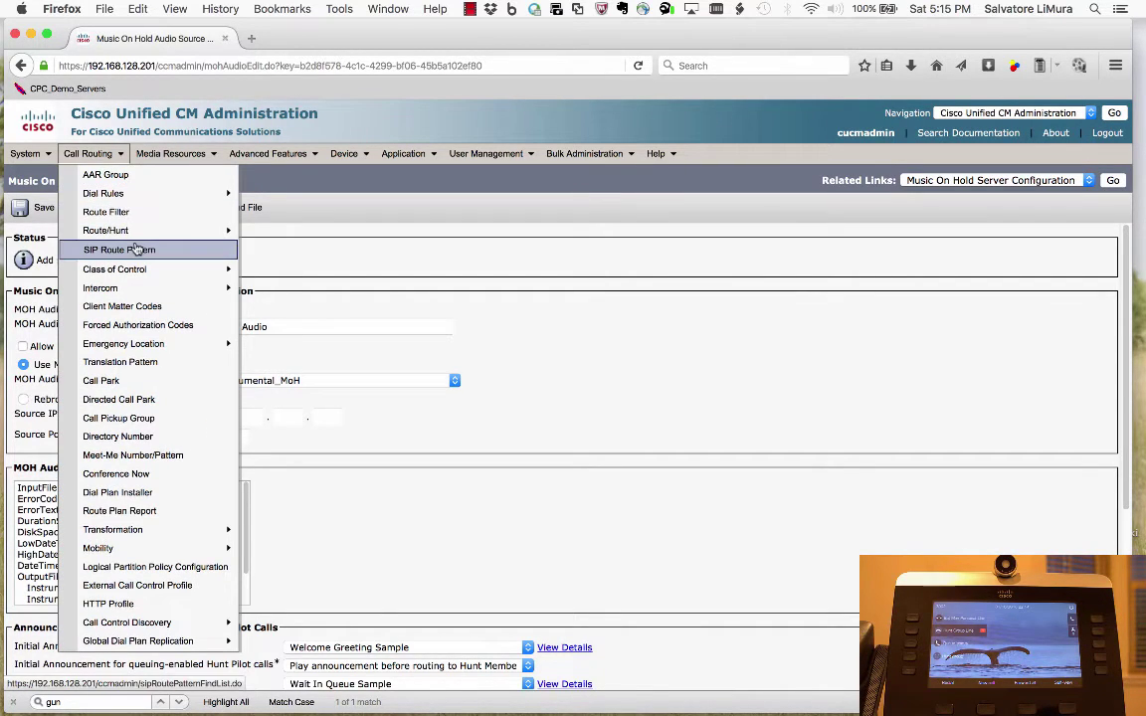
mouse_move(106, 231)
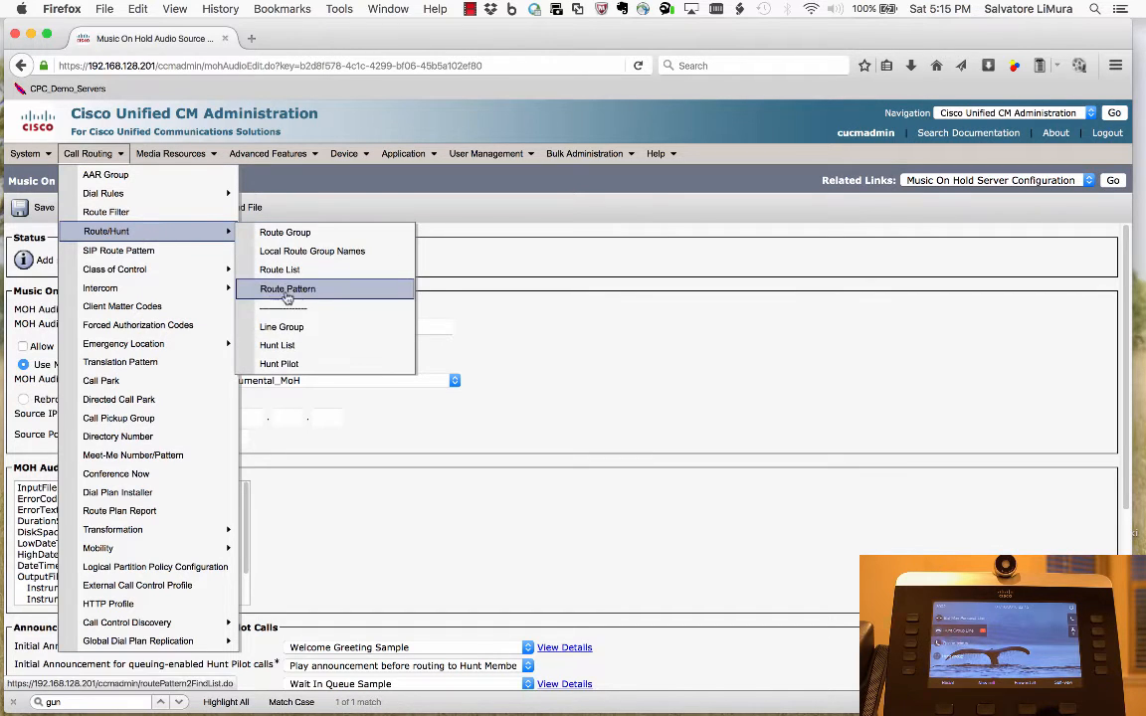
left_click(283, 326)
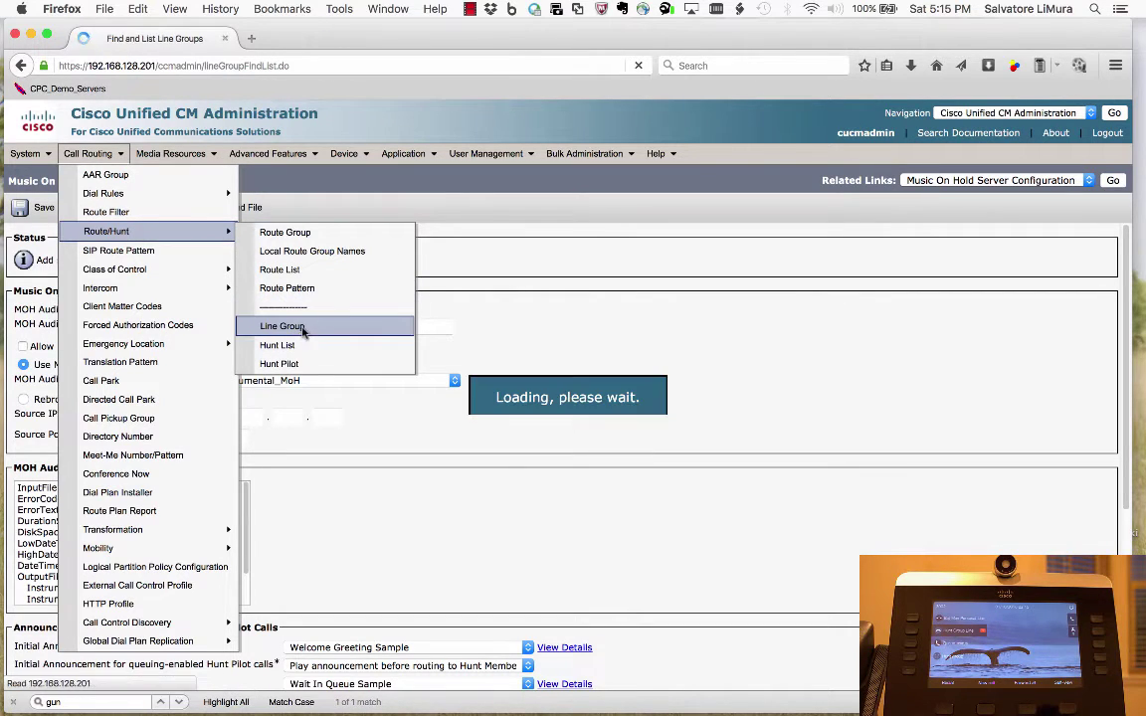
left_click(283, 326)
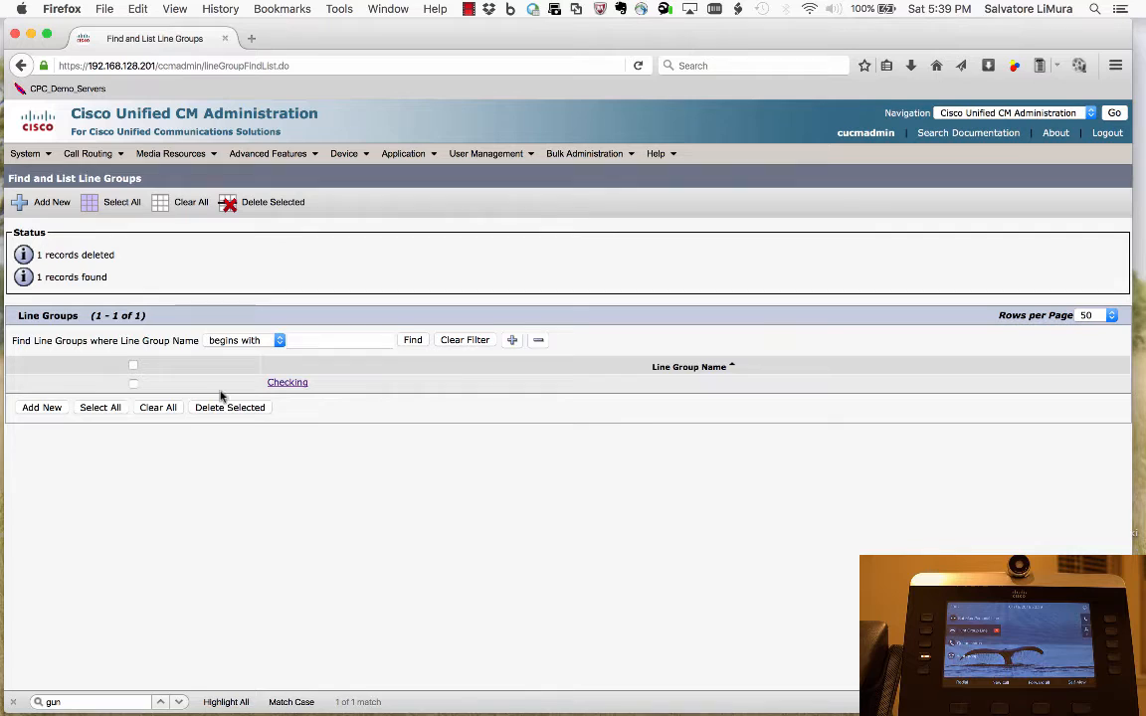
mouse_move(306, 390)
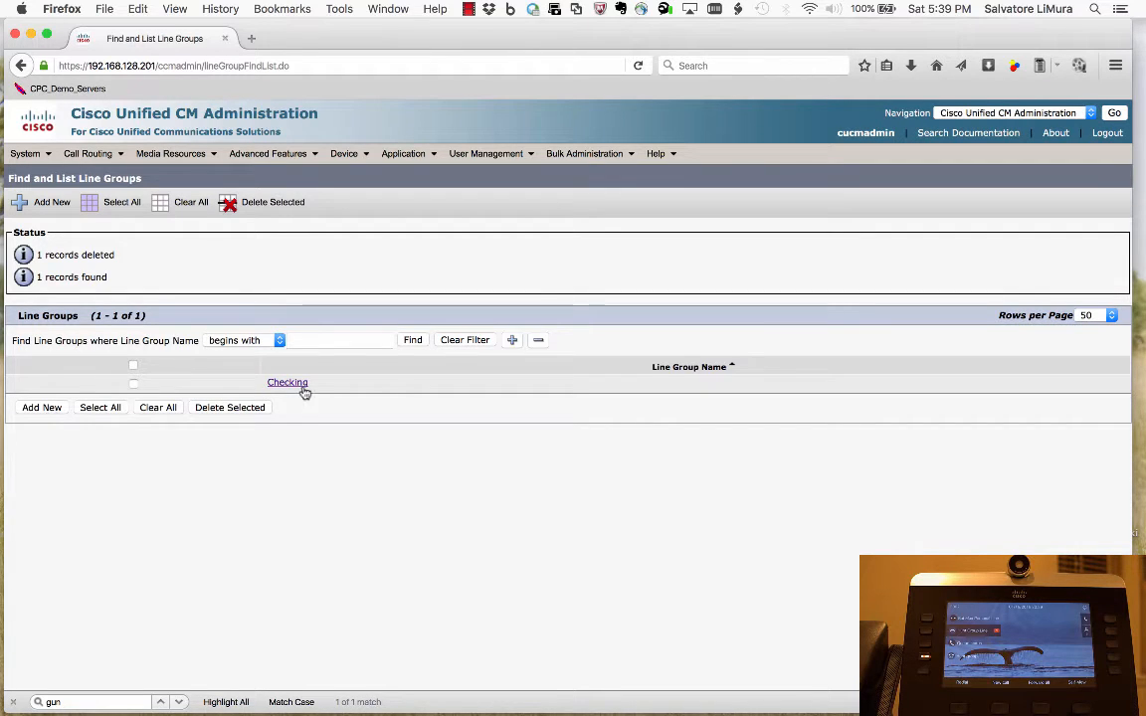
mouse_move(370, 386)
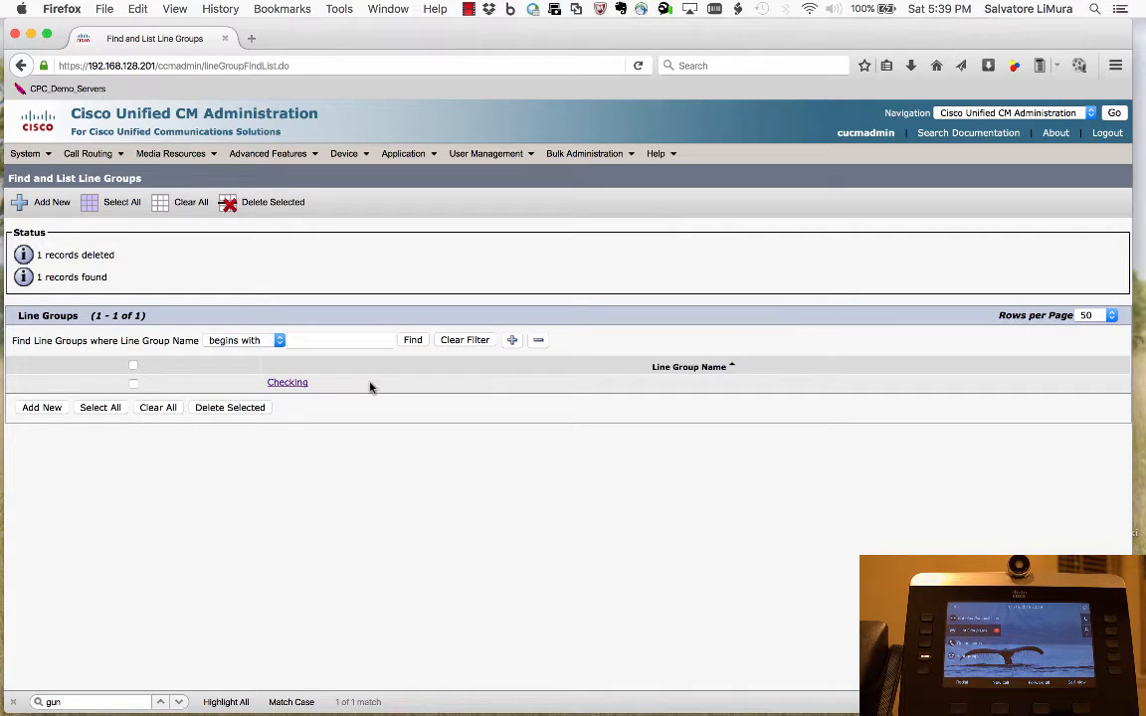
mouse_move(306, 398)
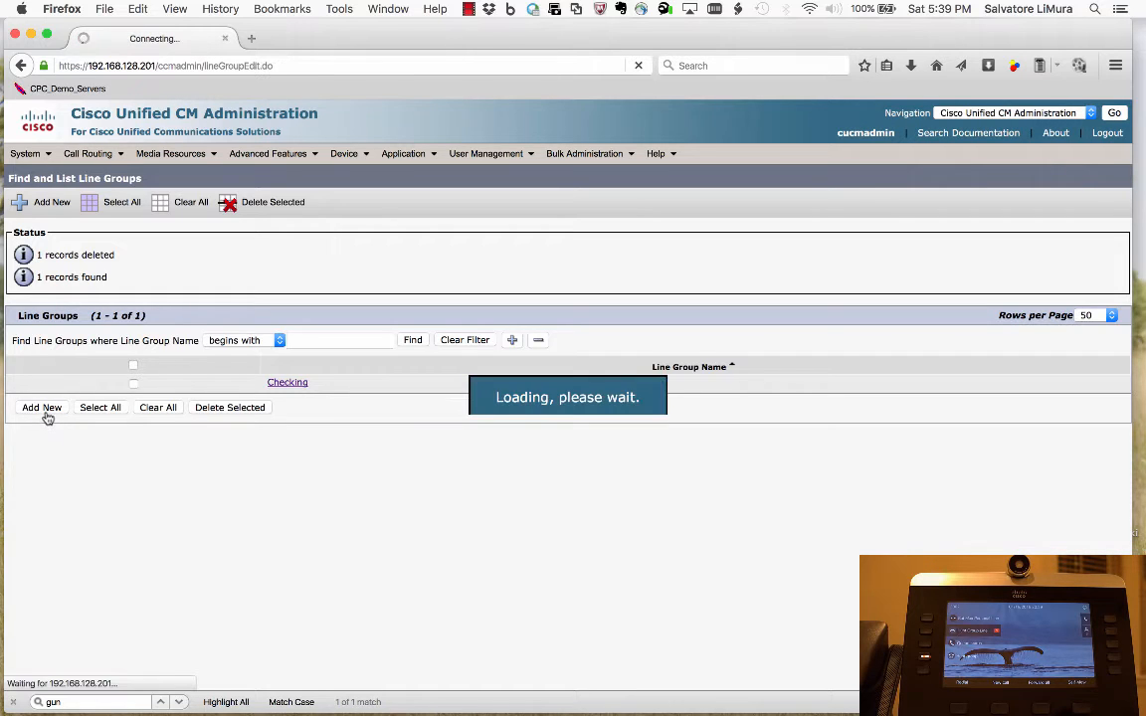
Add a new line group named Loans_Line_Group with RNA Reversion Timeout 15
left_click(41, 408)
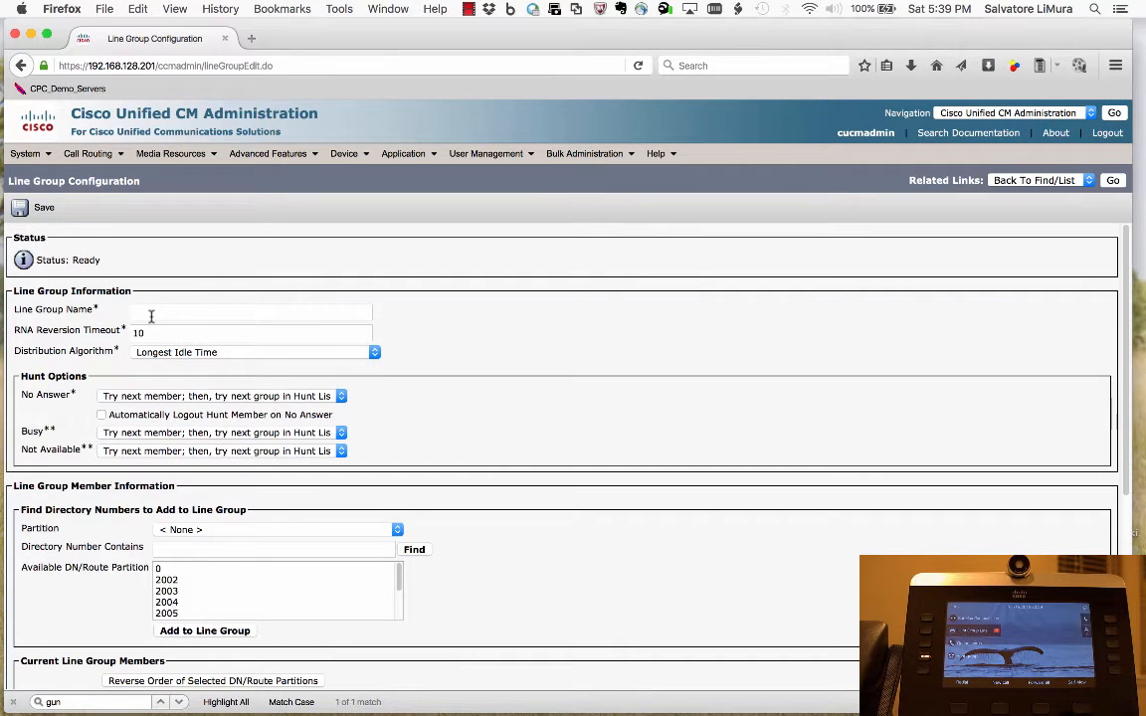
left_click(250, 312)
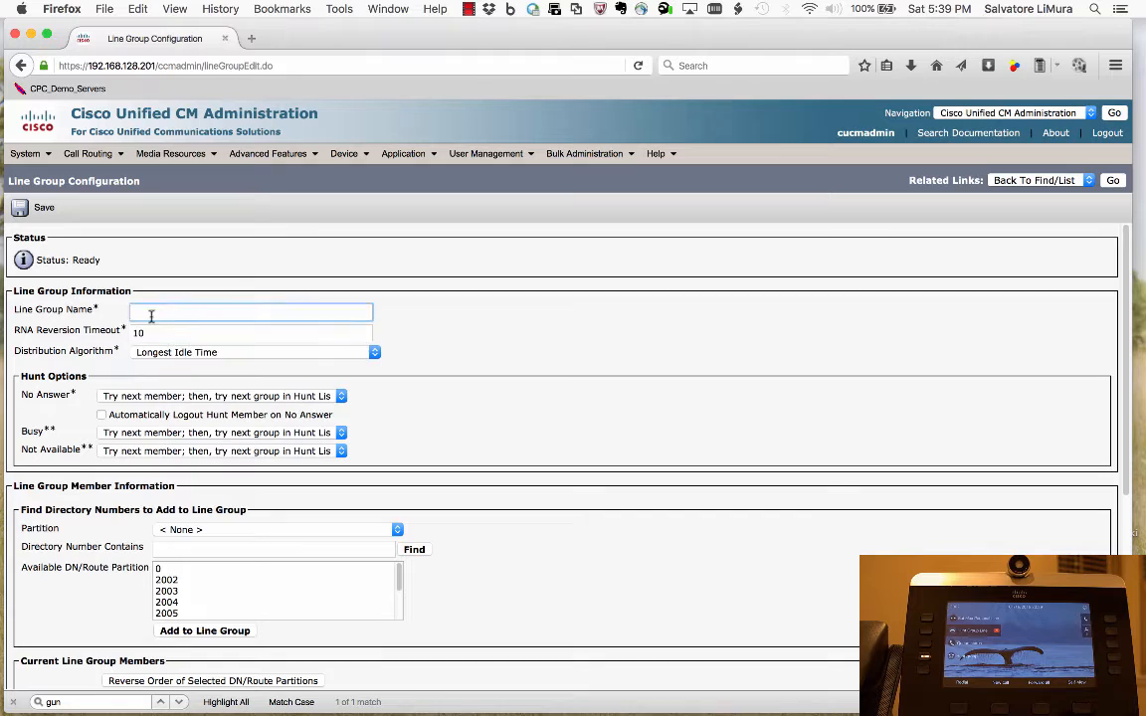
type("Loans_Line_Group")
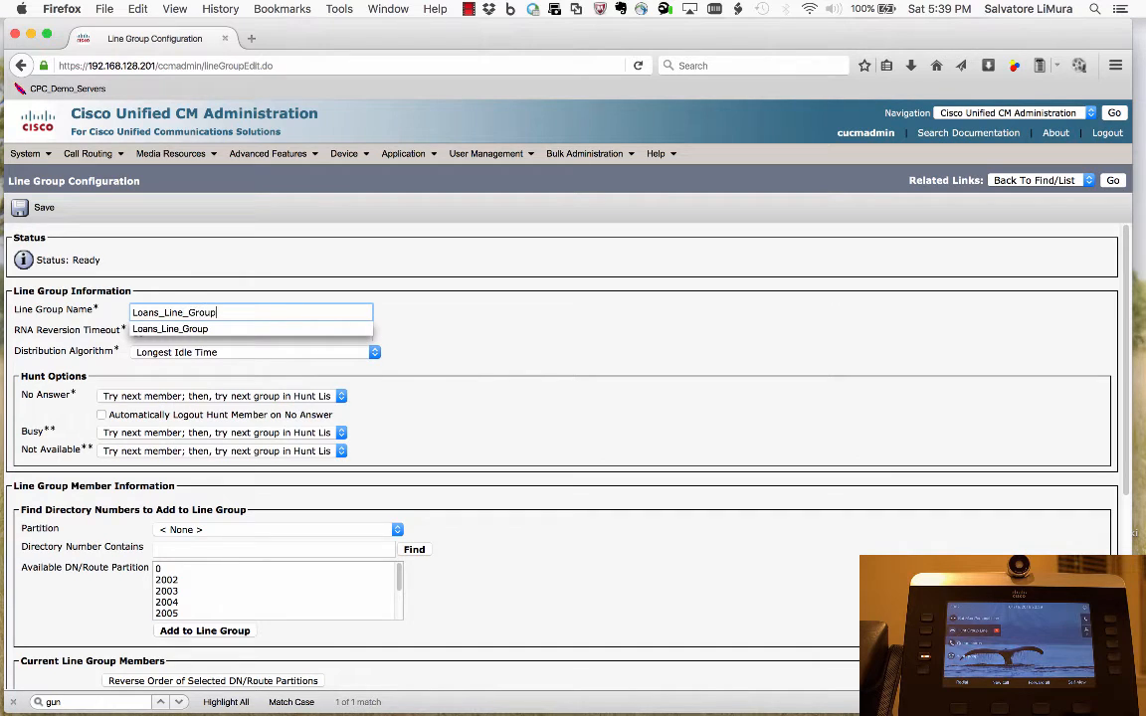
left_click(251, 333)
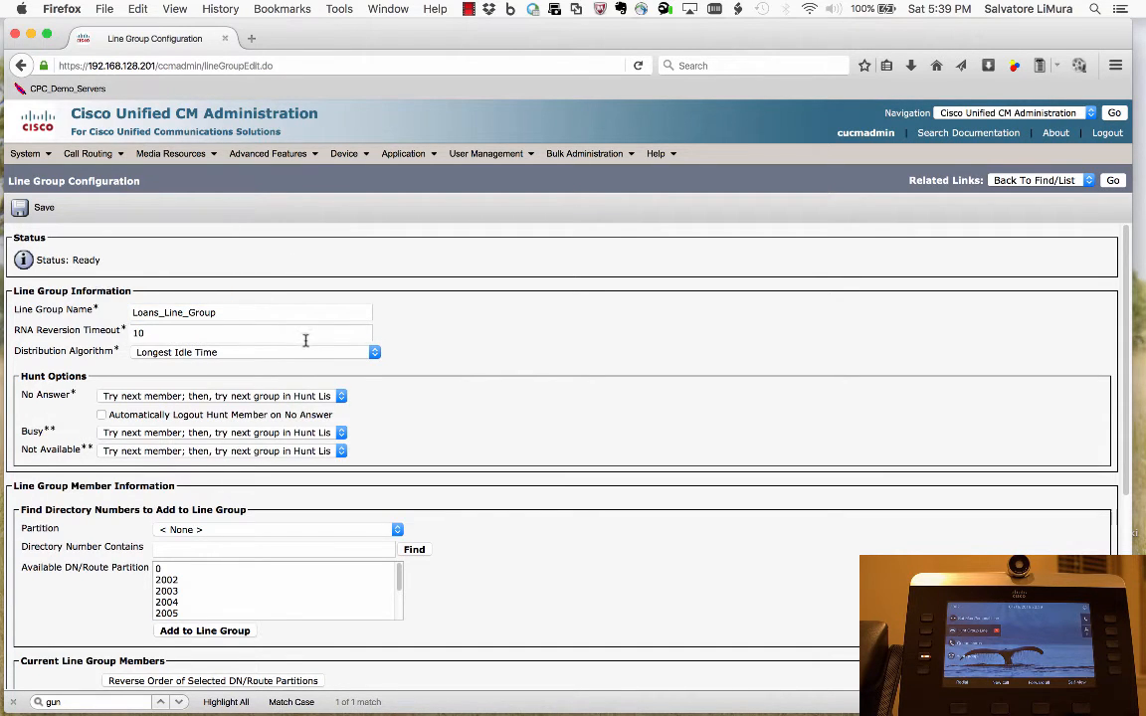
scroll("down", 3)
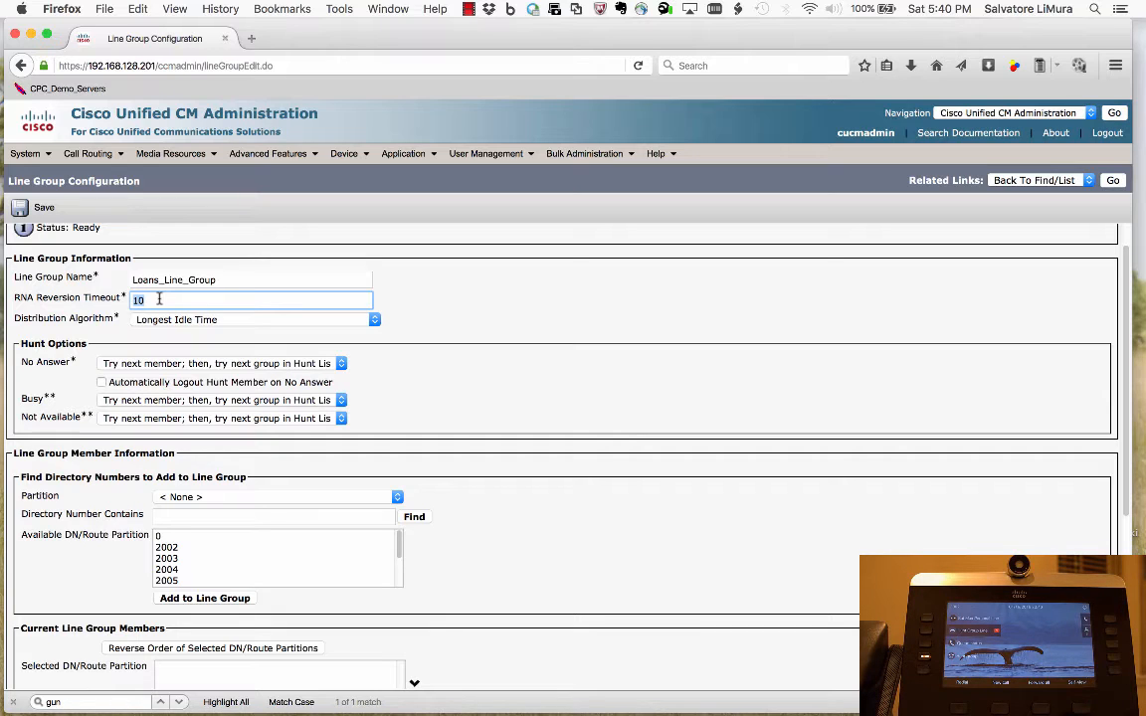
type("15")
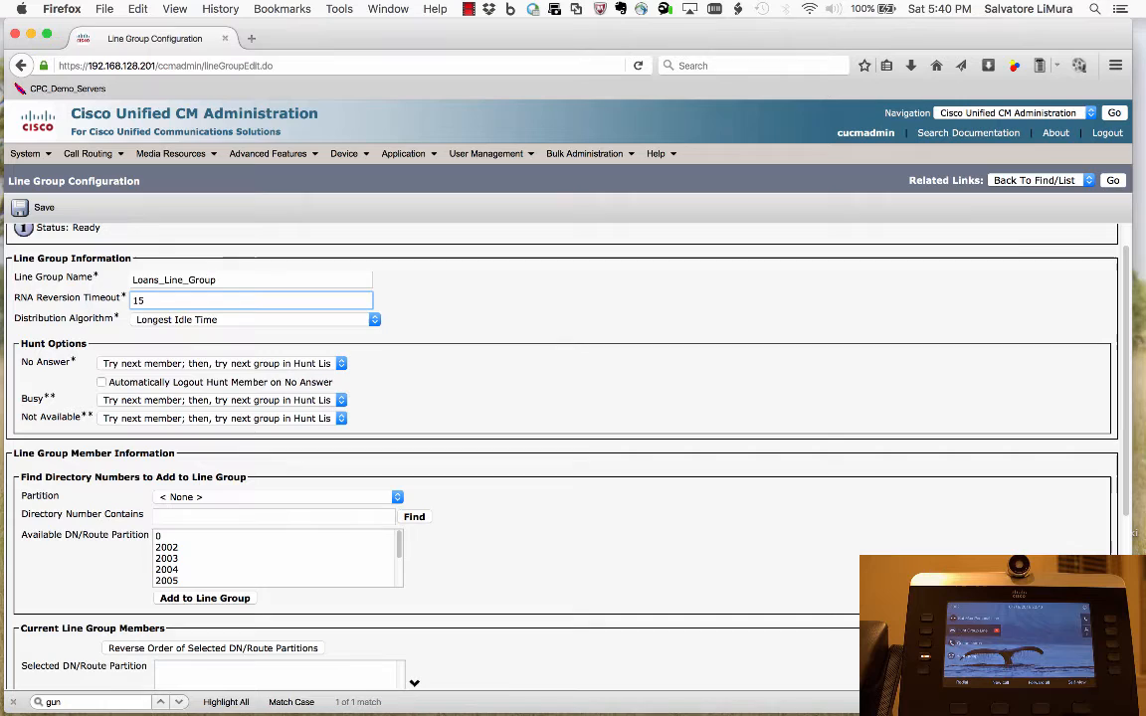
mouse_move(113, 314)
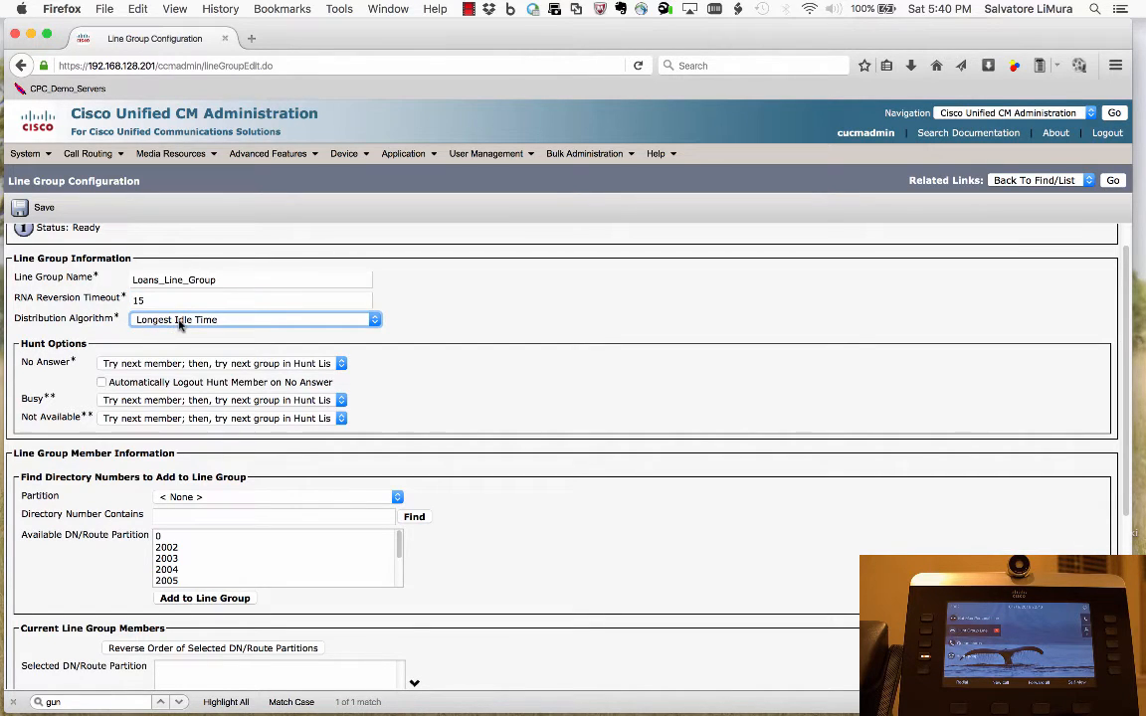
Keep Longest Idle Time as the distribution algorithm
left_click(255, 318)
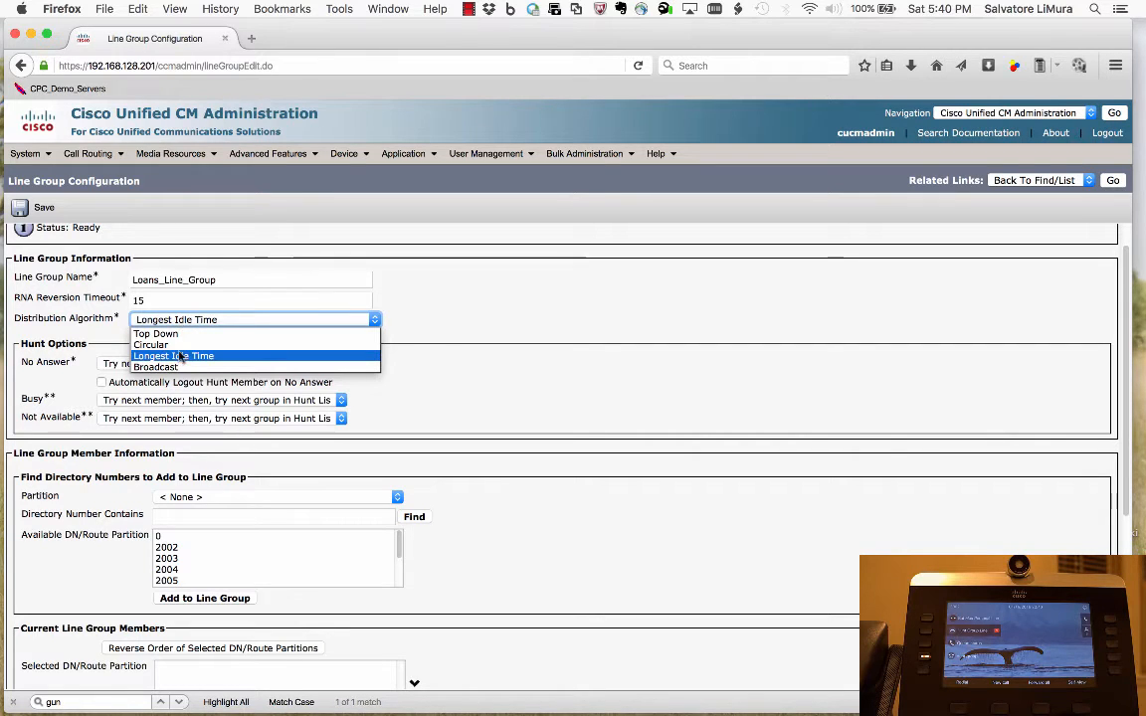
mouse_move(151, 346)
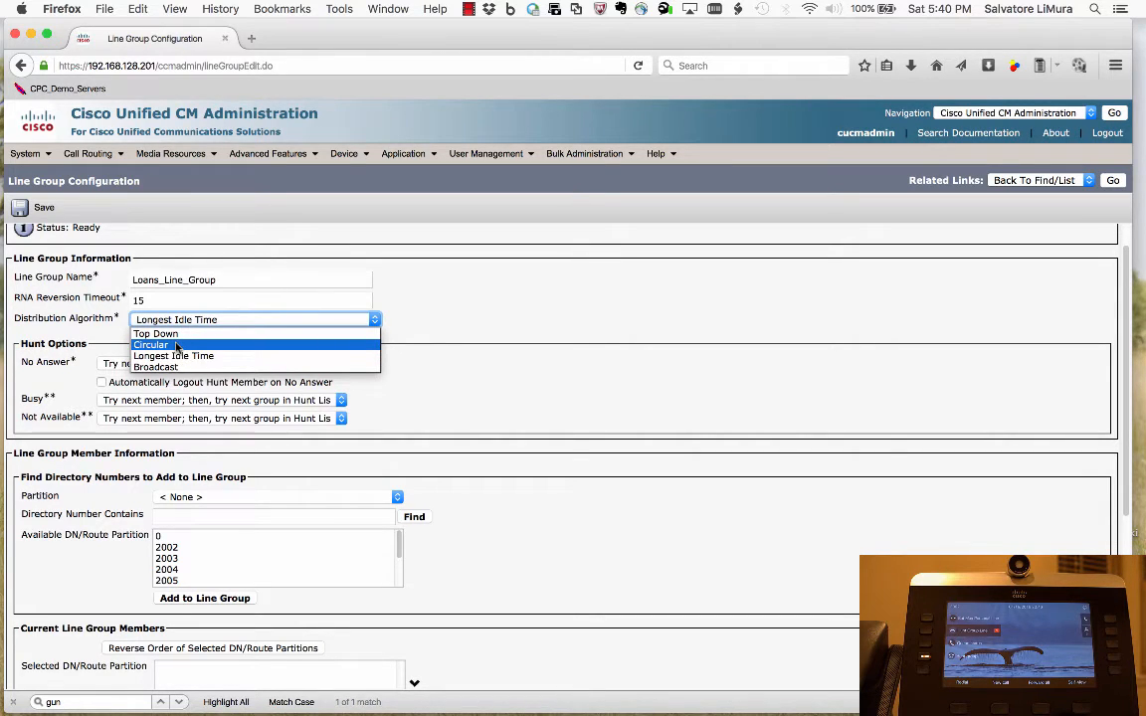
mouse_move(155, 366)
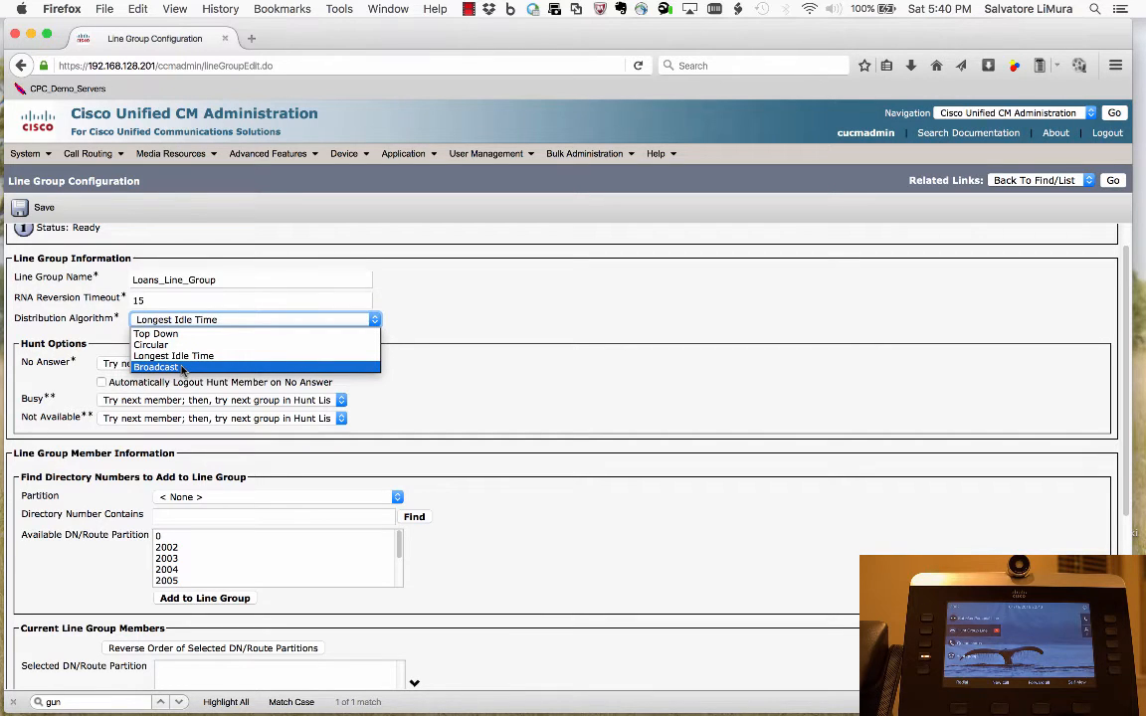
mouse_move(173, 356)
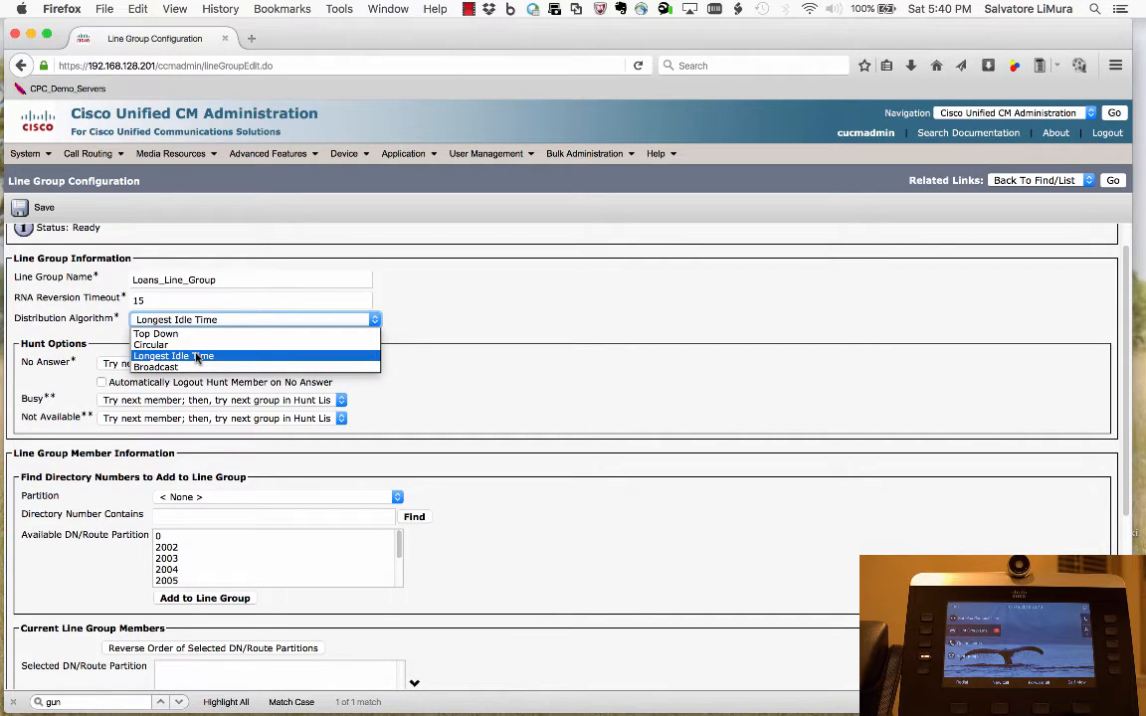
mouse_move(209, 358)
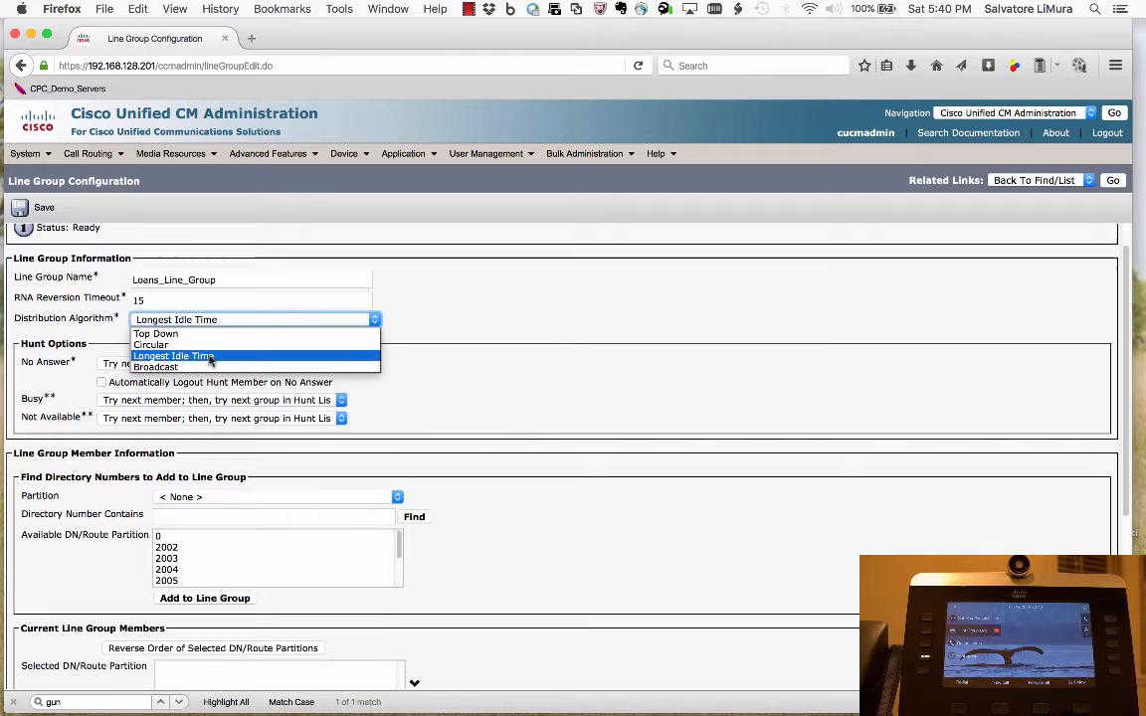
left_click(173, 354)
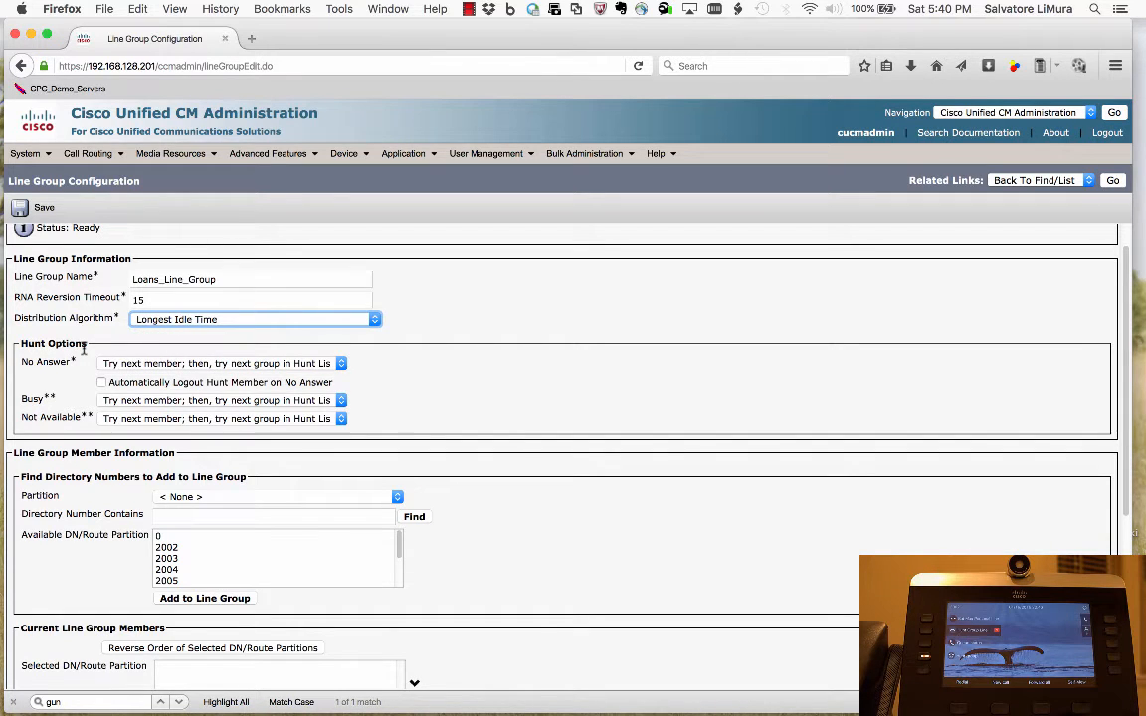
scroll("down", 3)
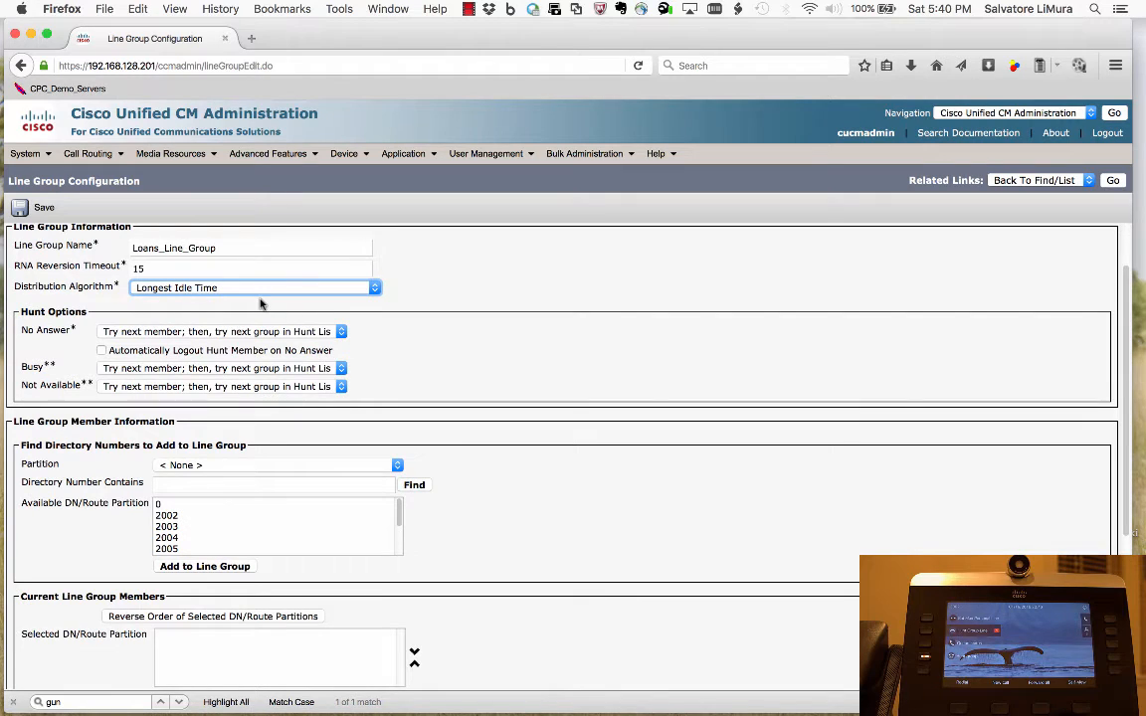
scroll("down", 3)
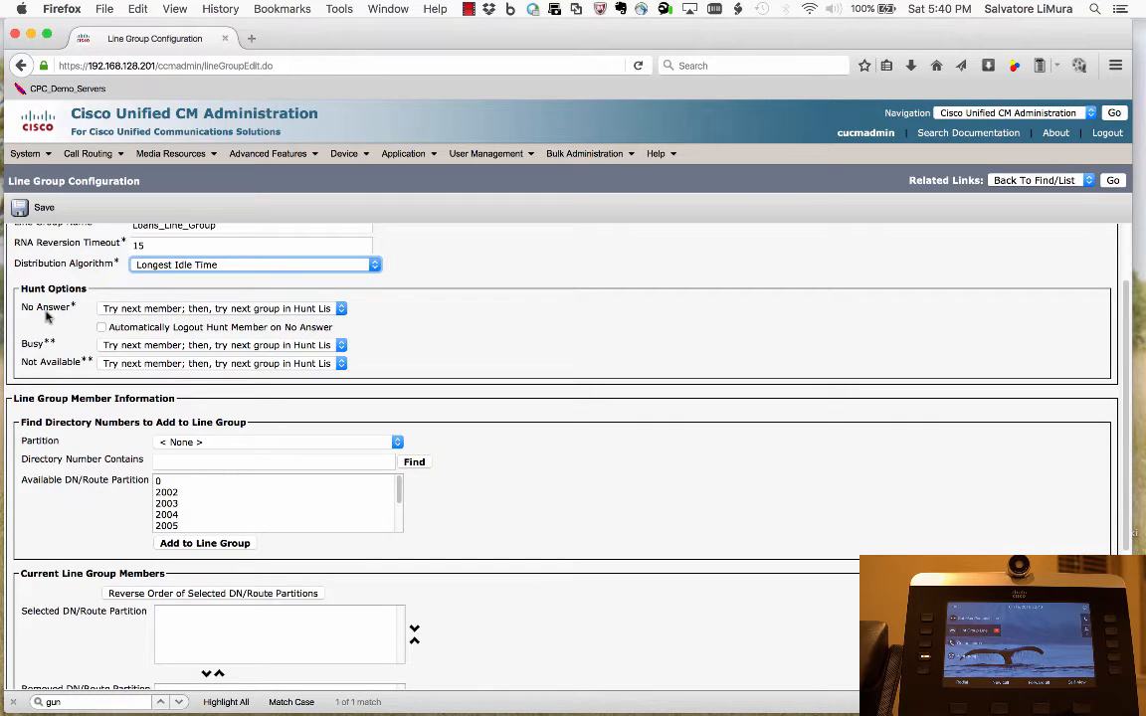
mouse_move(132, 314)
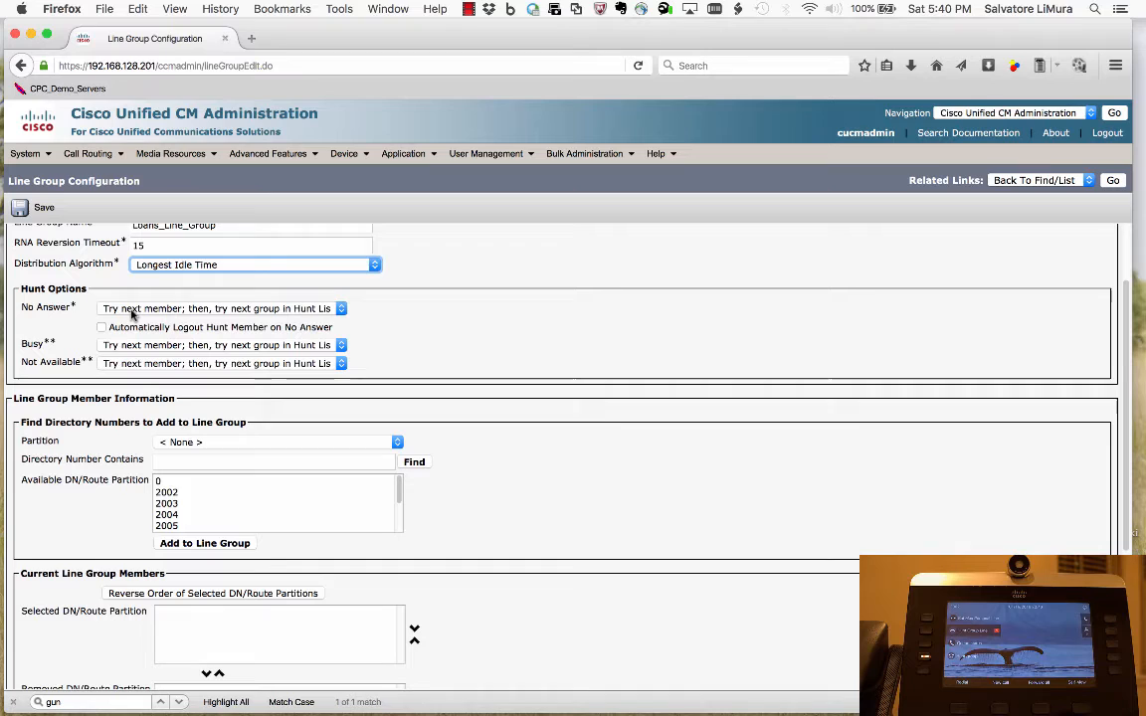
mouse_move(203, 316)
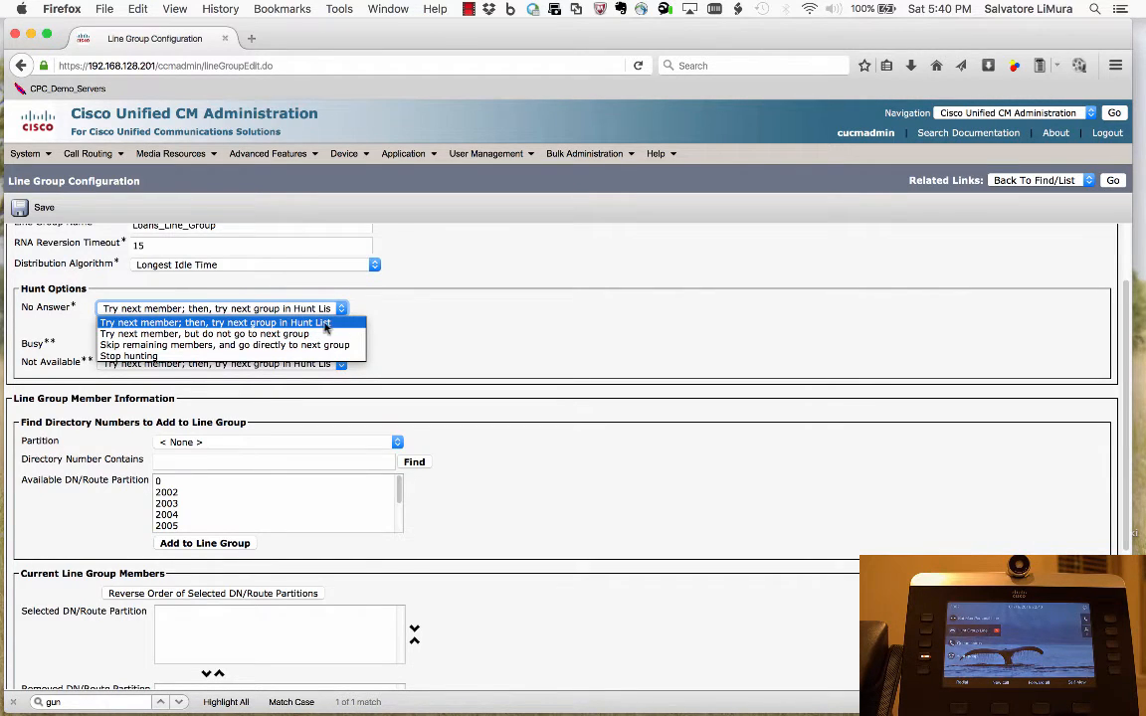
mouse_move(288, 334)
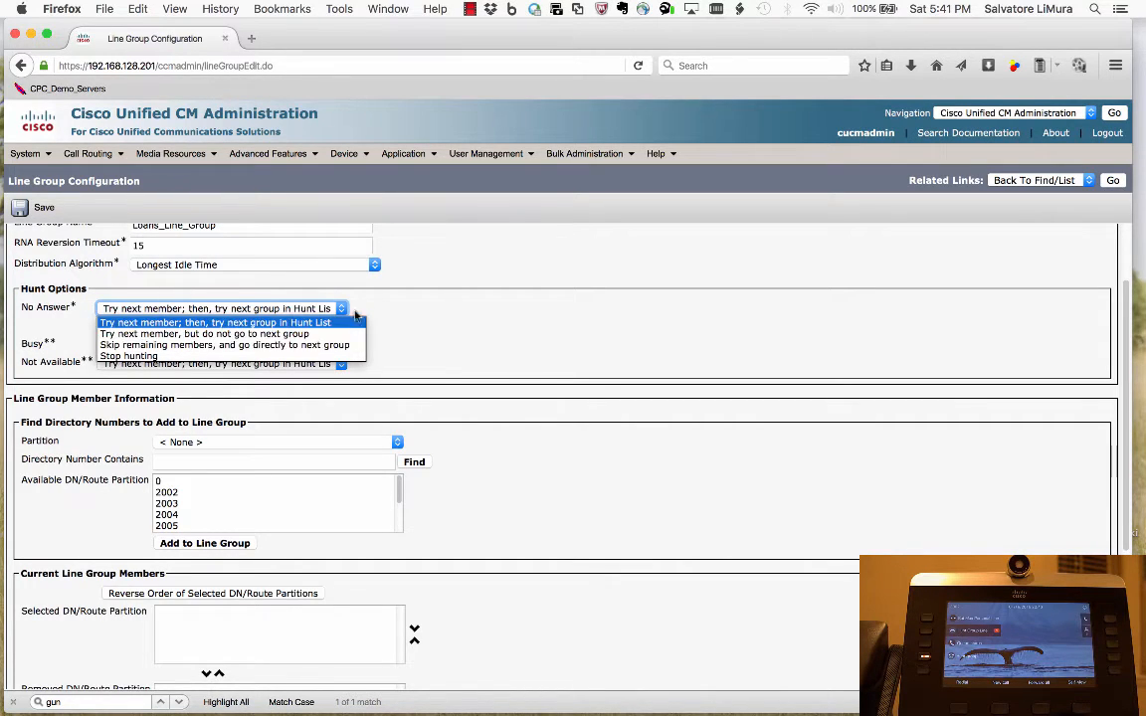
Keep default no-answer hunt options and enable Automatically Logout Hunt Member on No Answer
left_click(215, 322)
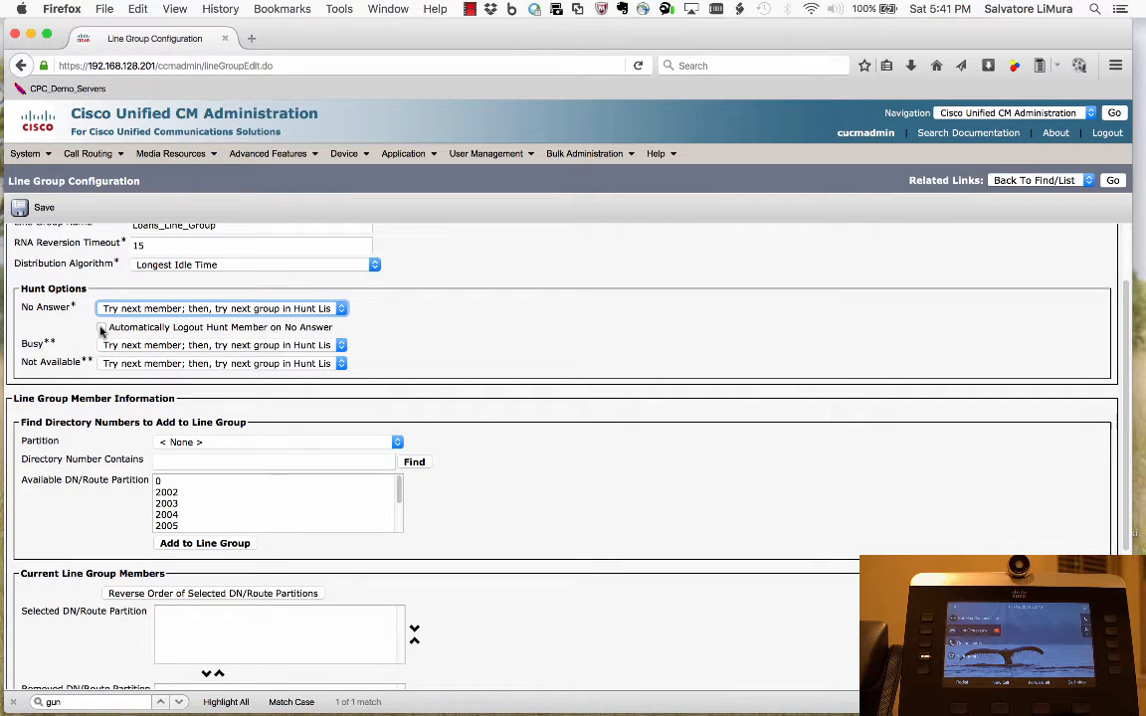
left_click(104, 327)
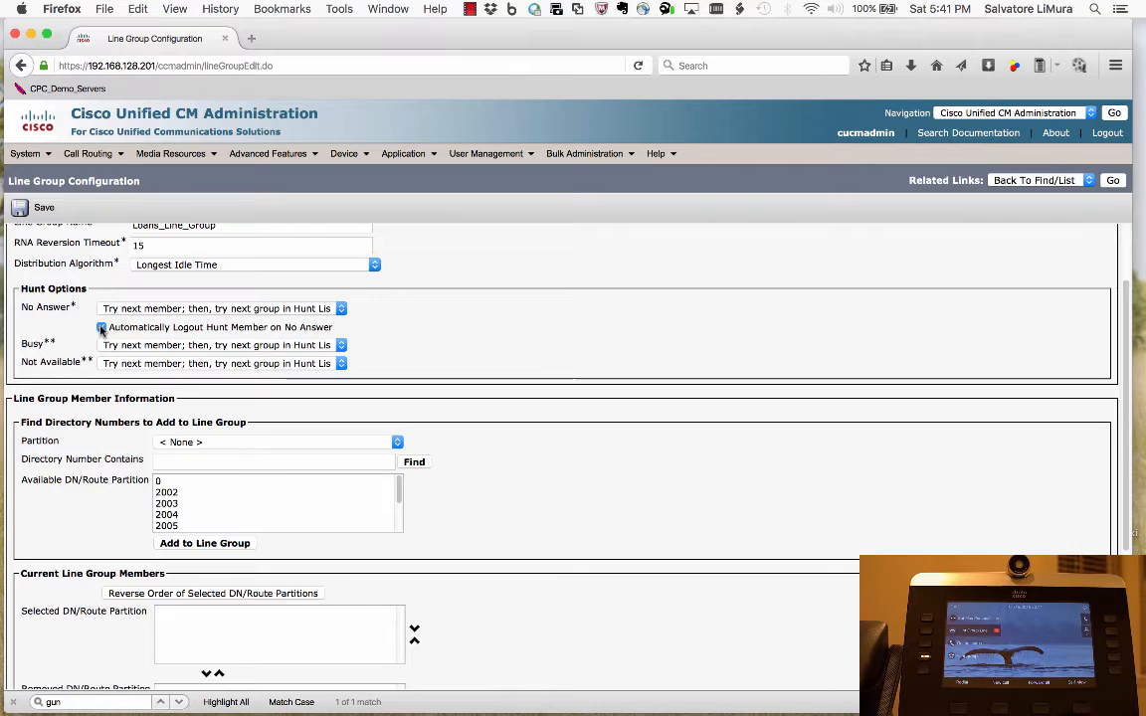
left_click(102, 326)
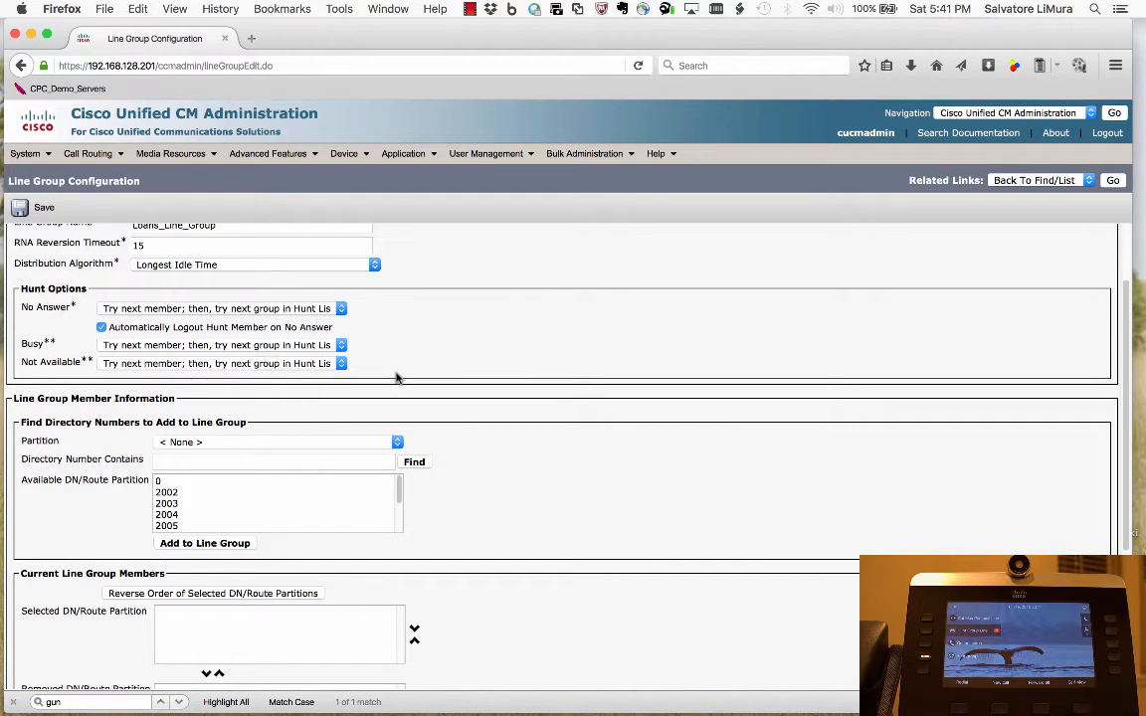
mouse_move(438, 396)
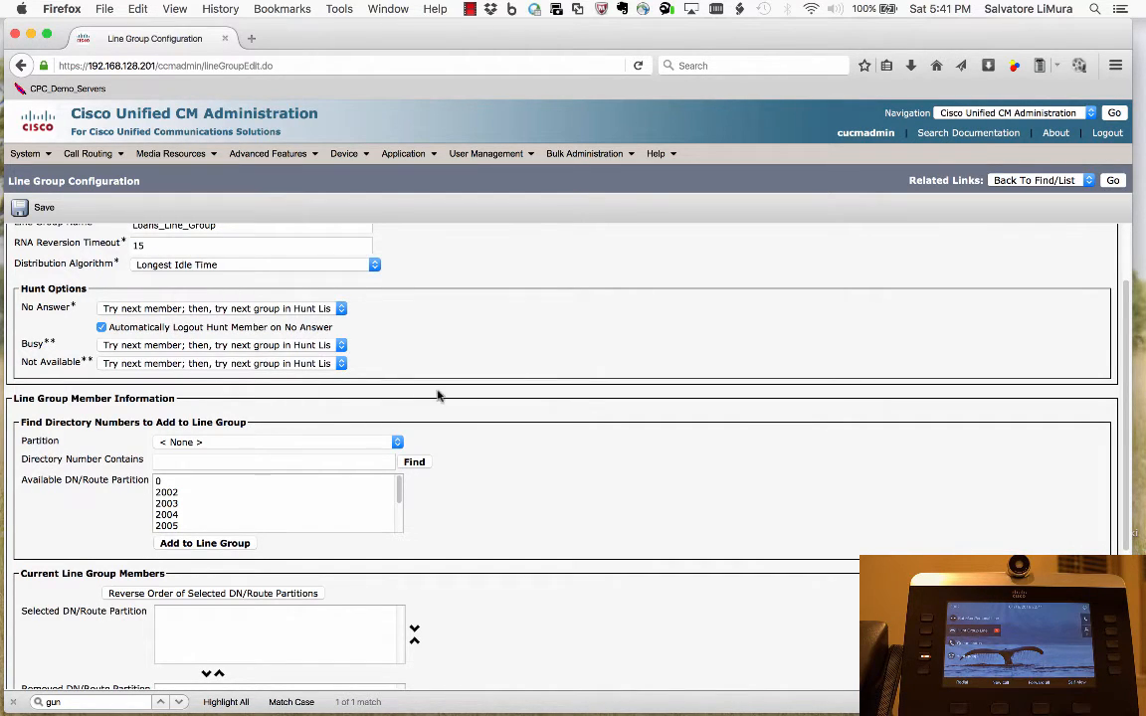
Add directory numbers 3002 and 3003 as members and save Loans_Line_Group
scroll("down", 3)
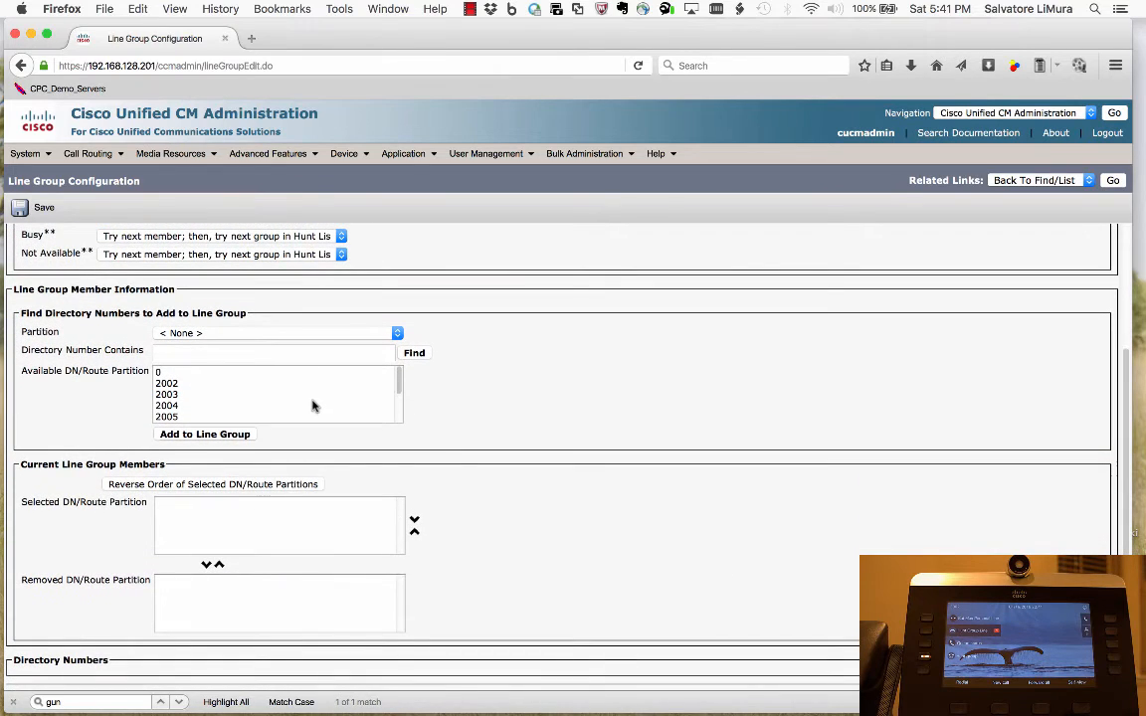
scroll("down", 3)
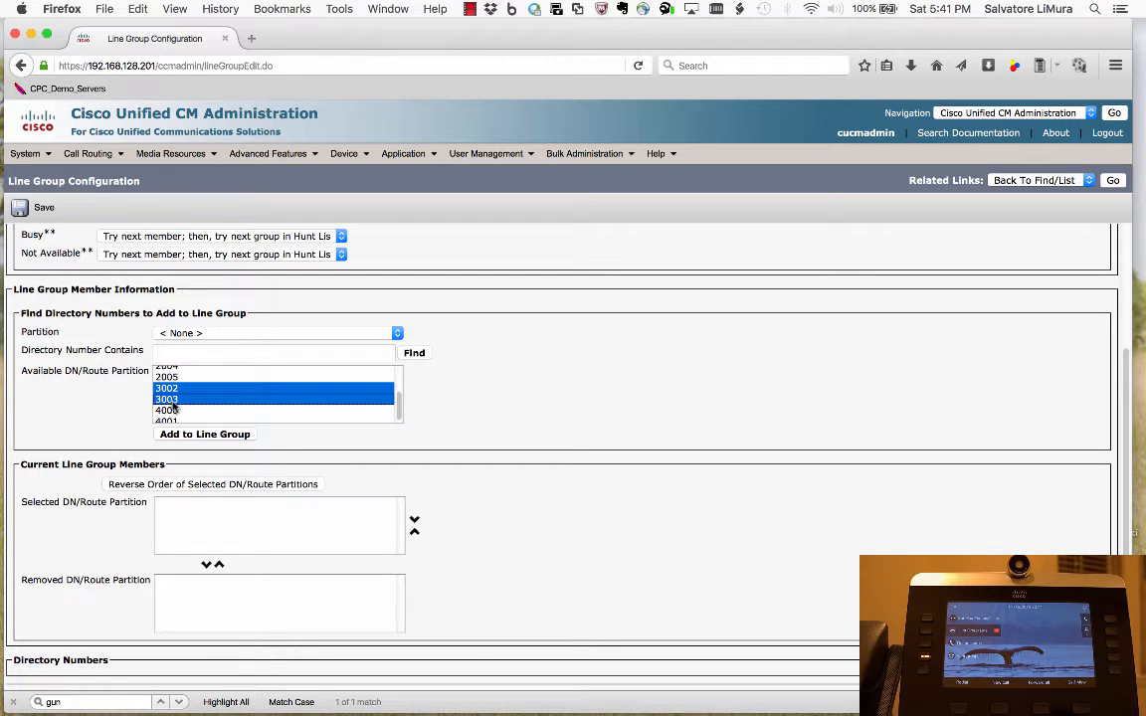
left_click(203, 434)
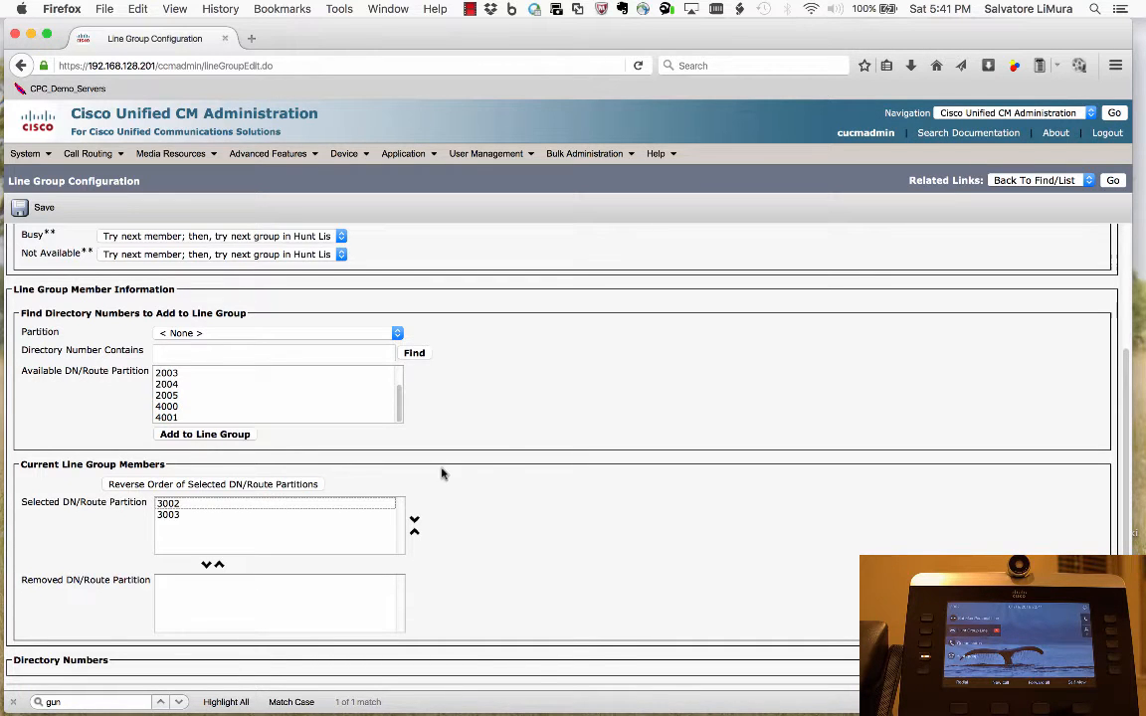
scroll("down", 3)
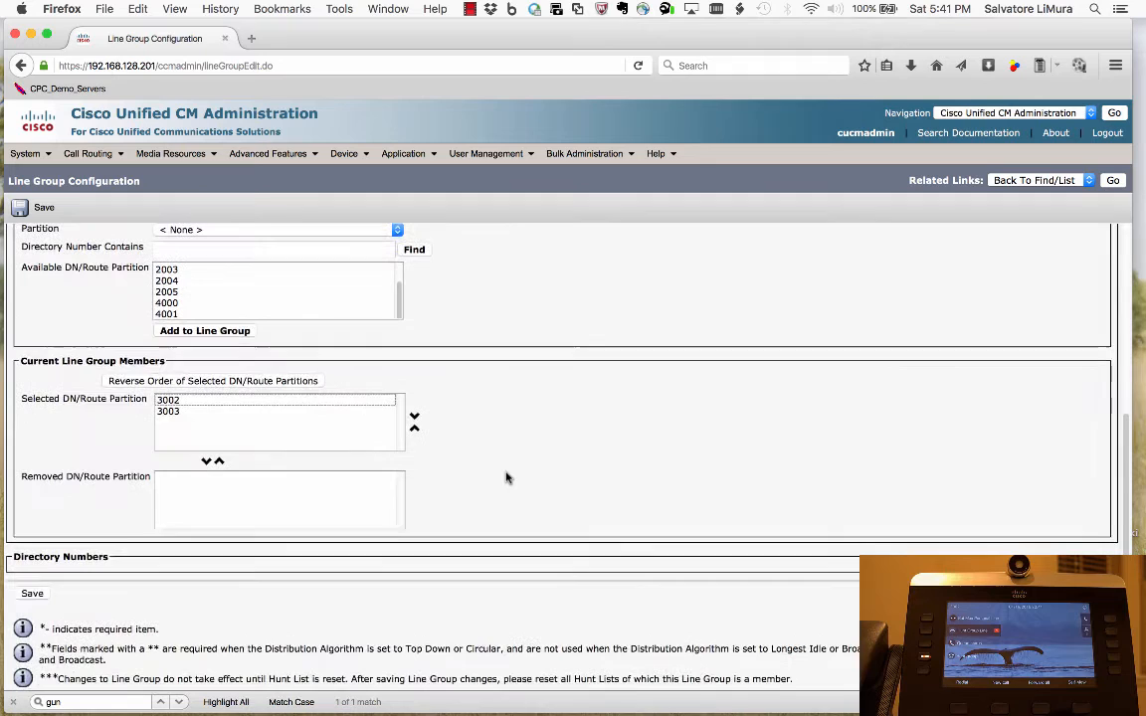
scroll("down", 3)
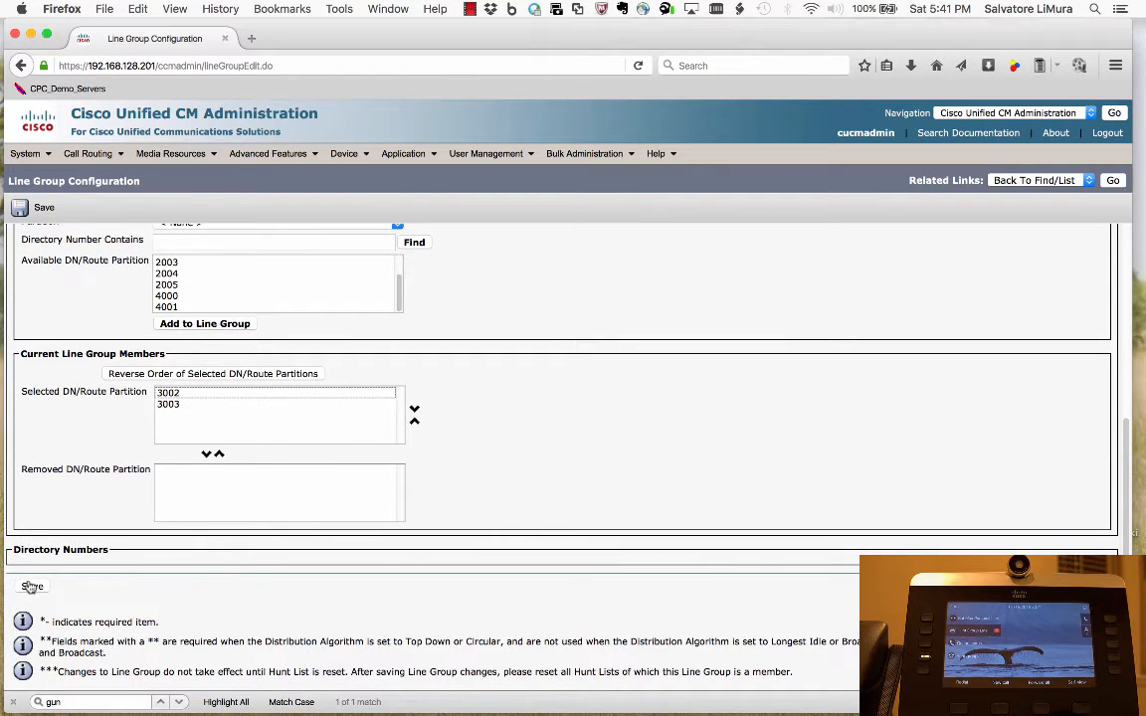
left_click(39, 207)
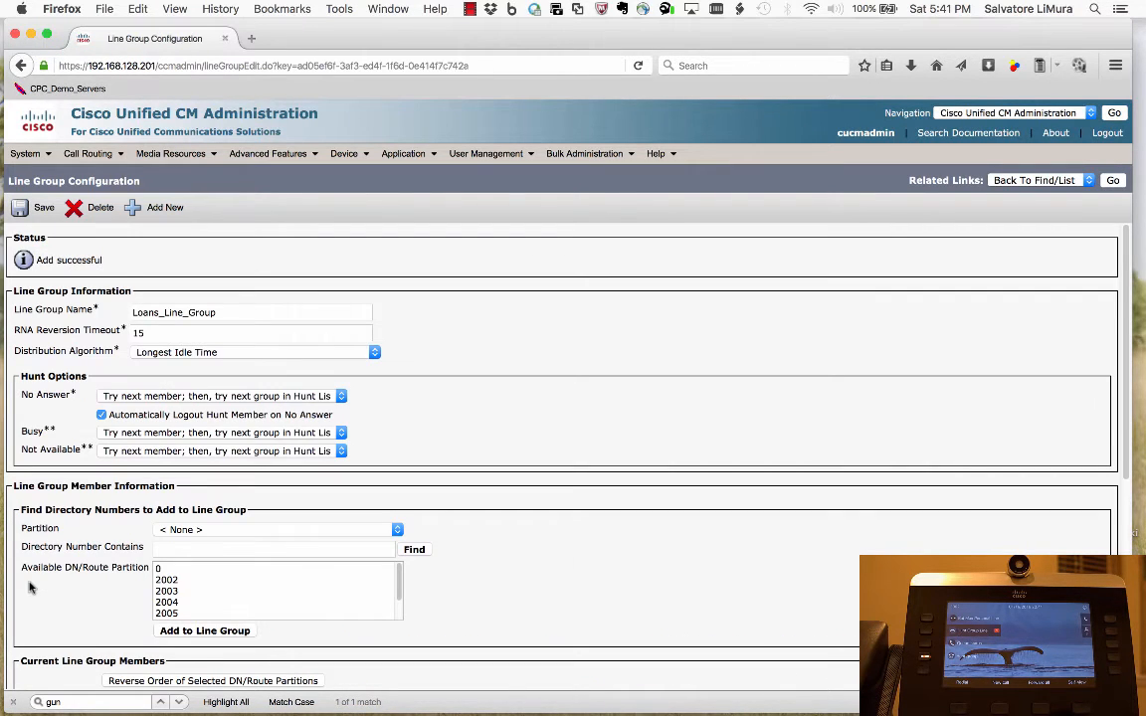
Start a new hunt list named Loans_Hunt_List, described 'Hunt List for Loans', and enable it
left_click(85, 154)
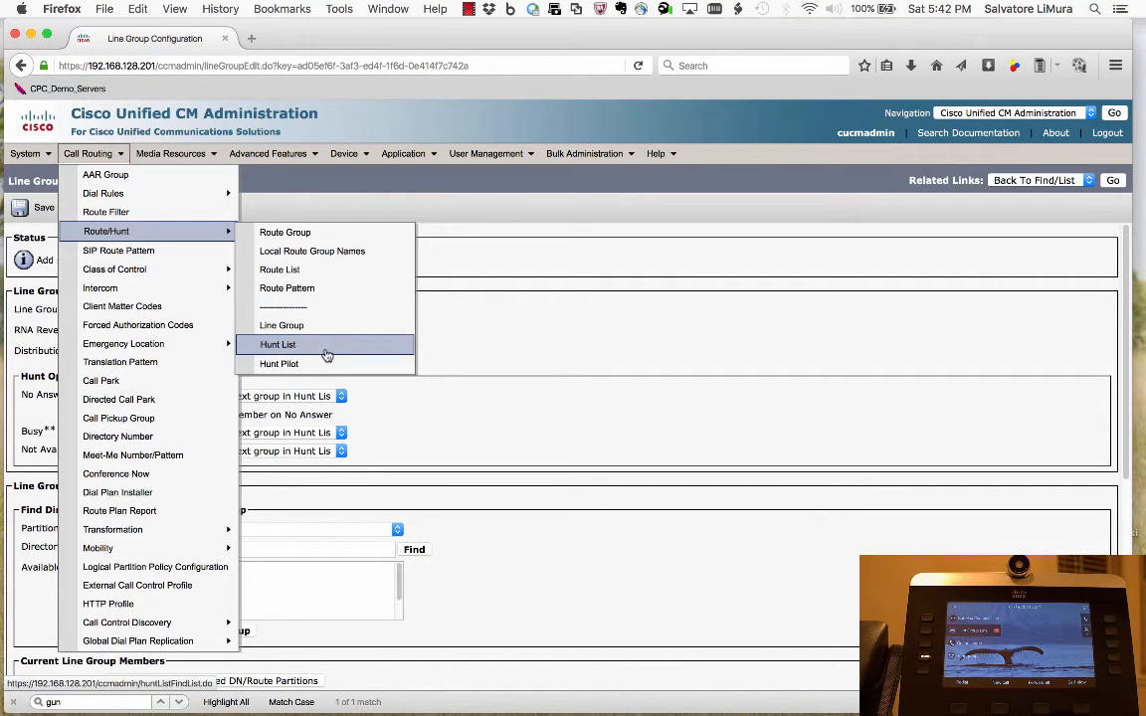
left_click(279, 344)
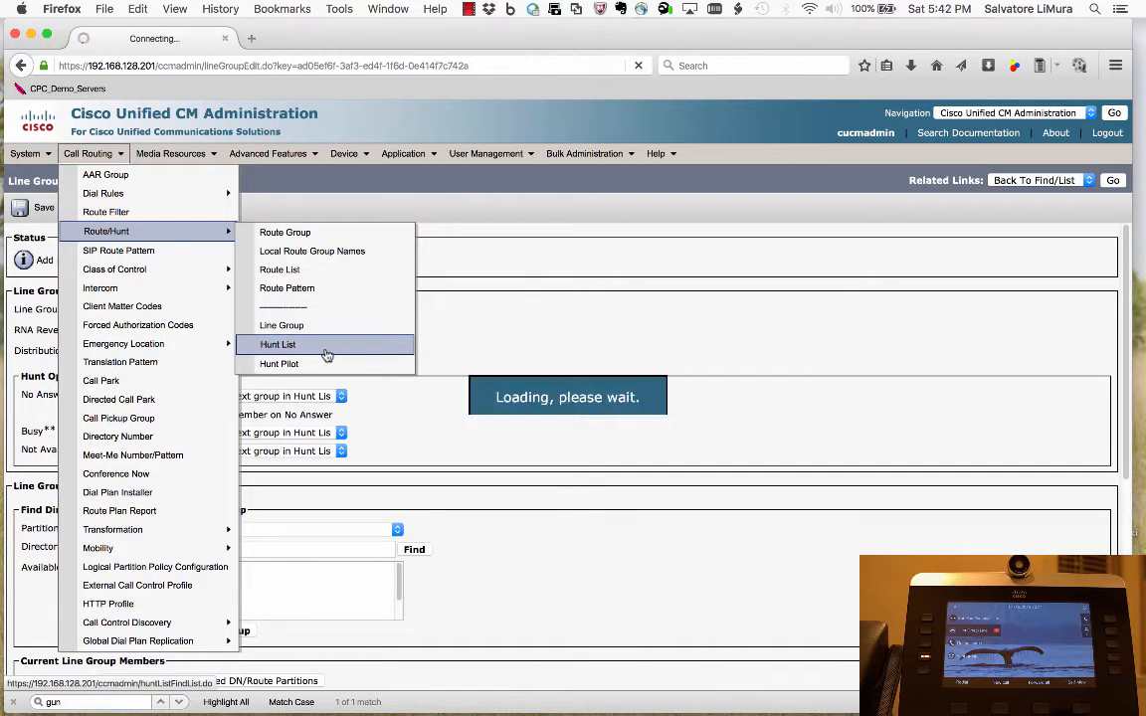
left_click(278, 344)
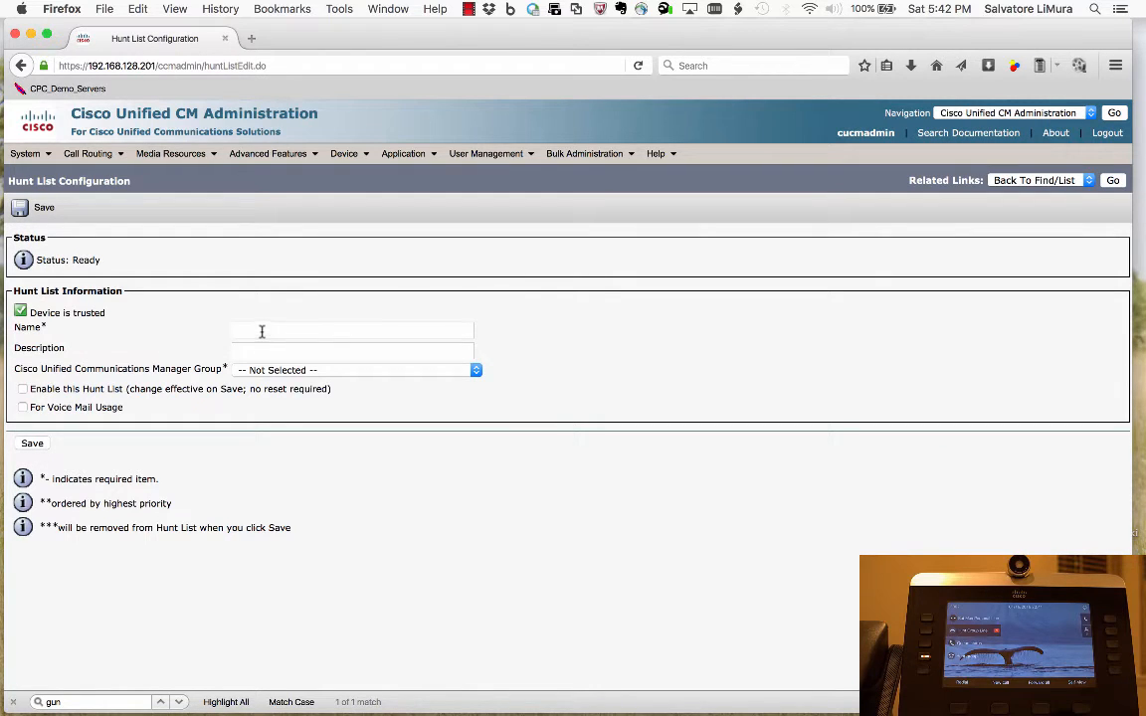
left_click(352, 330)
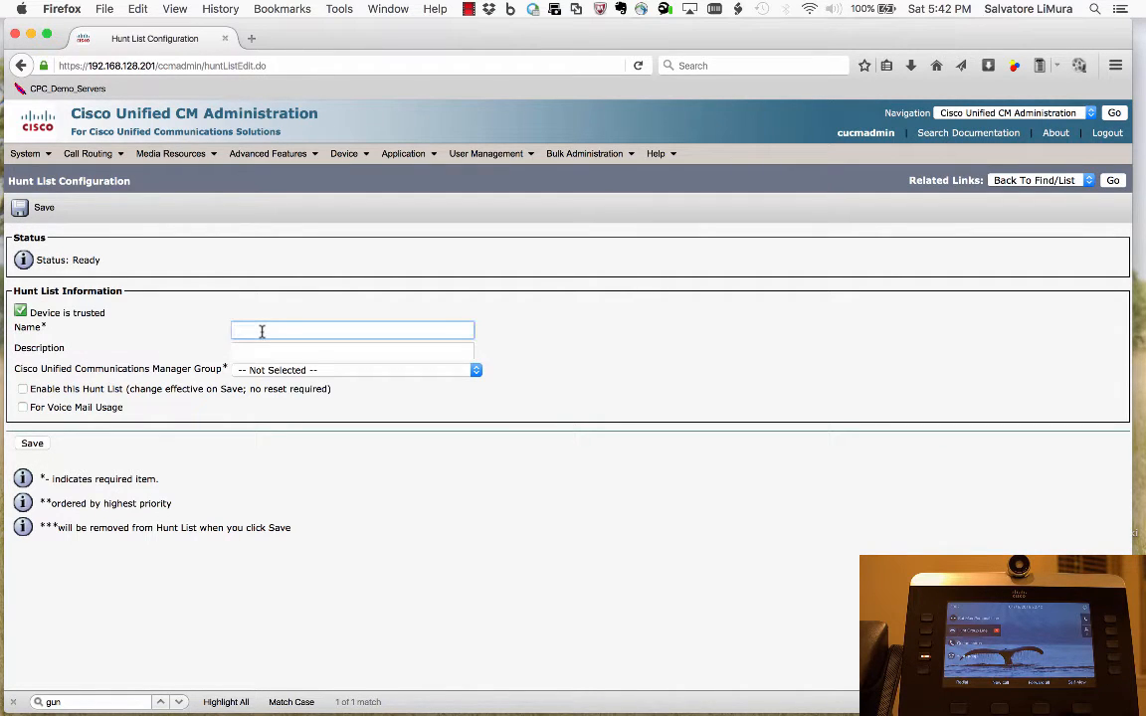
type("Loans_Hunt_List")
left_click(353, 350)
type("Hunt List for Loans")
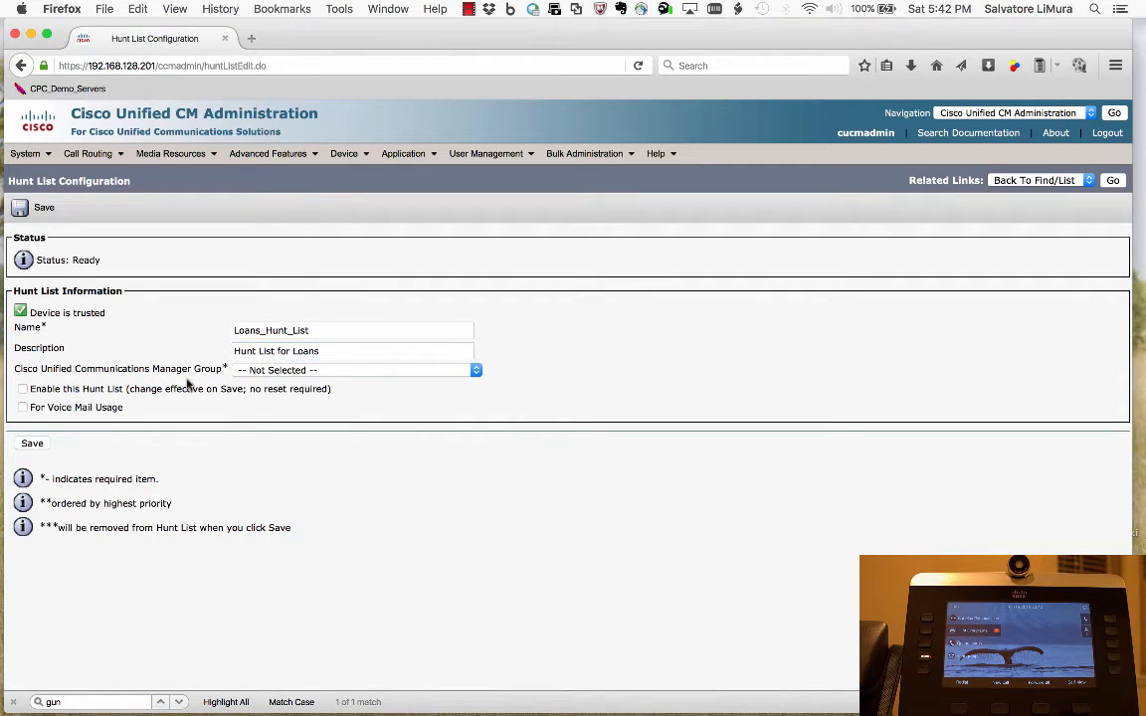
left_click(354, 370)
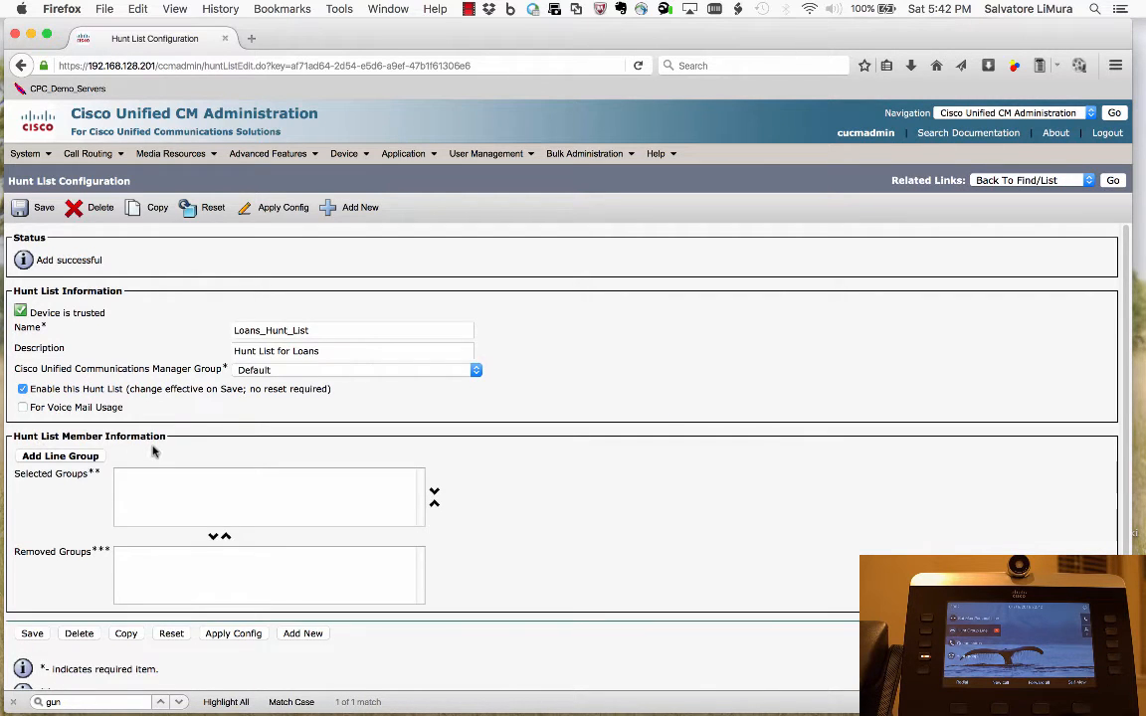
Add Loans_Line_Group to Loans_Hunt_List, save it and reset the hunt list
scroll("down", 3)
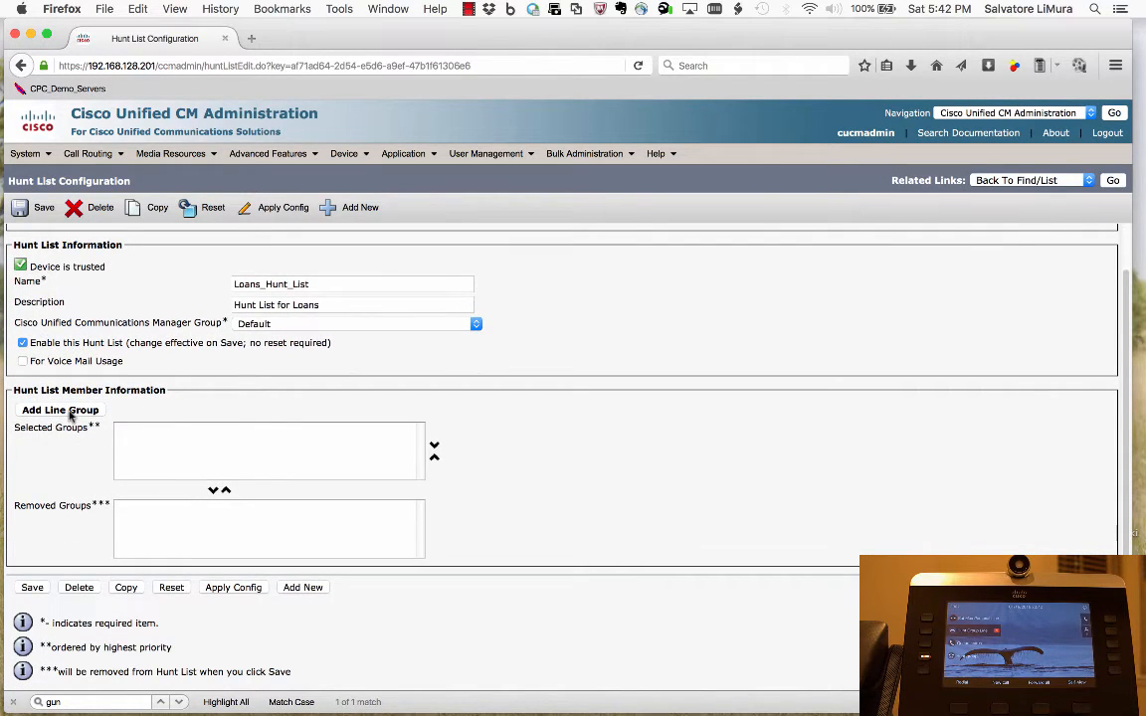
left_click(60, 410)
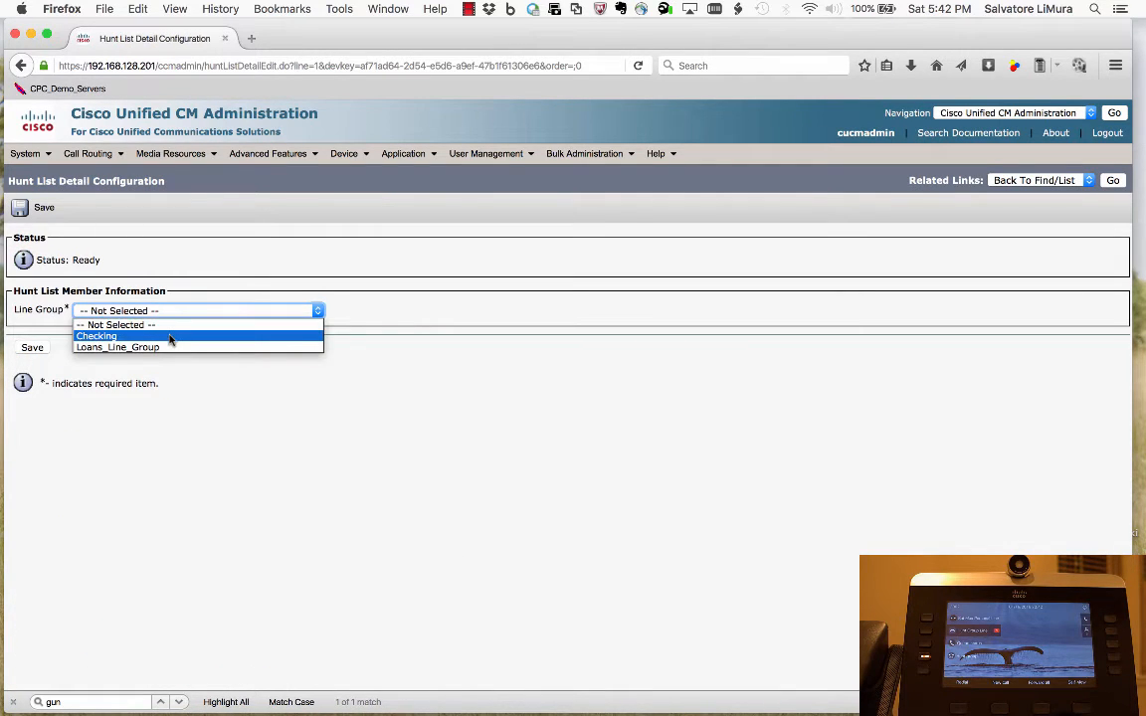
mouse_move(171, 344)
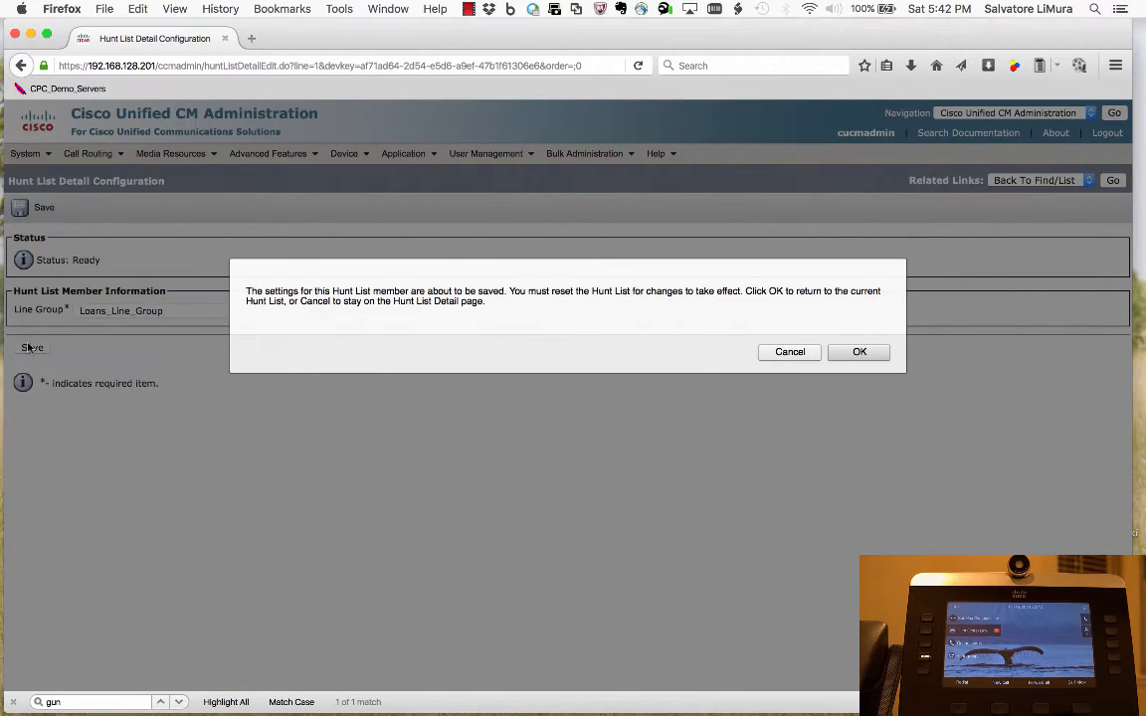
left_click(859, 350)
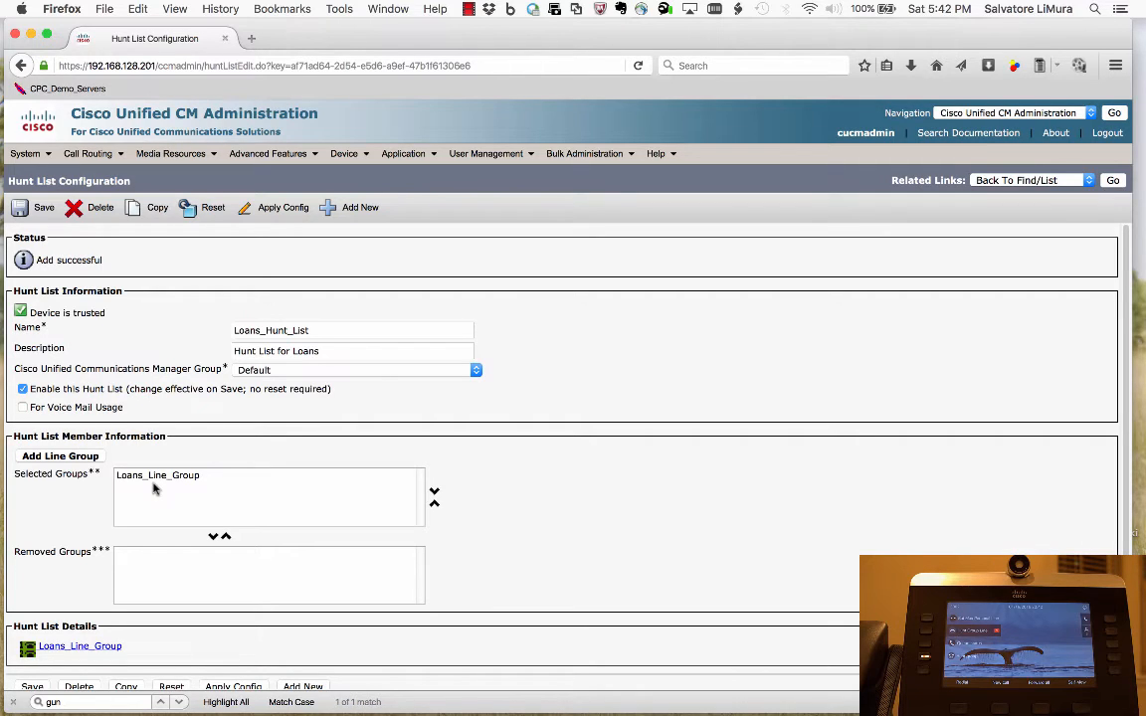
mouse_move(163, 485)
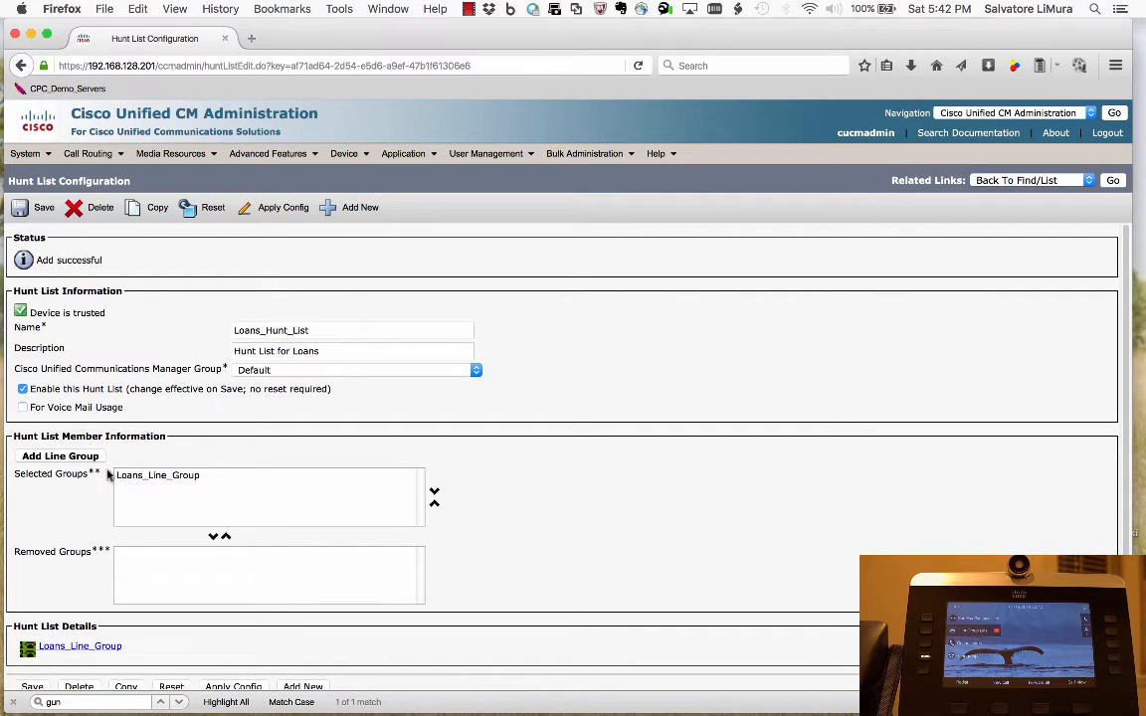
mouse_move(123, 493)
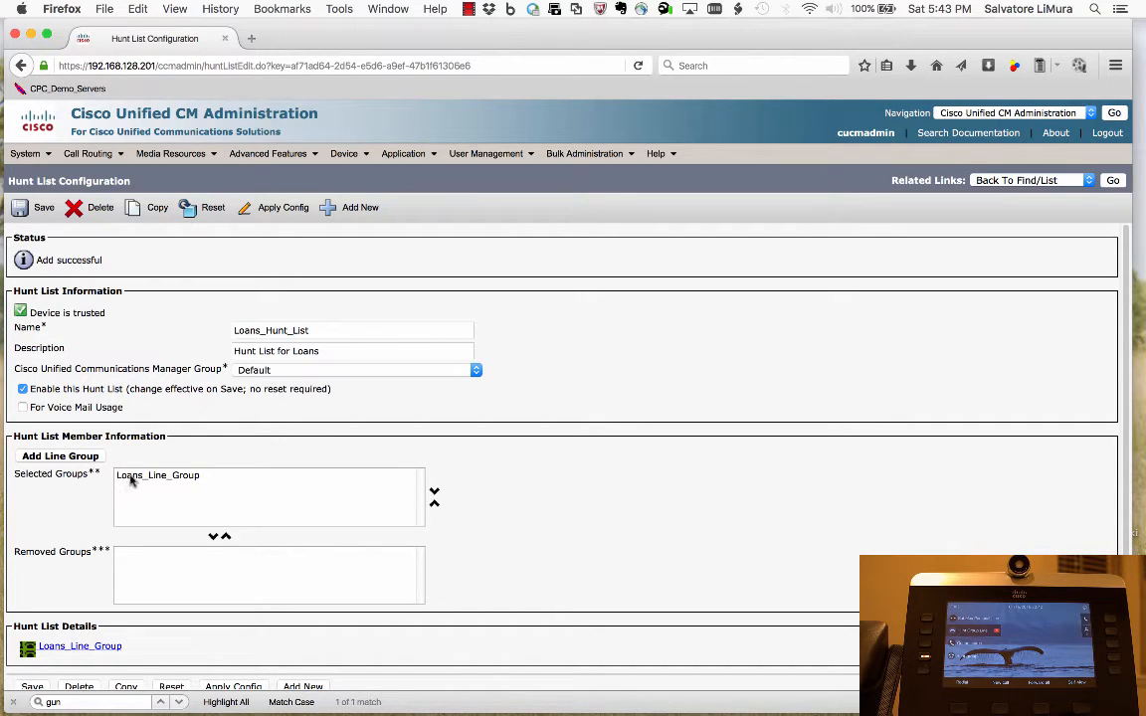
mouse_move(131, 493)
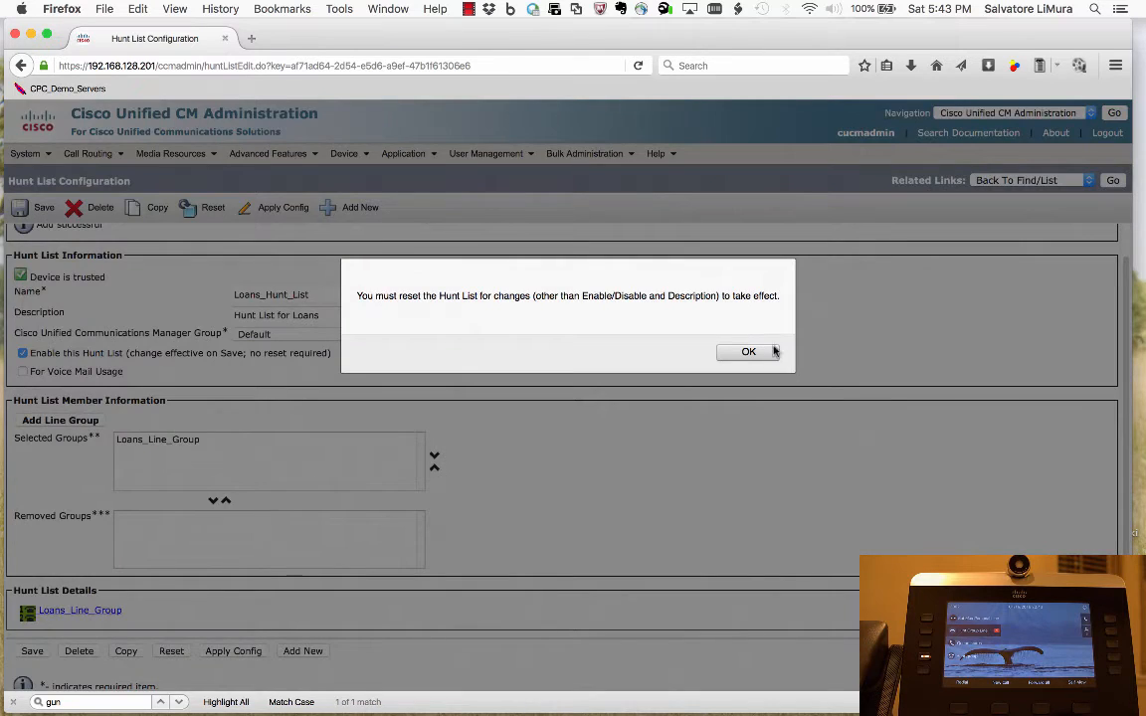
left_click(748, 350)
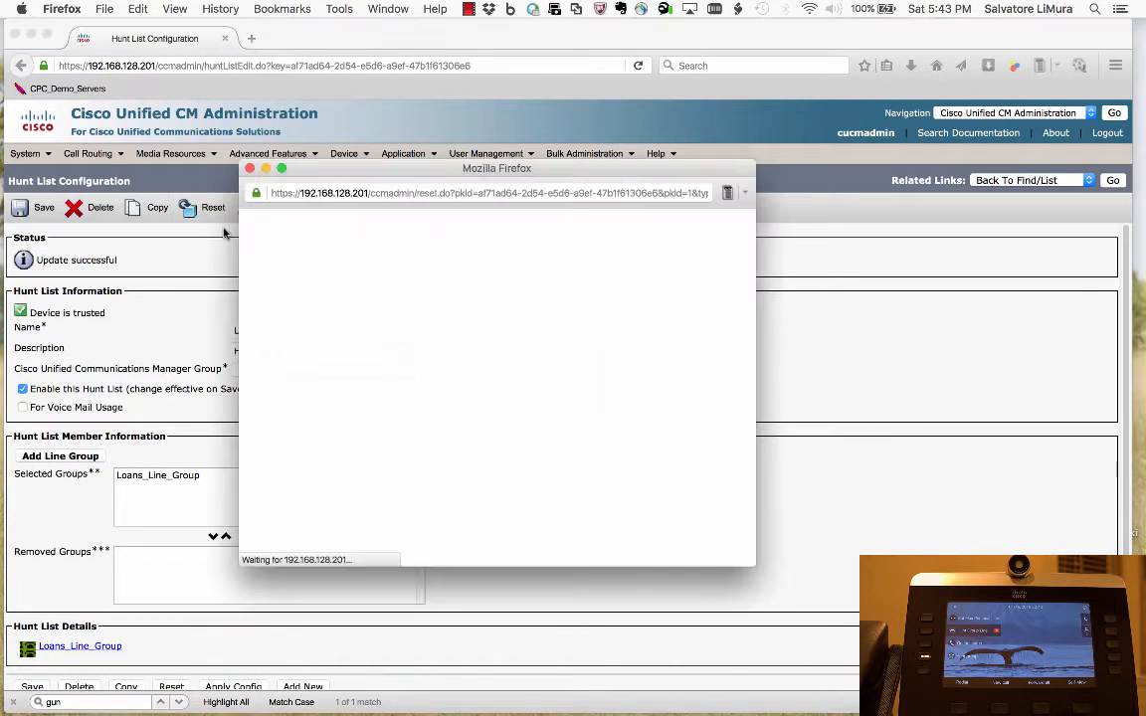
left_click(213, 207)
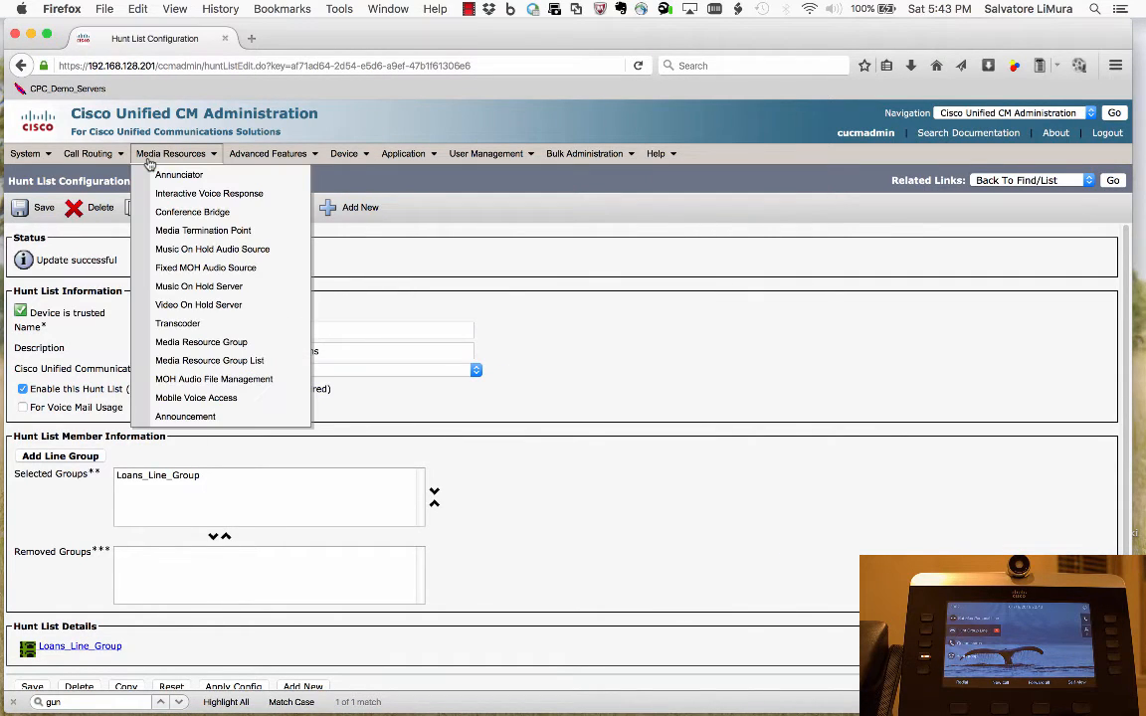
Go to Call Routing > Route/Hunt > Hunt Pilot and add a new hunt pilot
left_click(88, 155)
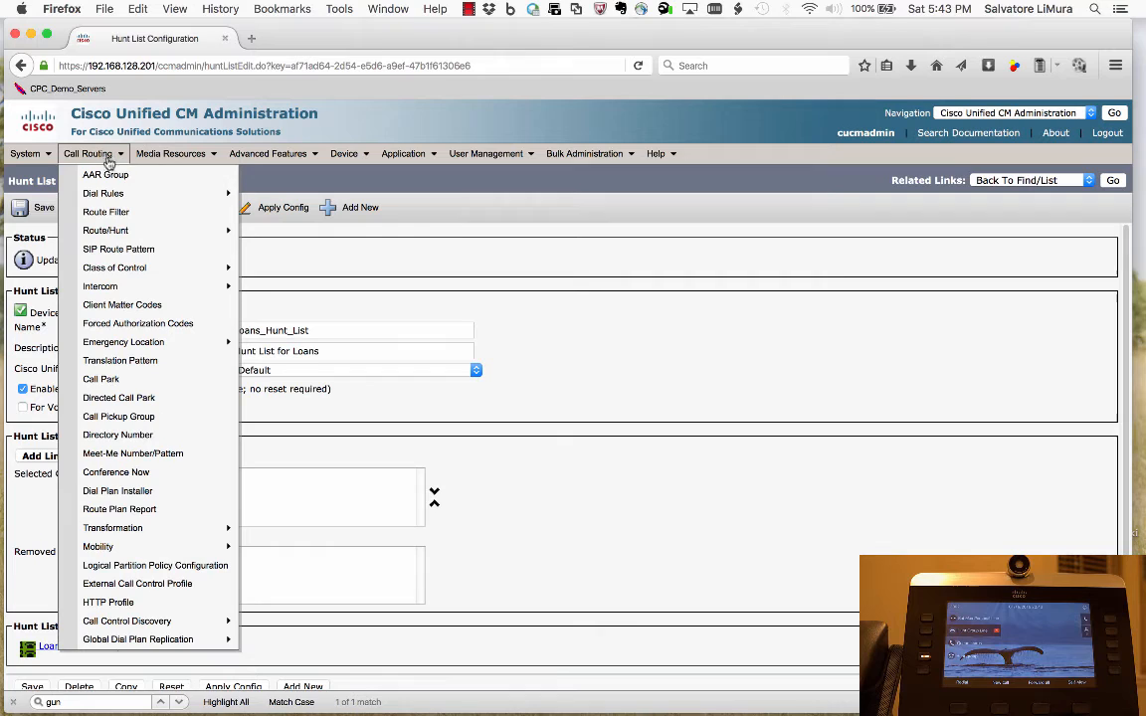
mouse_move(106, 231)
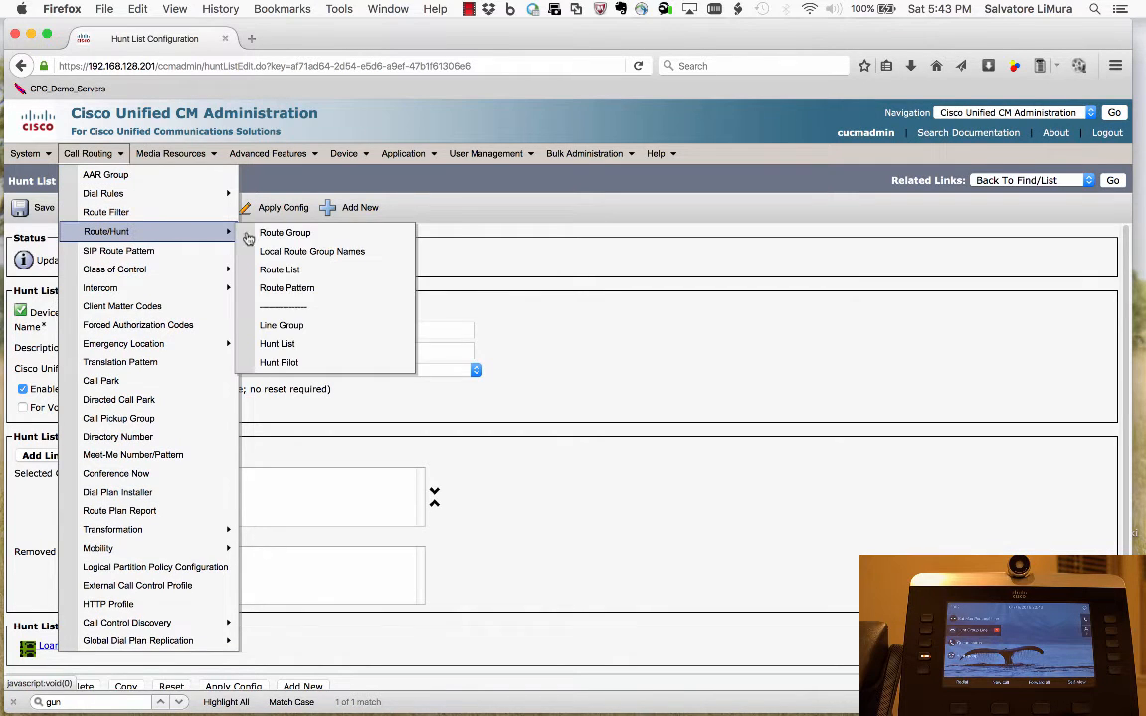
mouse_move(300, 362)
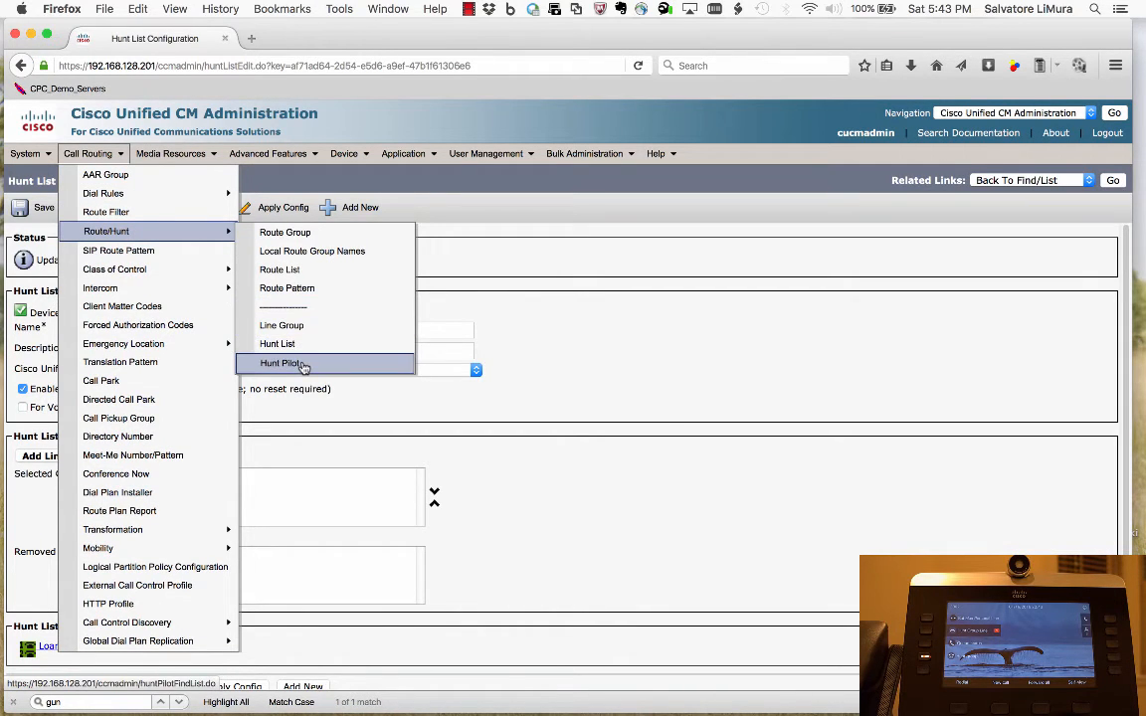
left_click(281, 362)
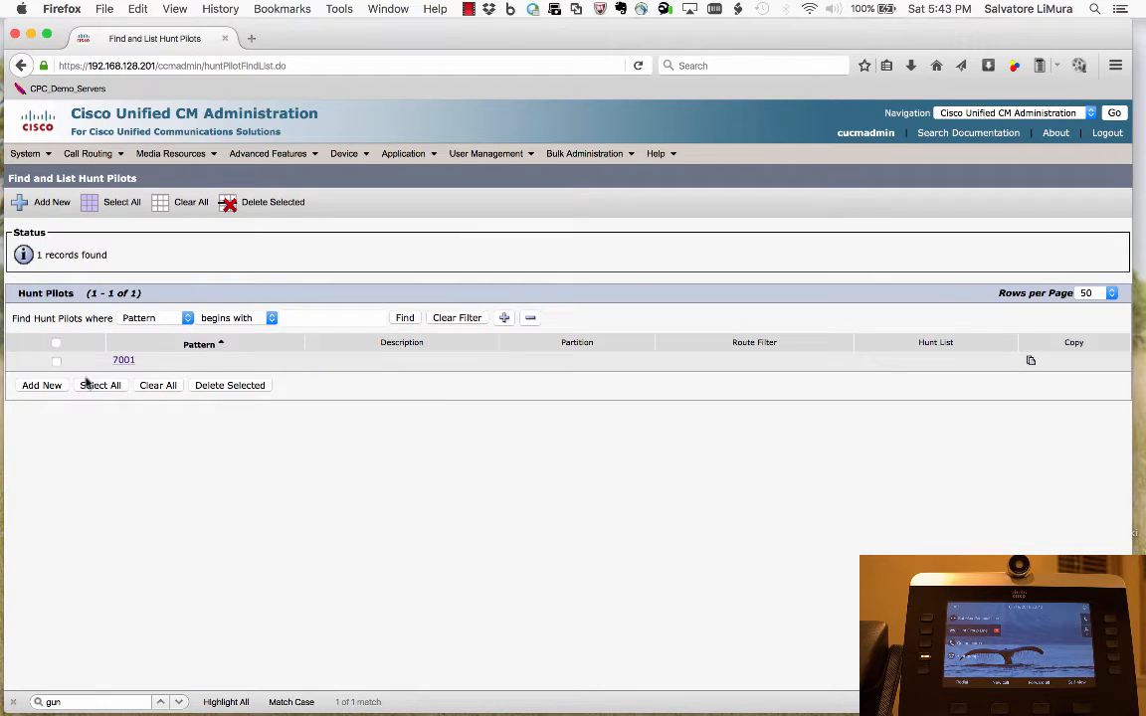
mouse_move(51, 386)
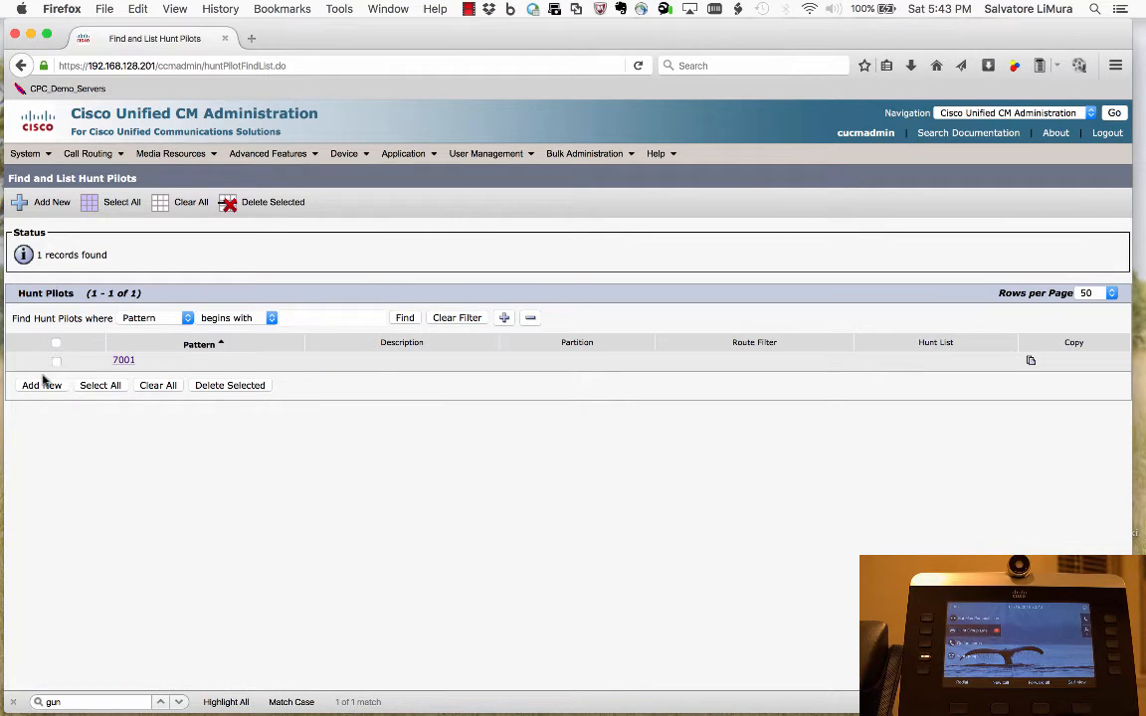
left_click(39, 386)
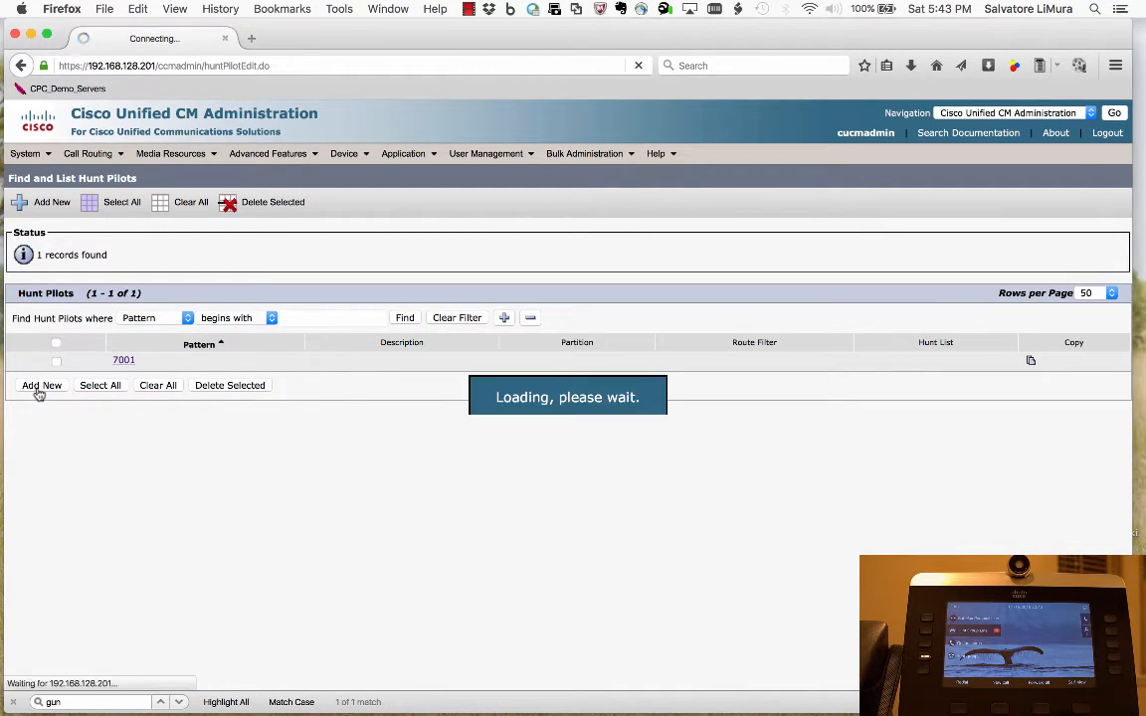
left_click(40, 386)
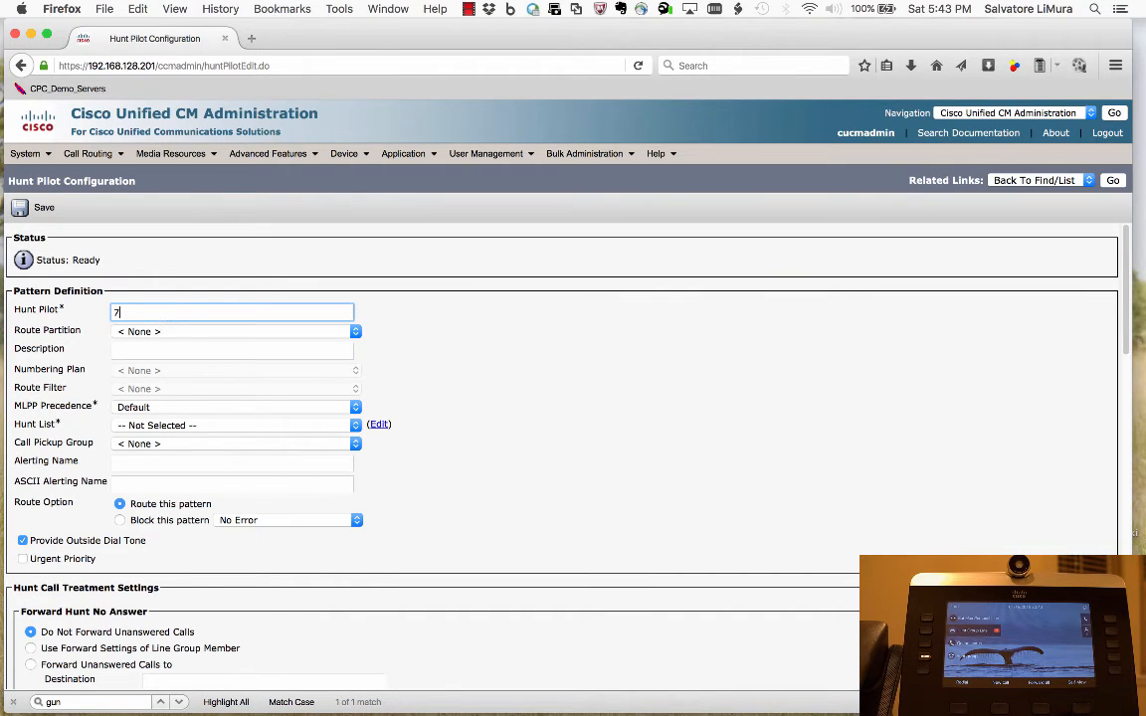
Set pilot number 7002, description Loans Hunt Pilot and hunt list Loans_Hunt_List
type("002")
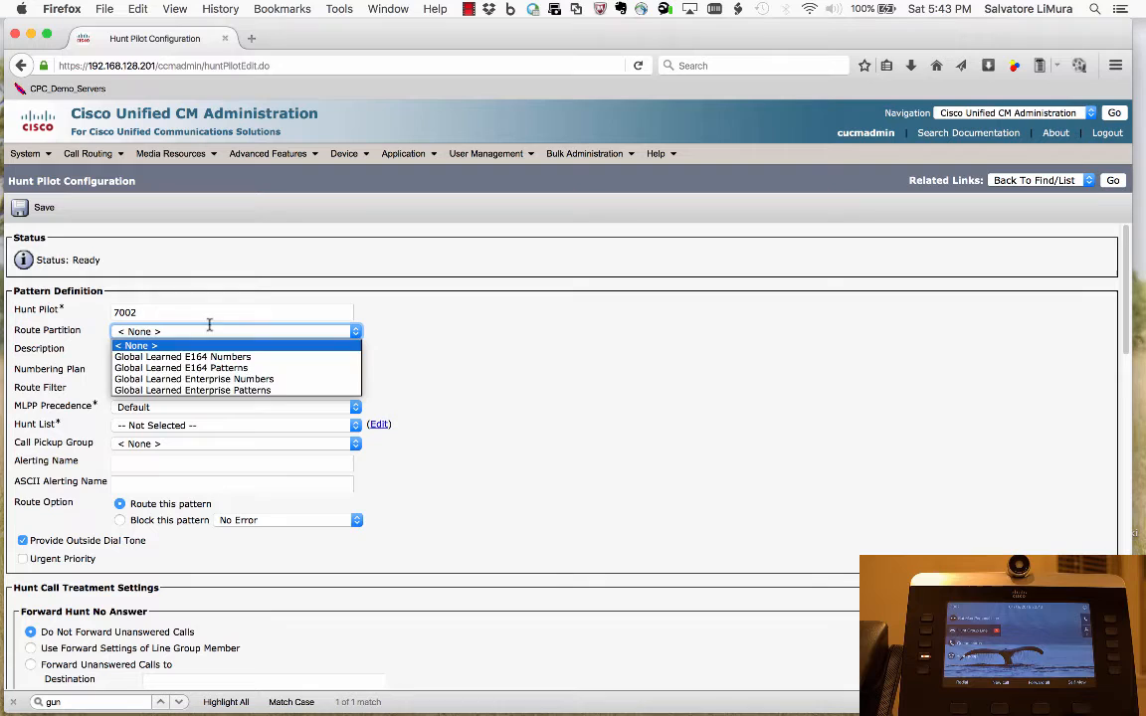
type("Loan")
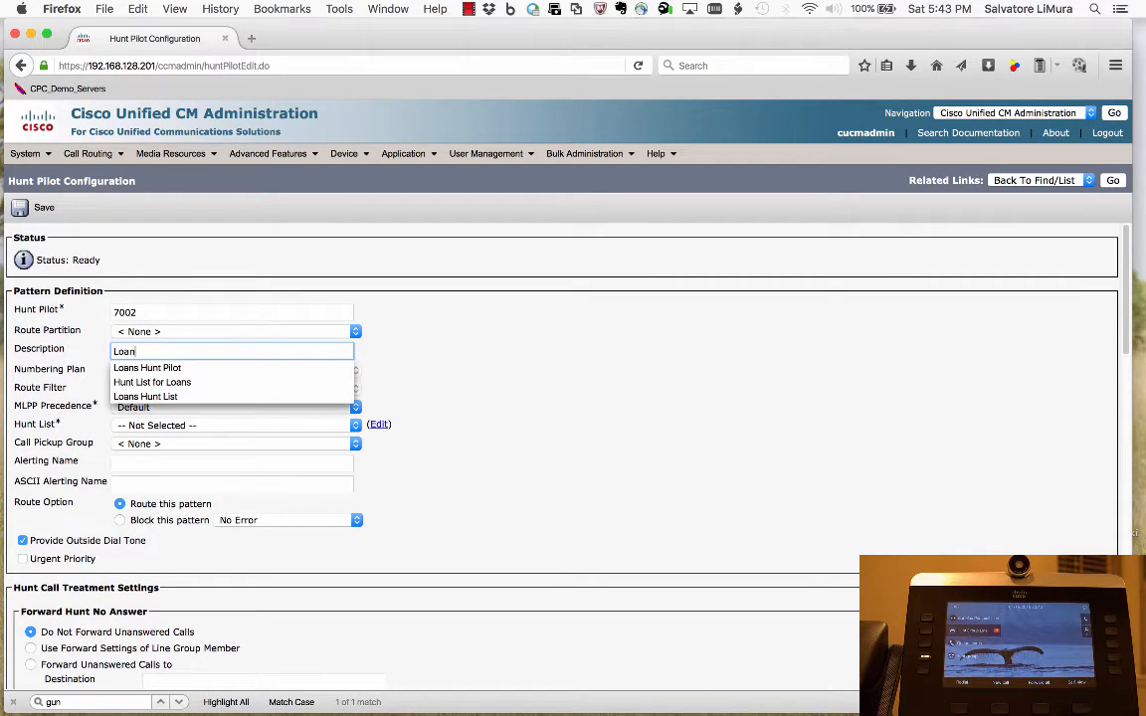
left_click(147, 366)
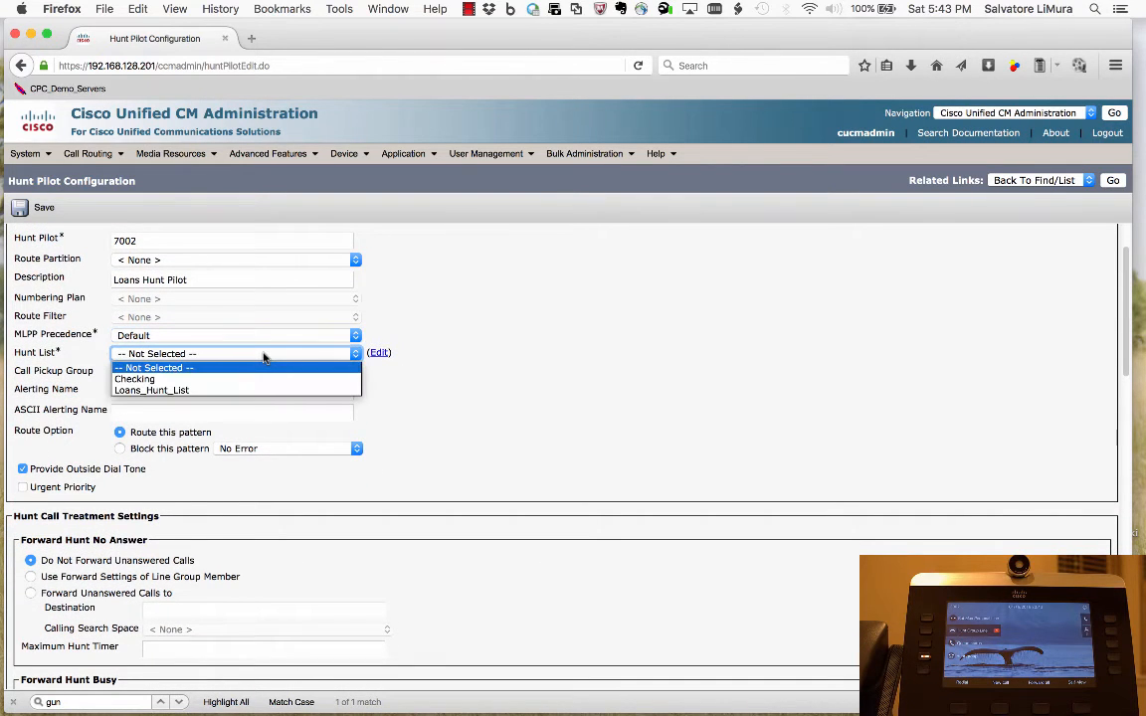
mouse_move(262, 368)
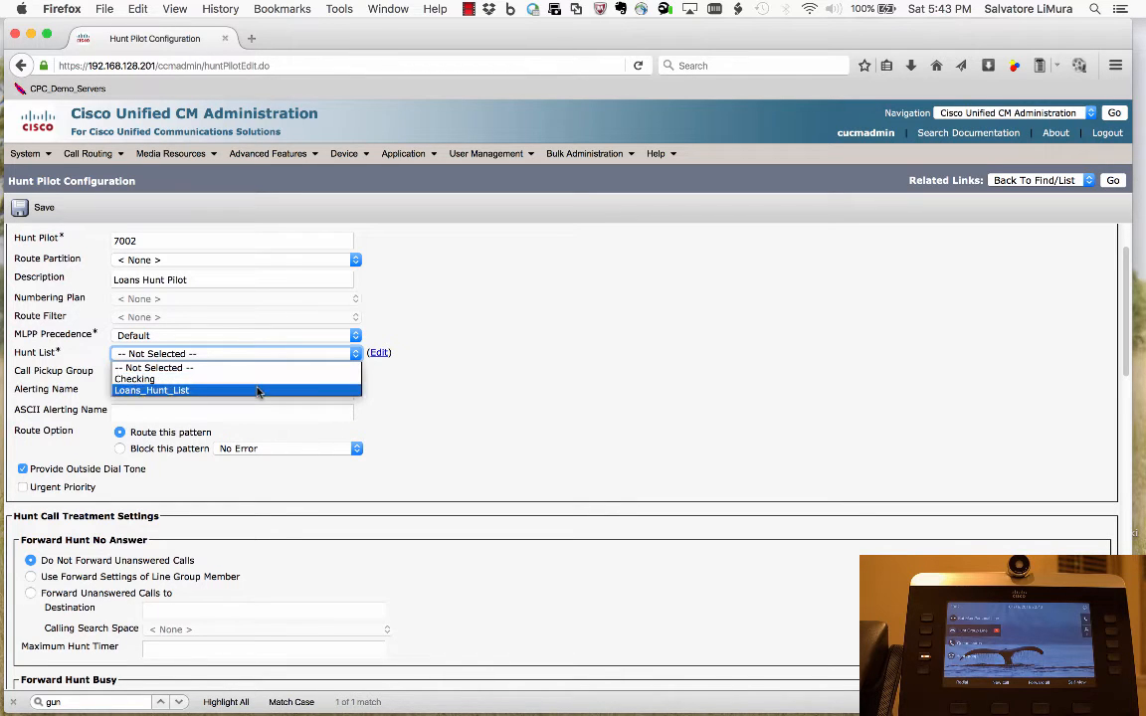
left_click(151, 390)
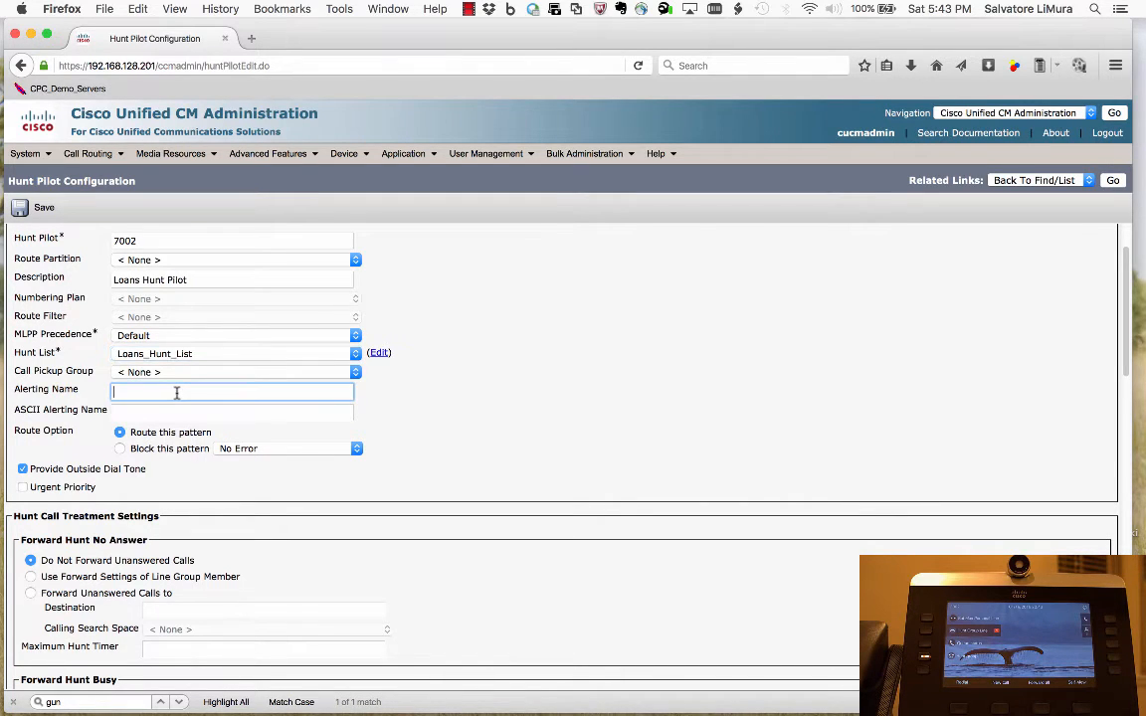
Set the Alerting Name and ASCII Alerting Name to Loans
scroll("down", 3)
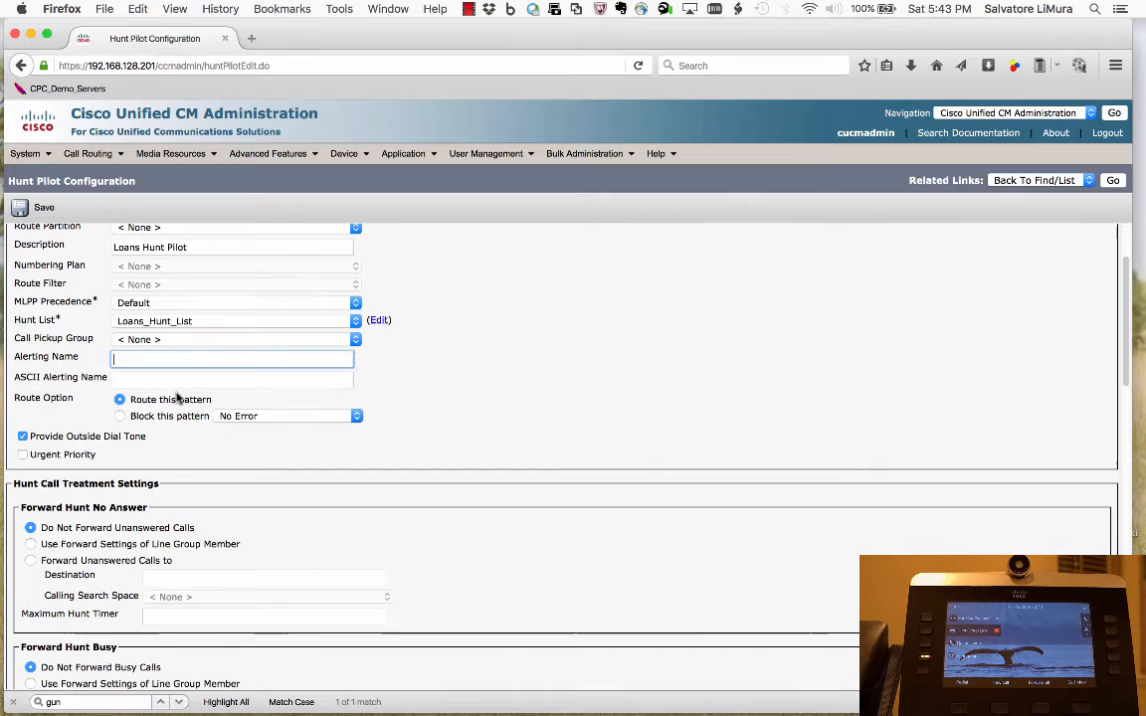
type("Loans")
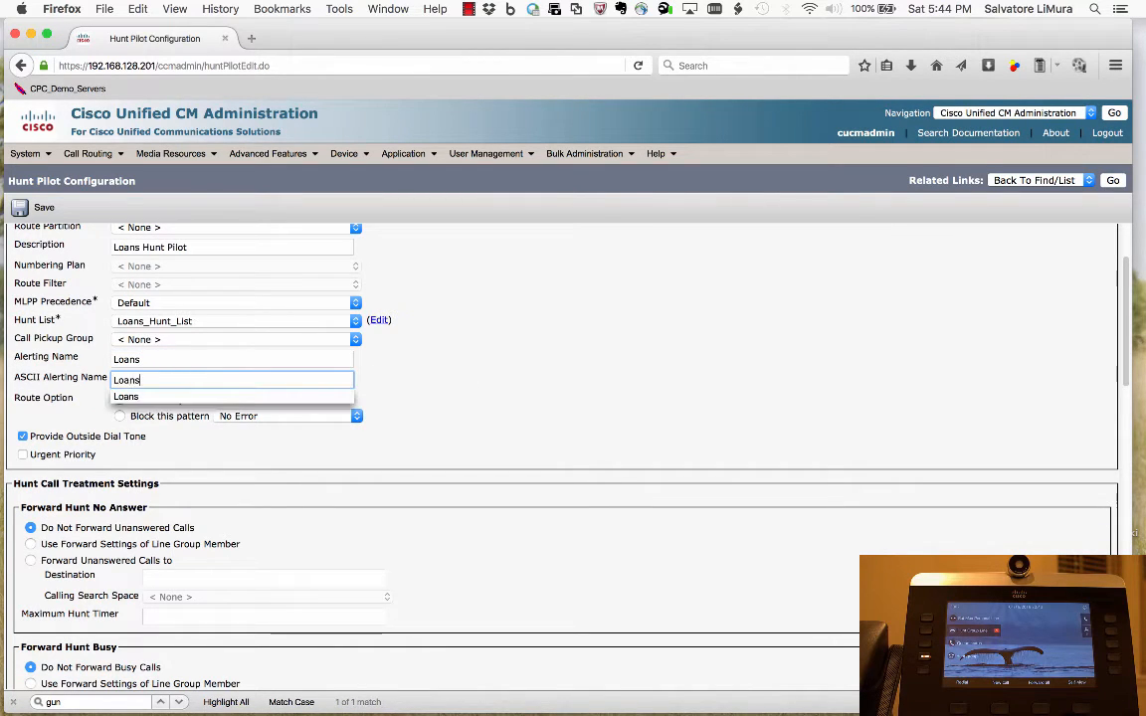
left_click(147, 358)
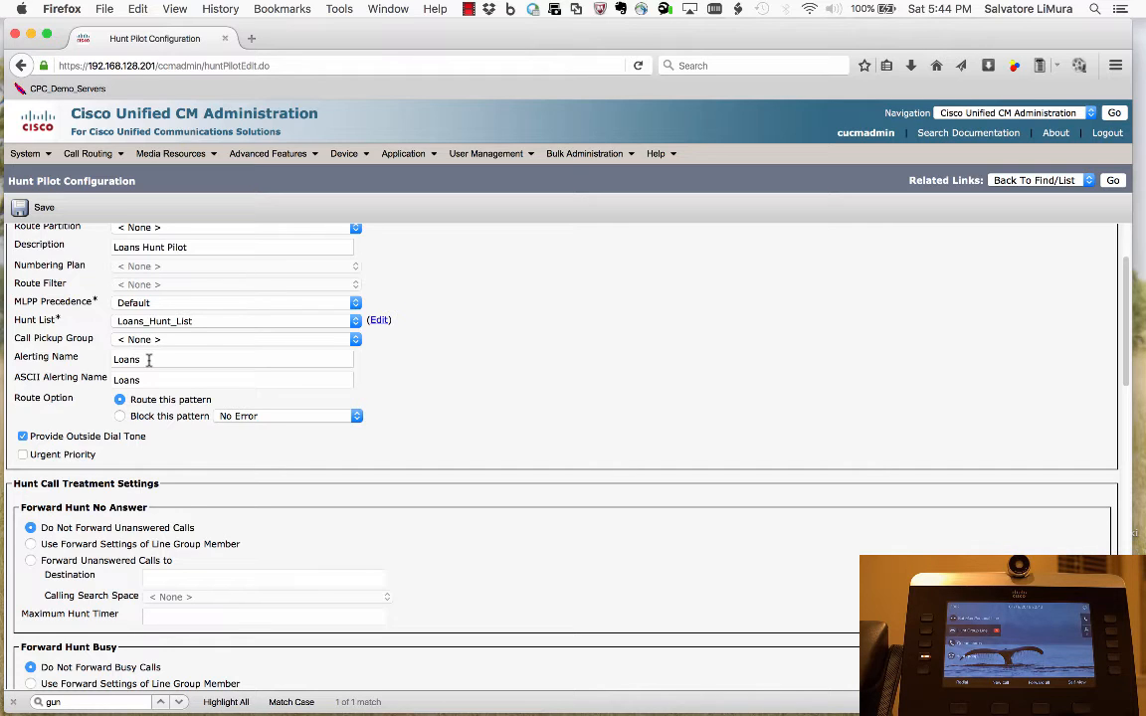
mouse_move(119, 360)
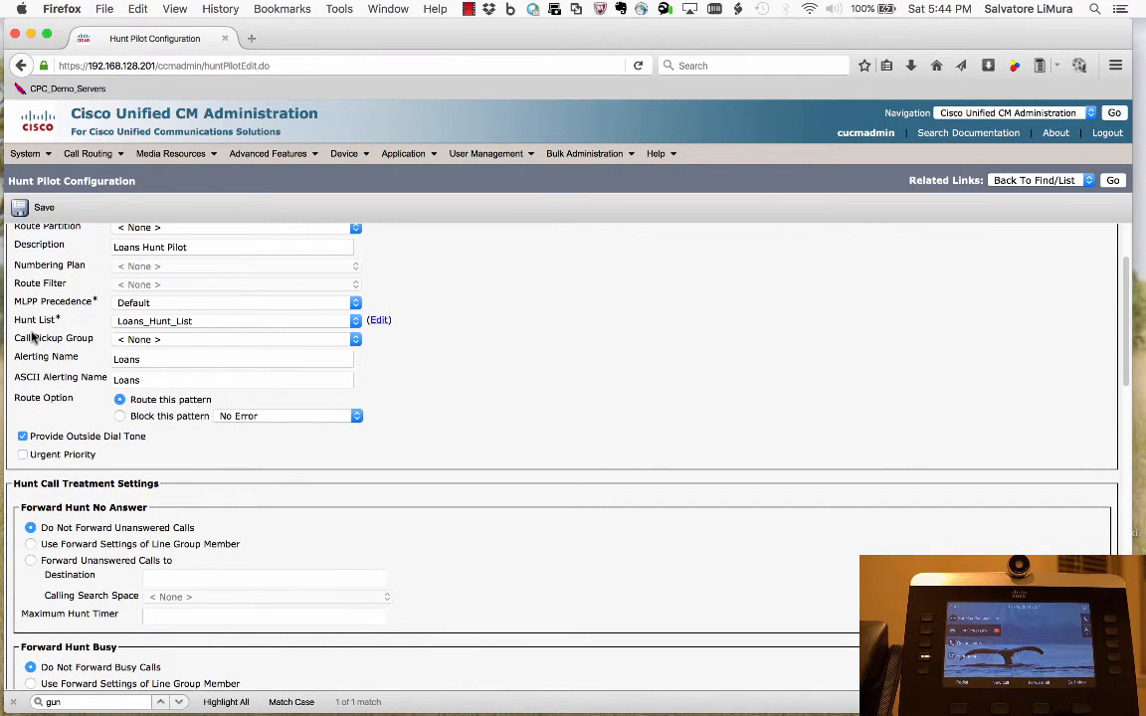
Enable Queue Calls with 3-Loans Audio as the Network Hold MOH source and announcements
scroll("down", 3)
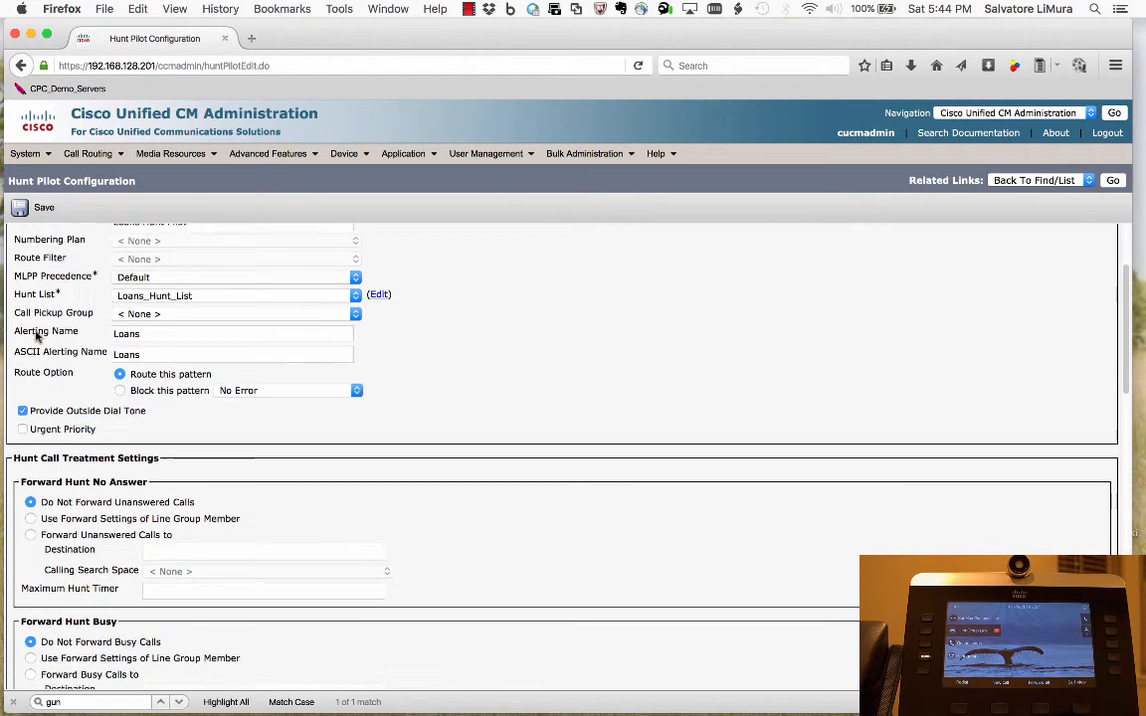
scroll("down", 3)
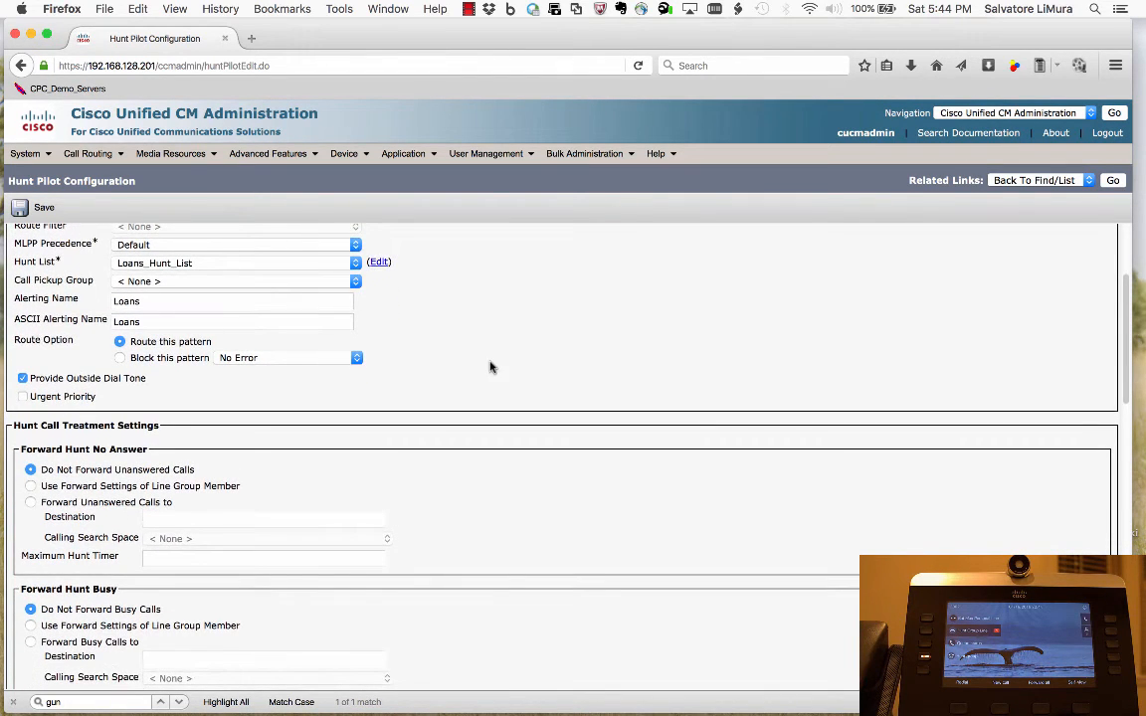
scroll("down", 3)
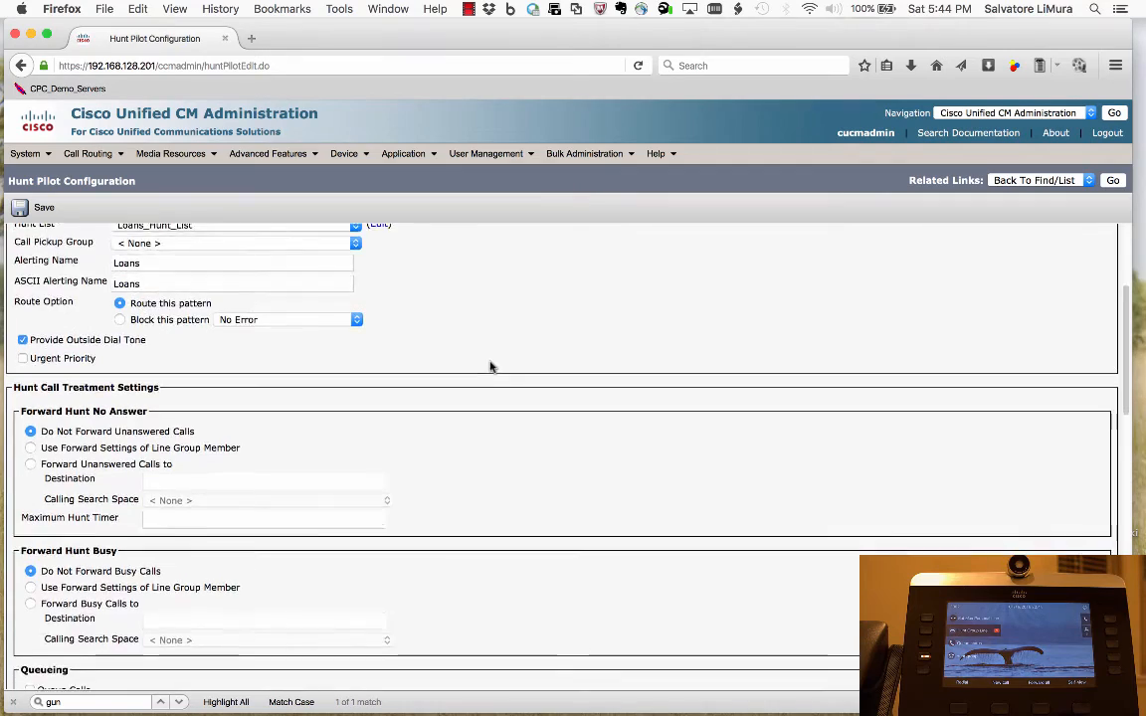
scroll("down", 3)
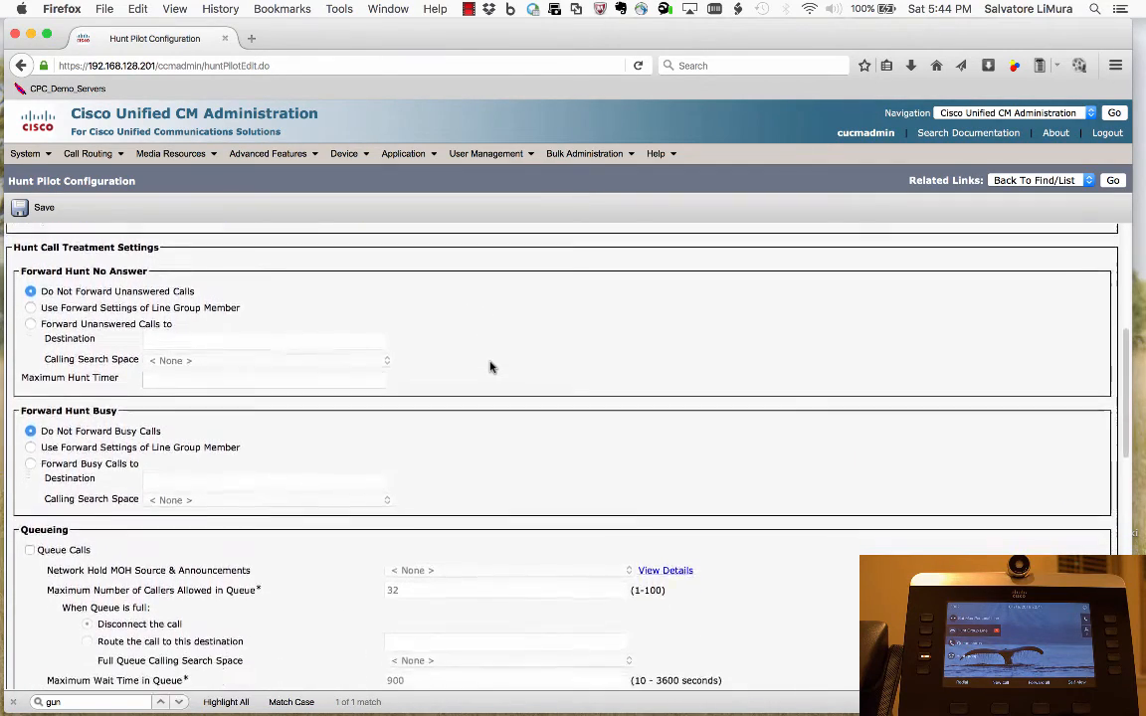
scroll("down", 3)
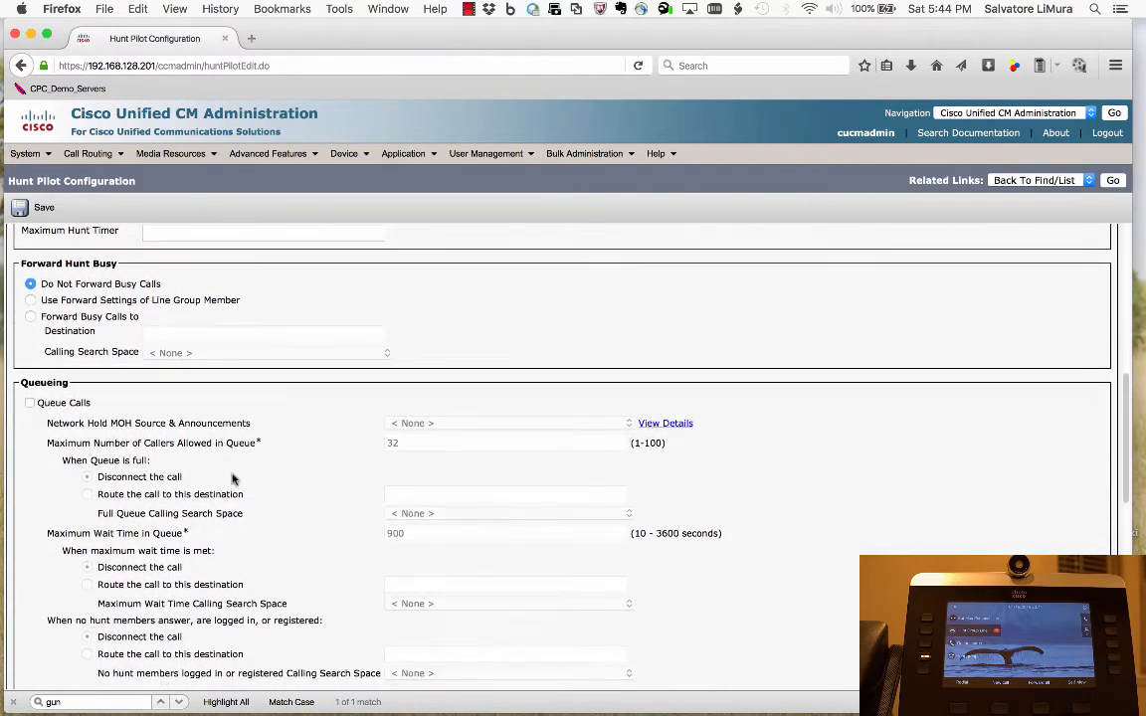
scroll("down", 3)
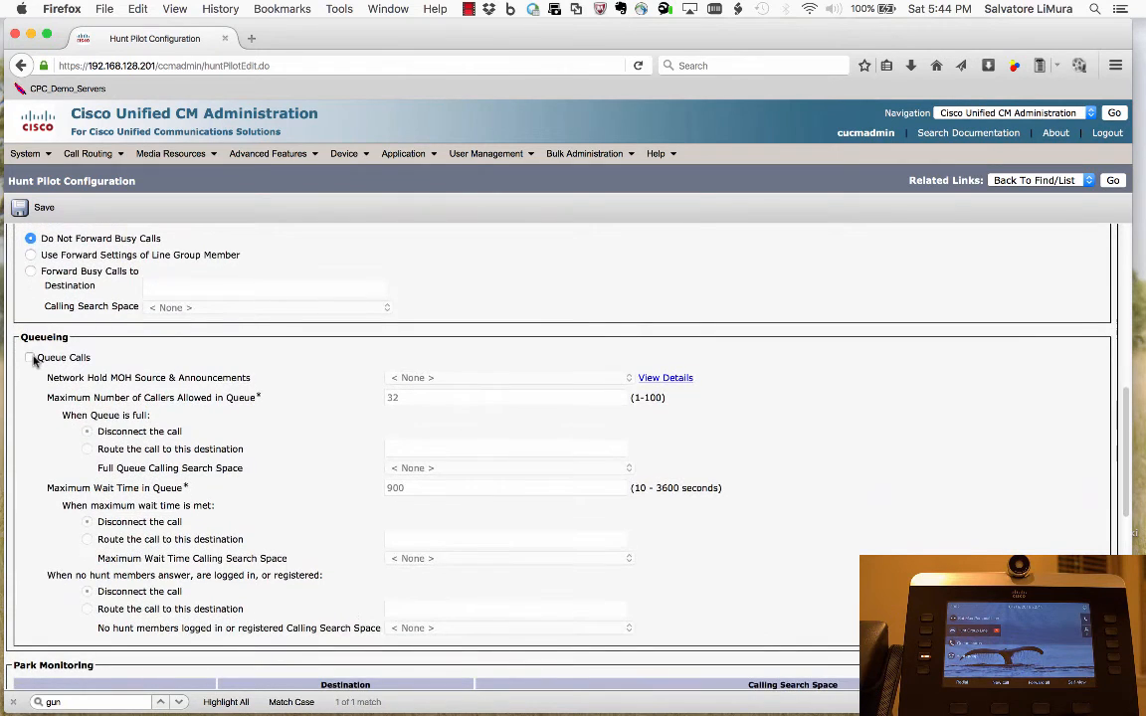
left_click(28, 358)
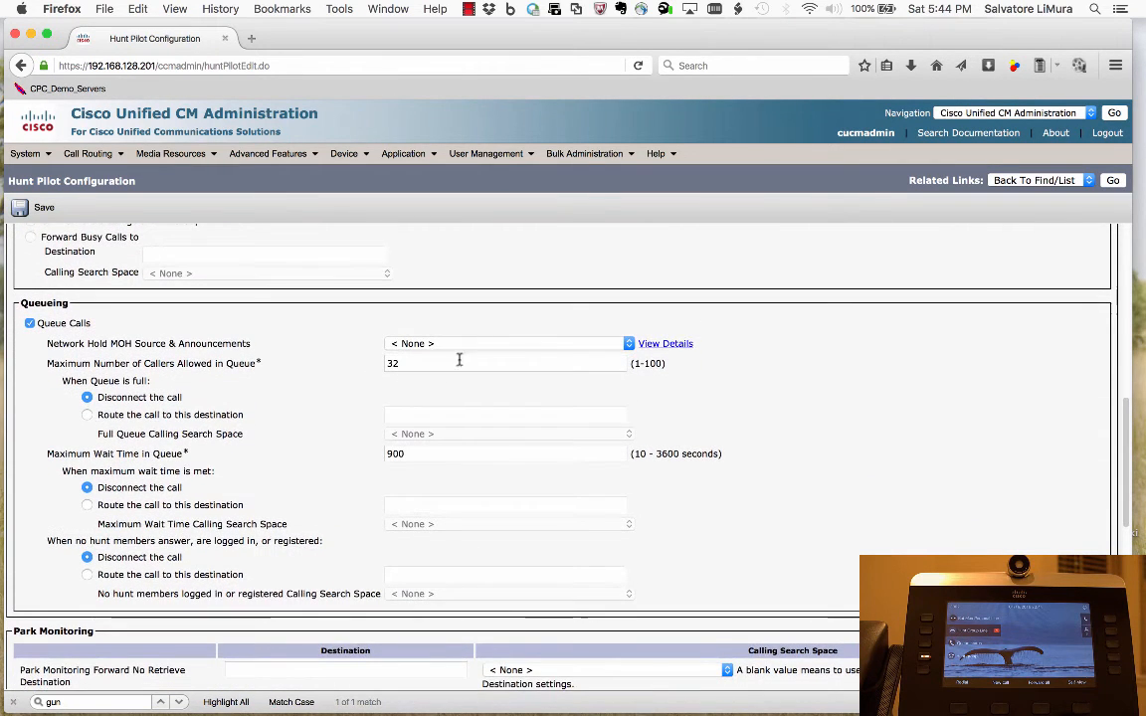
left_click(507, 342)
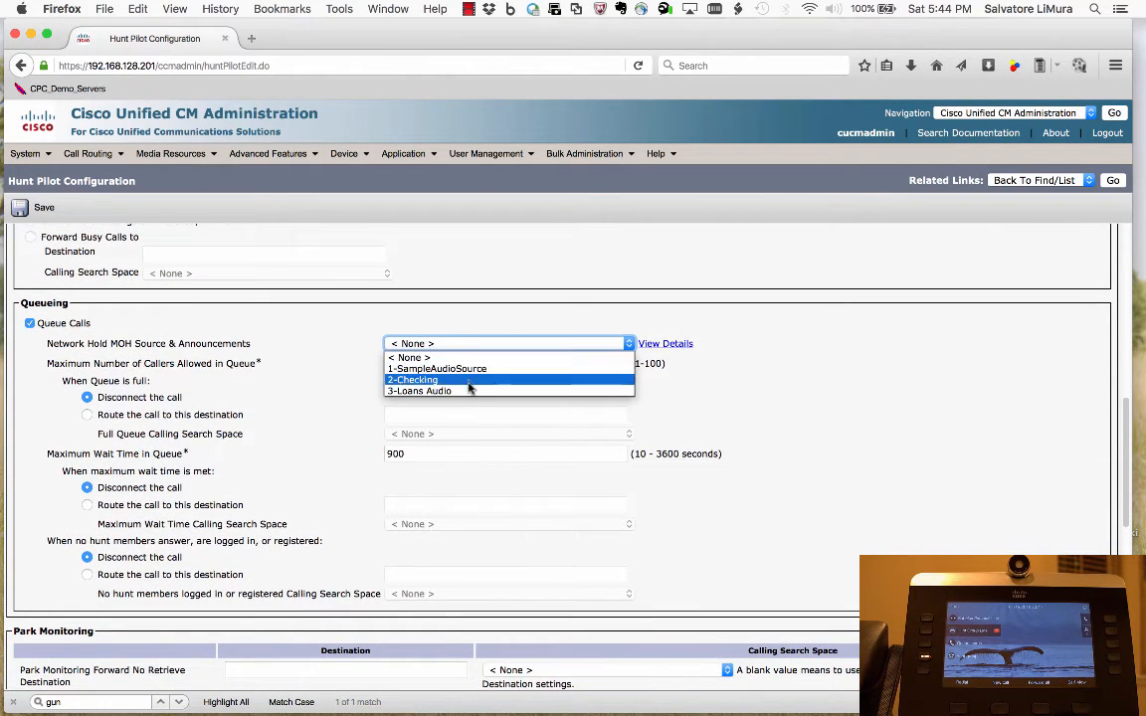
left_click(417, 390)
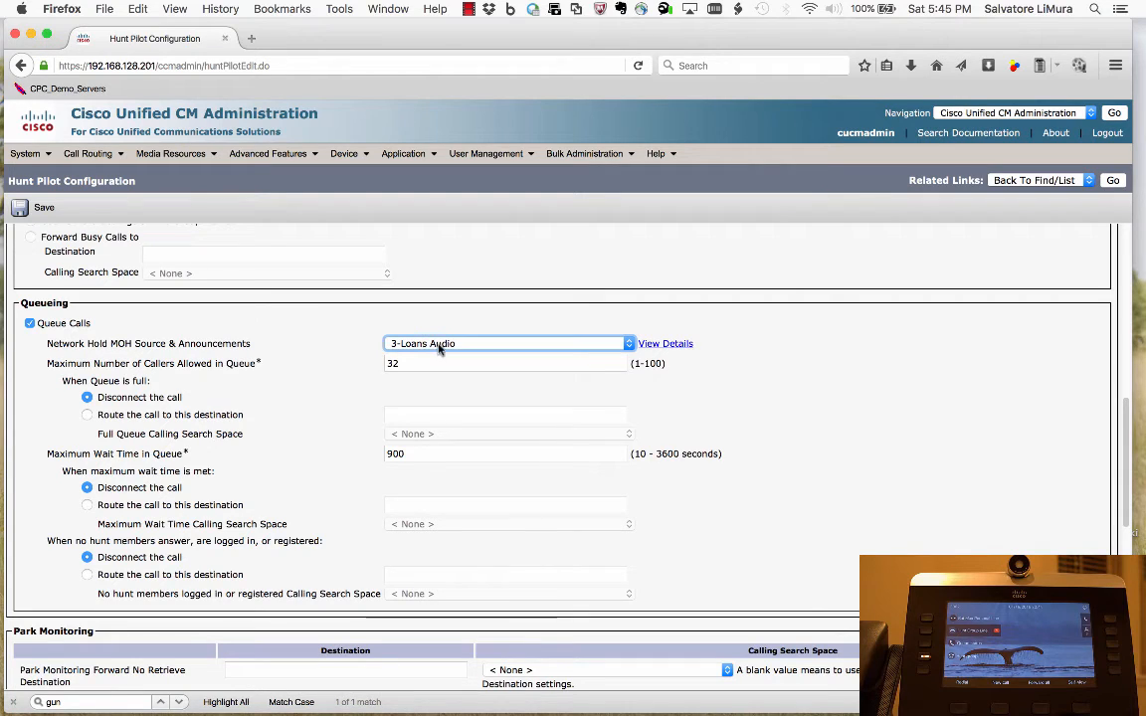
mouse_move(297, 360)
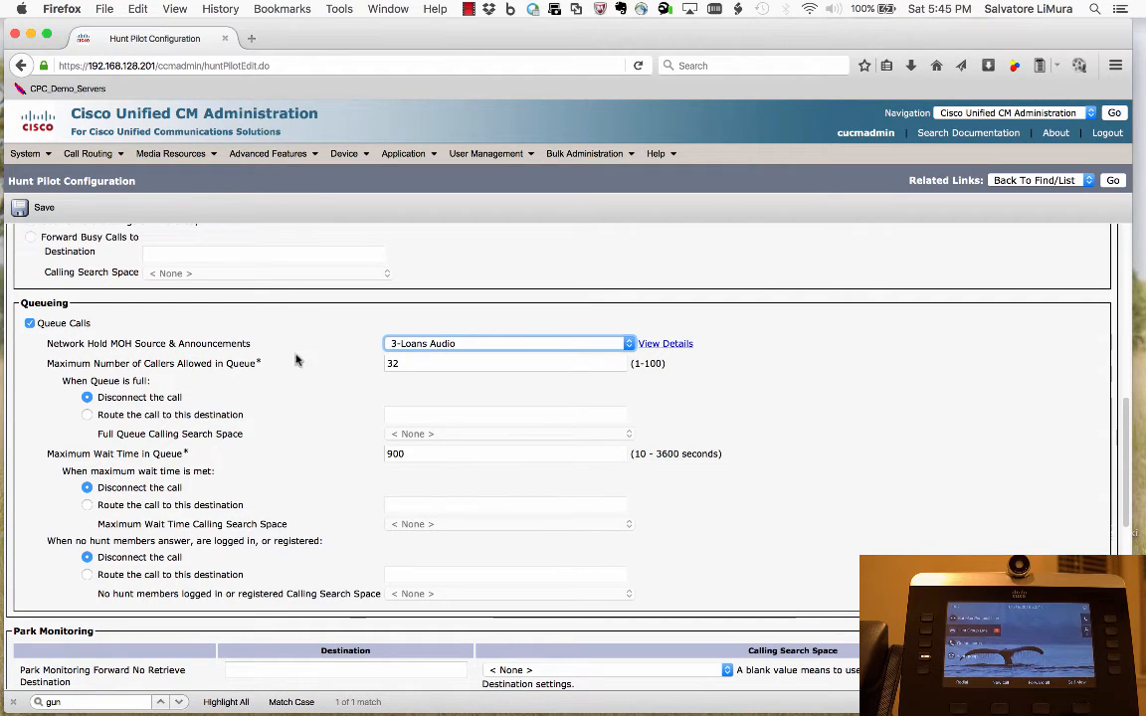
Route full-queue, max-wait-time and no-member calls to destination 0
scroll("down", 3)
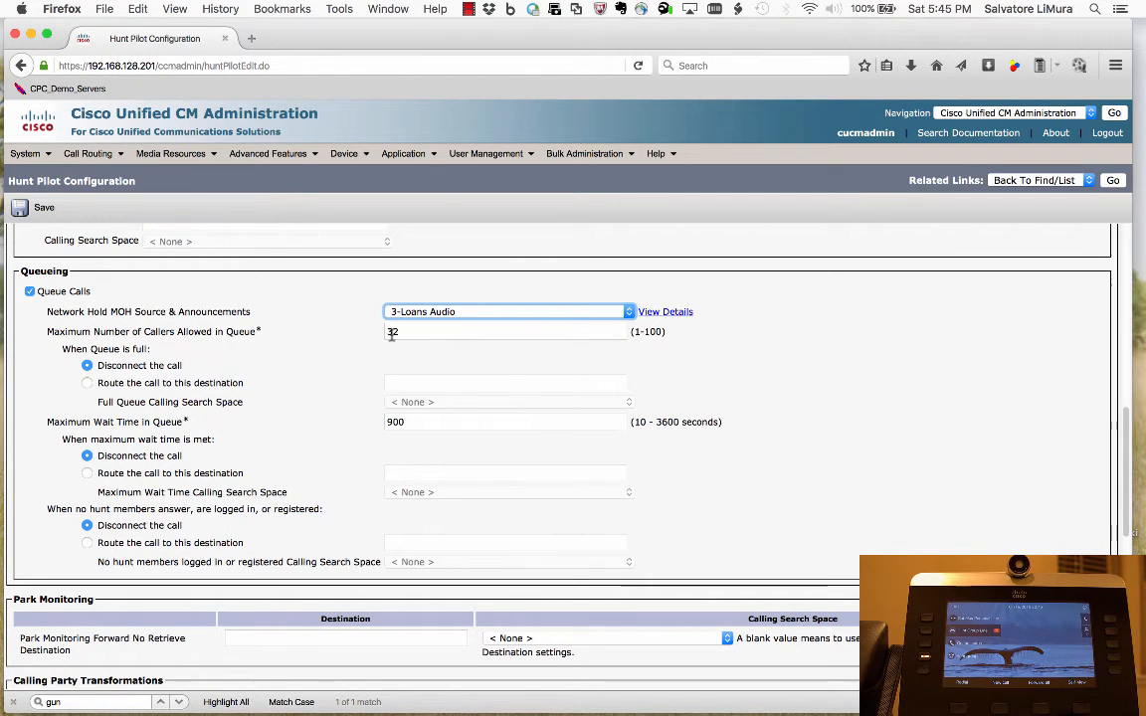
scroll("down", 3)
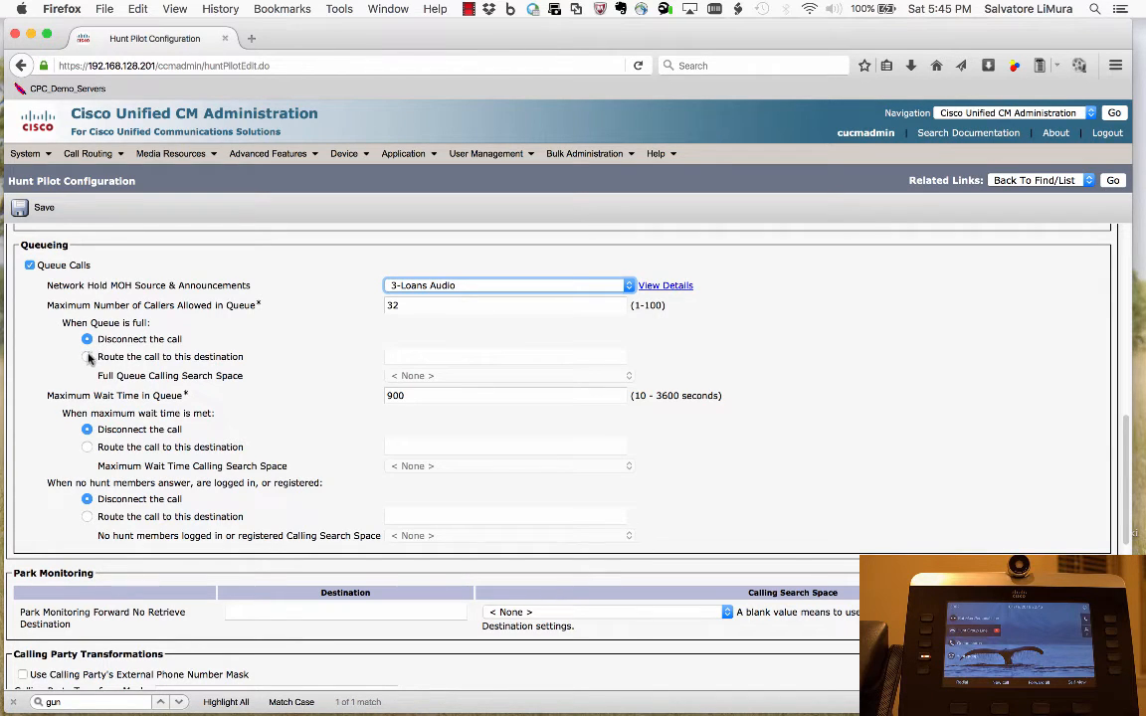
left_click(86, 356)
type("0")
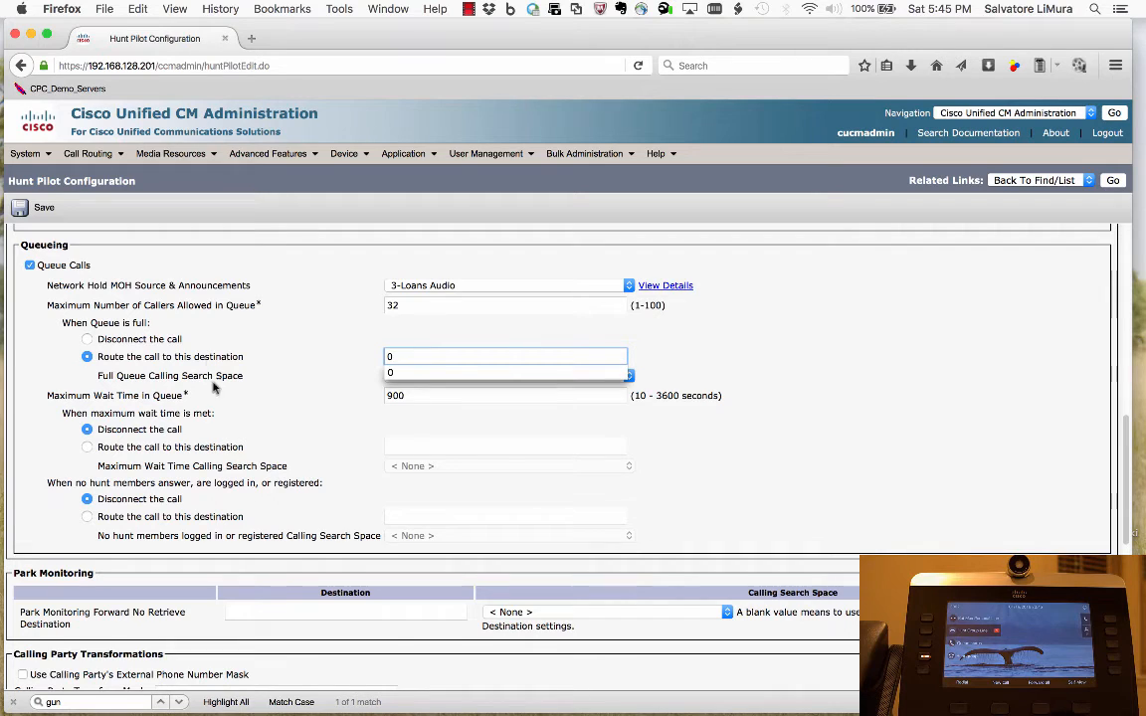
scroll("down", 3)
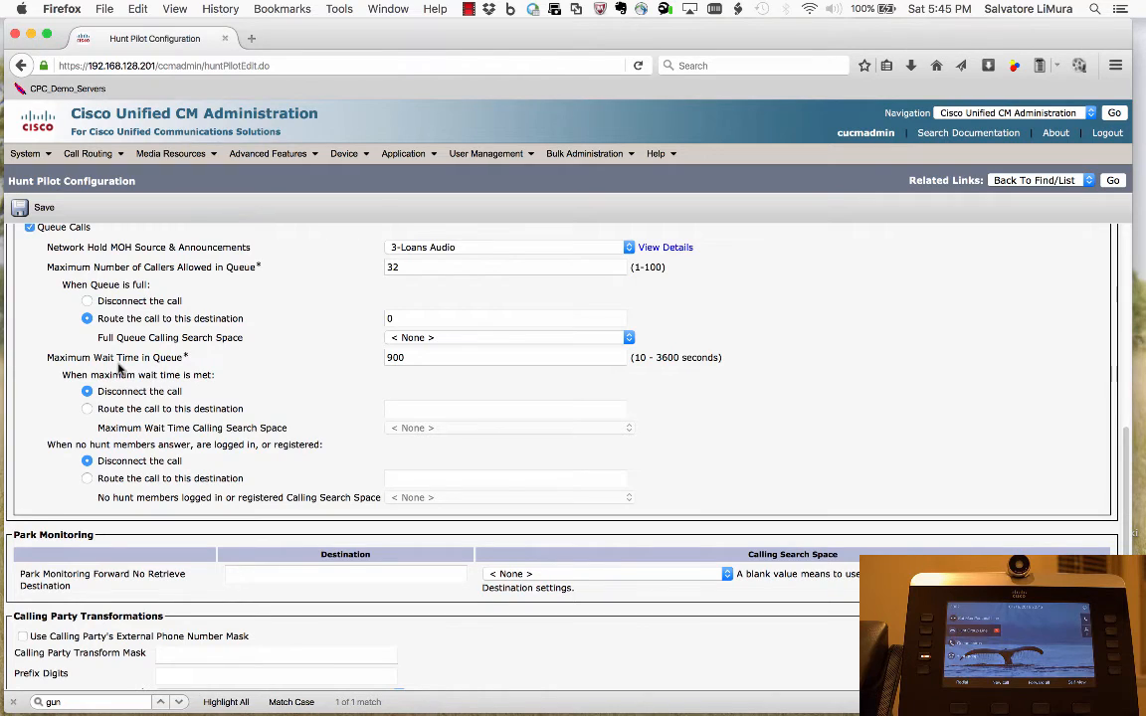
mouse_move(370, 350)
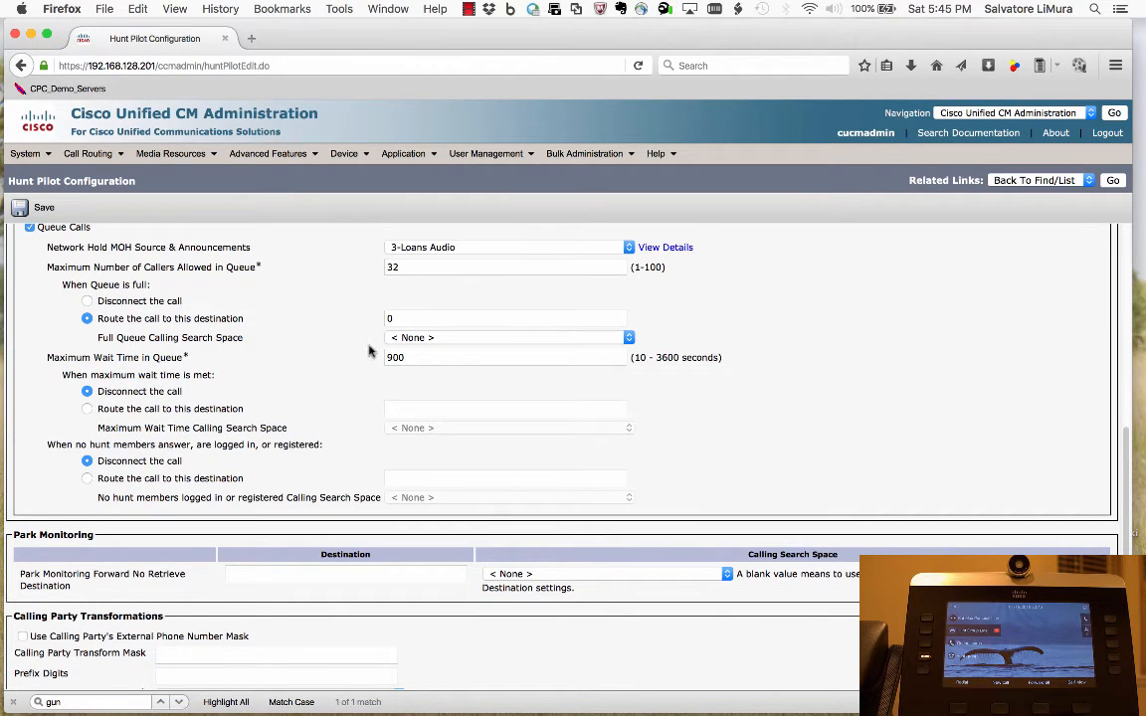
left_click(87, 410)
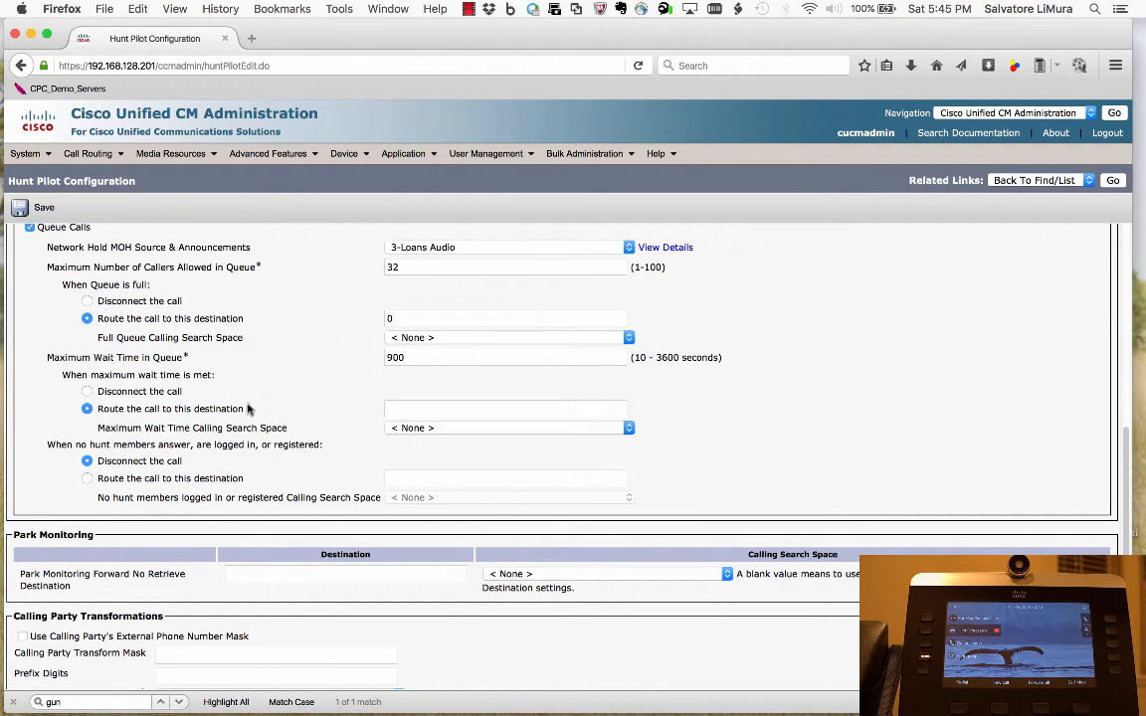
type("0")
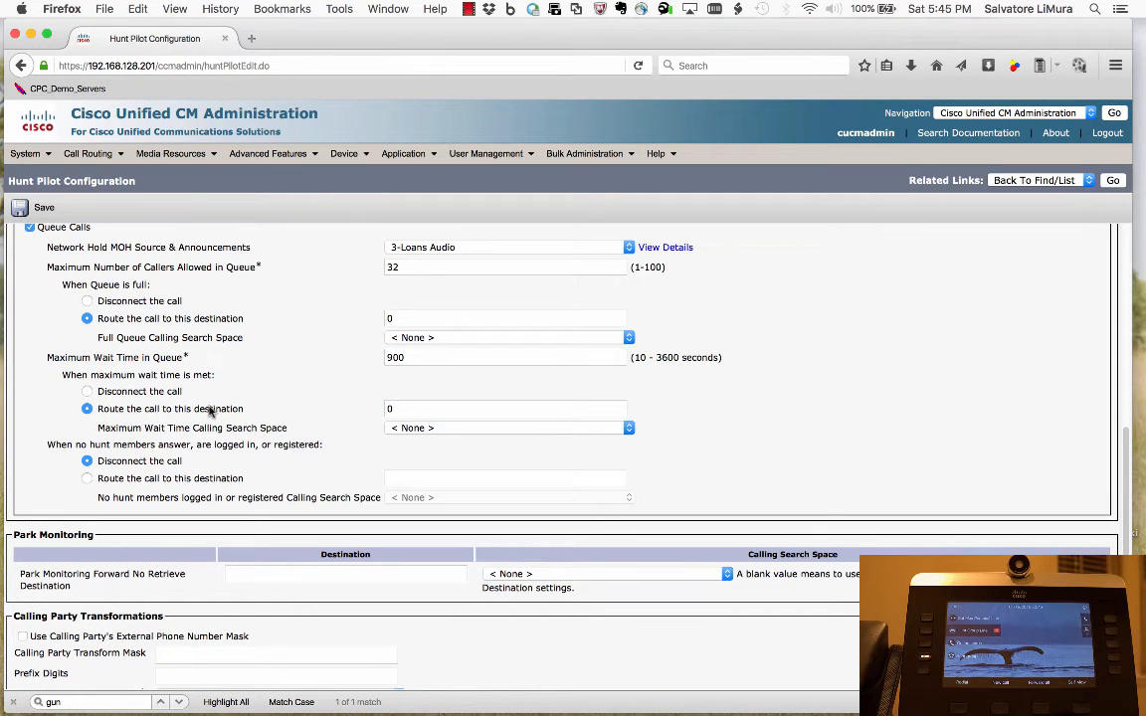
mouse_move(334, 405)
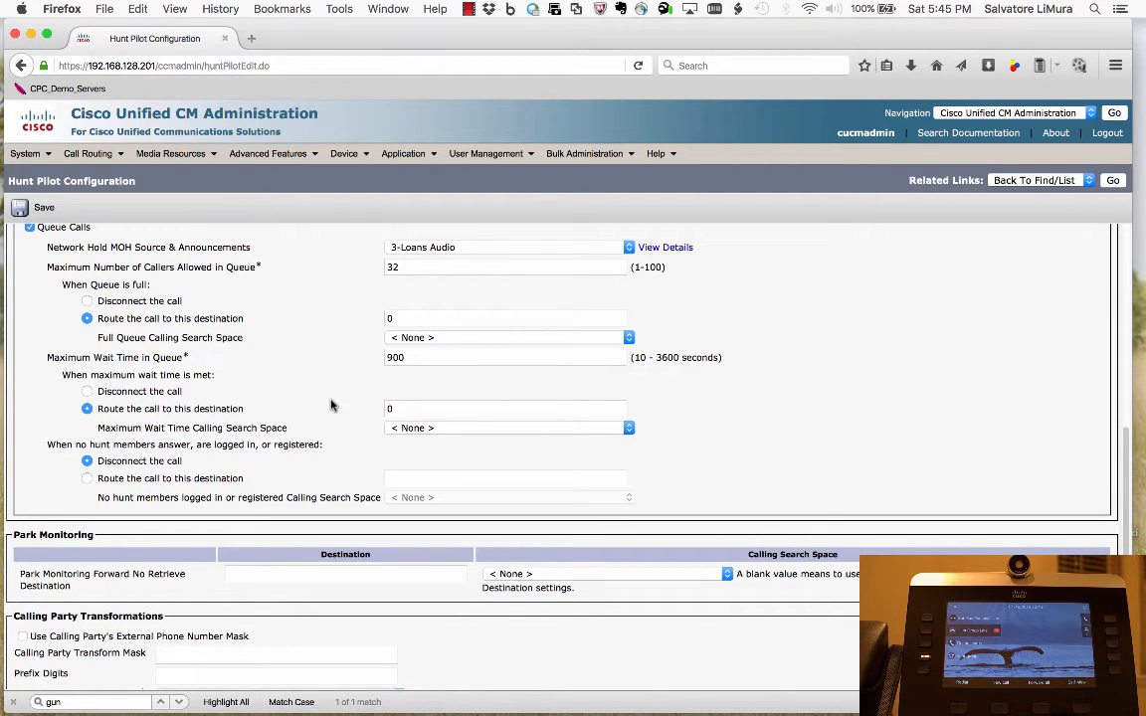
mouse_move(266, 434)
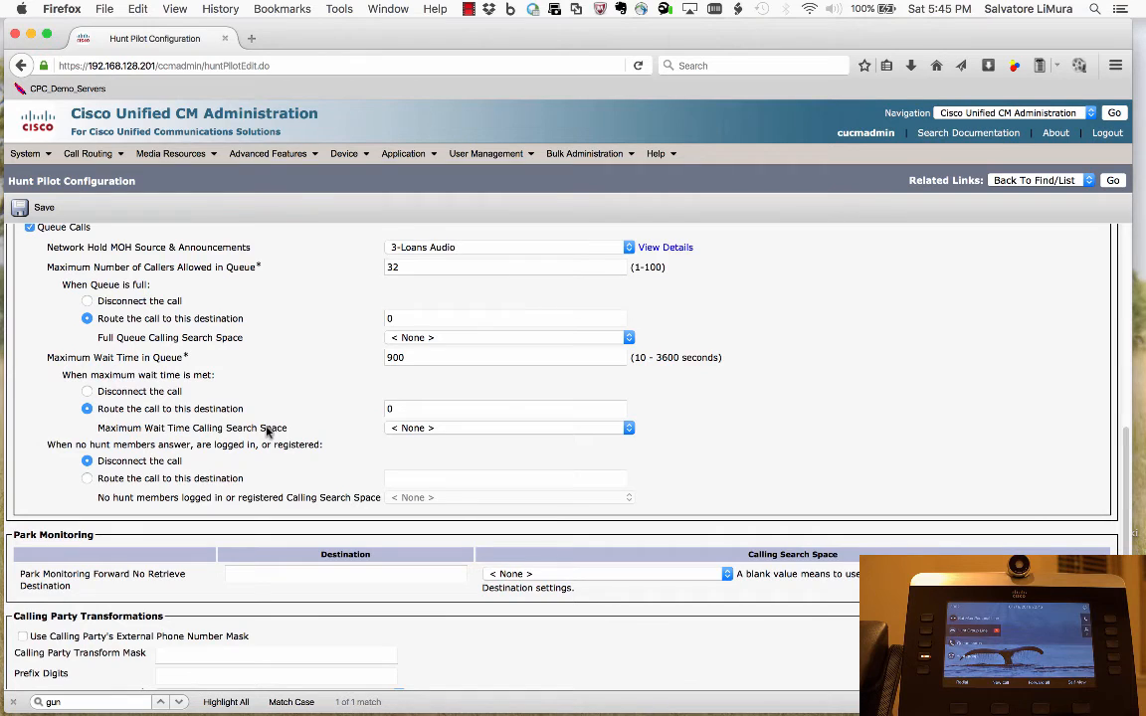
scroll("down", 3)
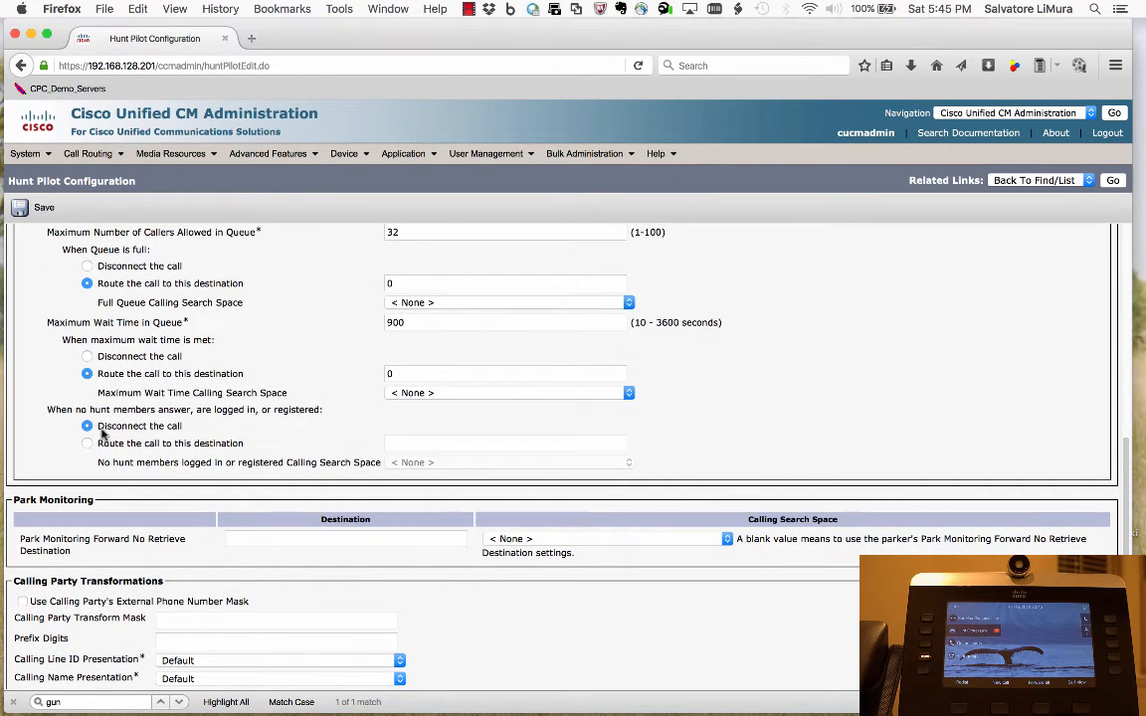
left_click(88, 443)
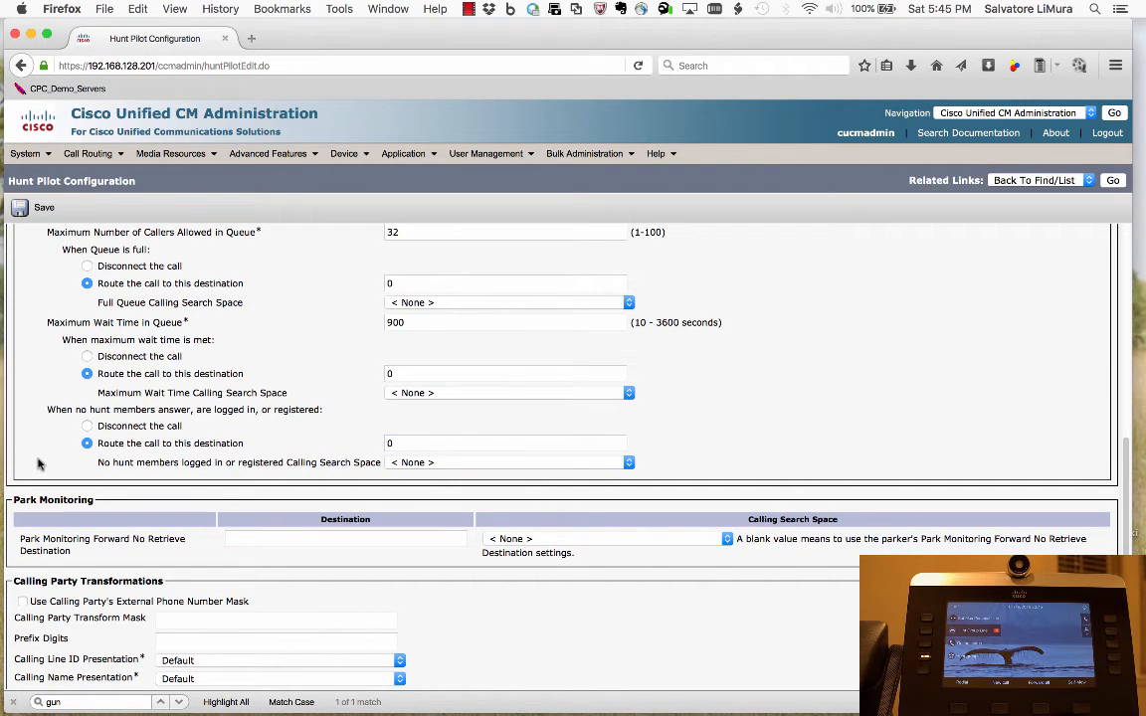
mouse_move(774, 430)
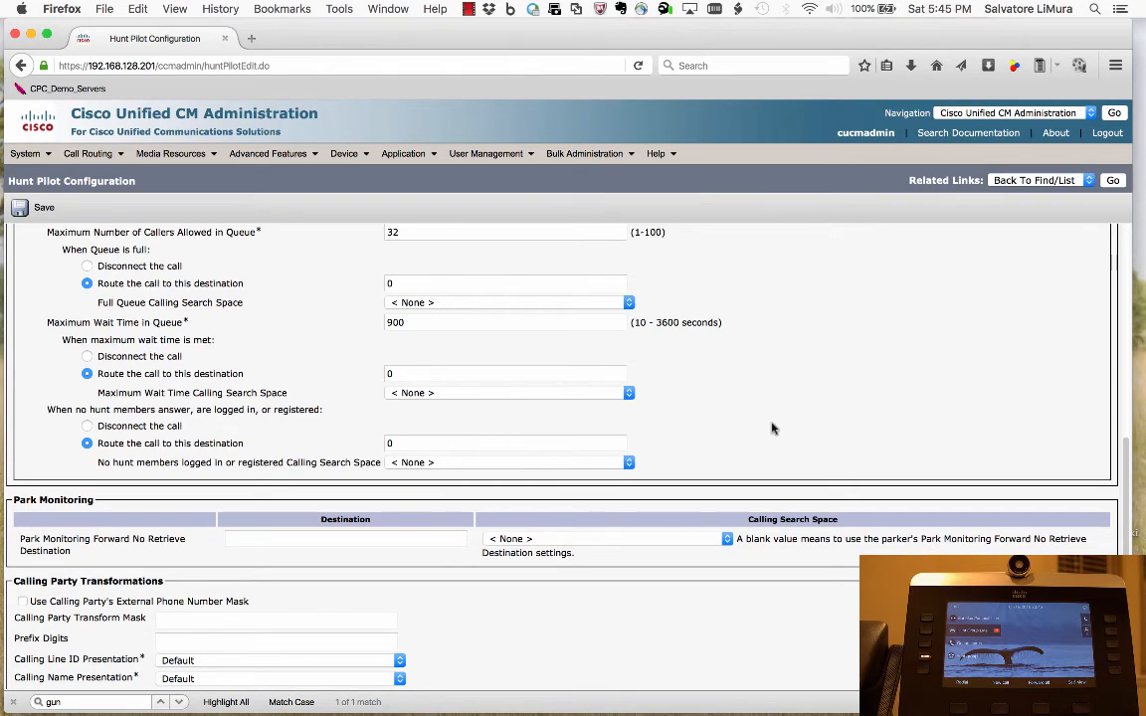
Save the new hunt pilot 7002
scroll("down", 3)
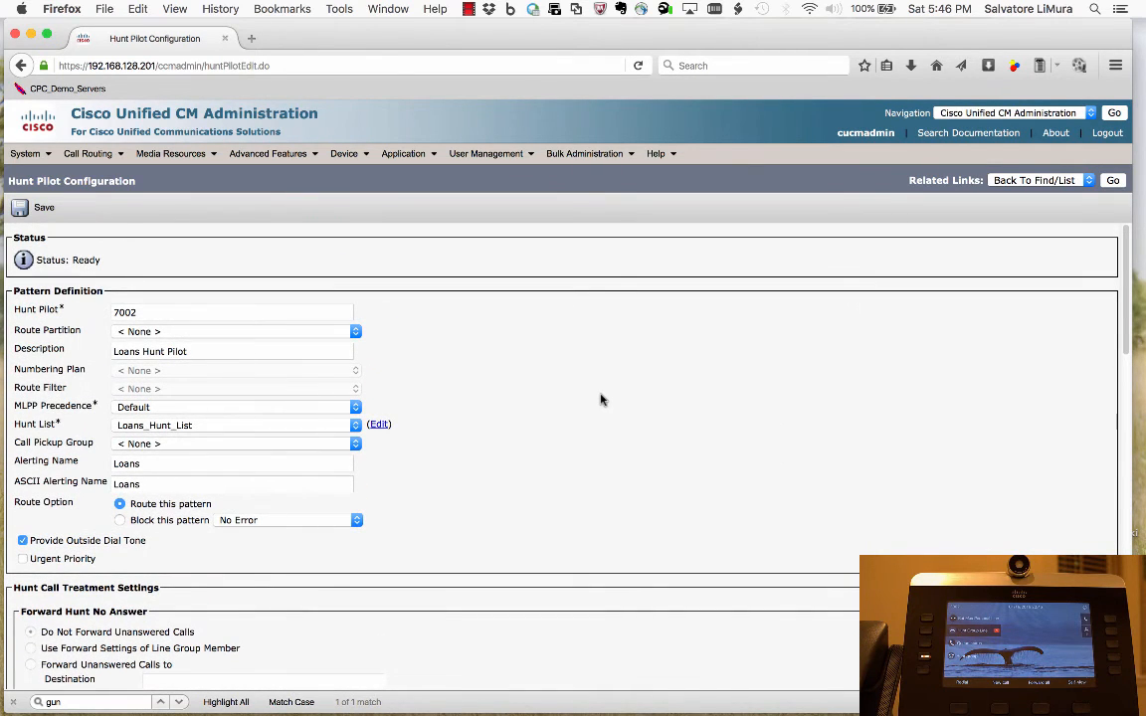
left_click(18, 209)
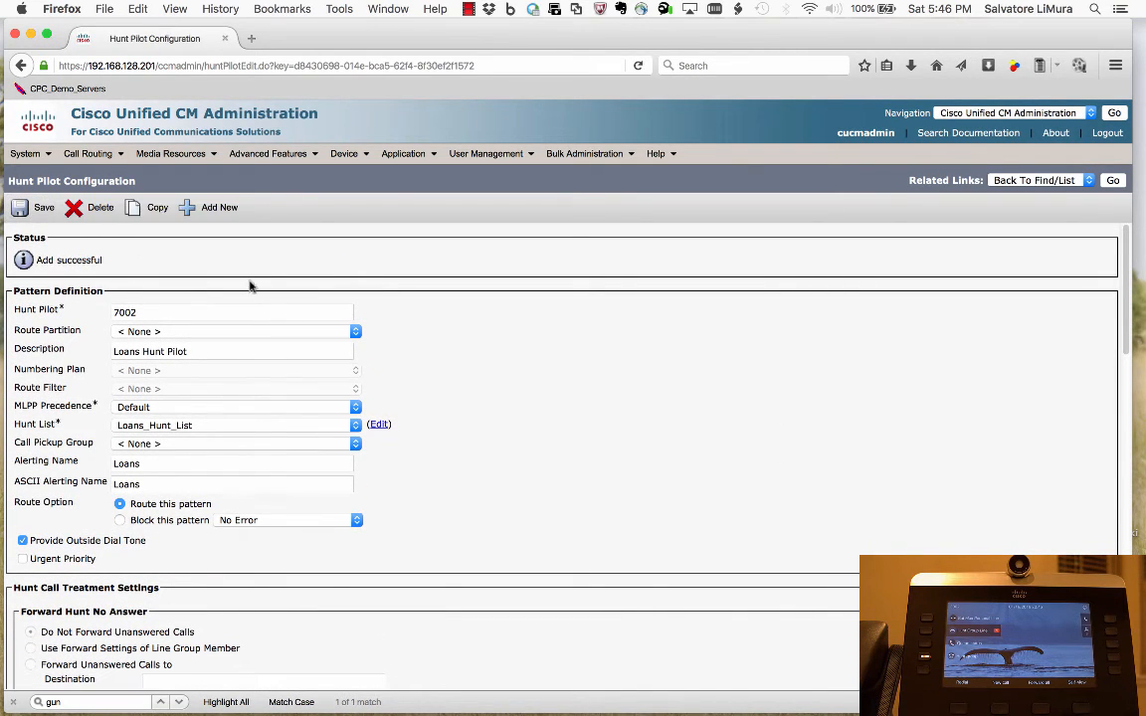
mouse_move(526, 362)
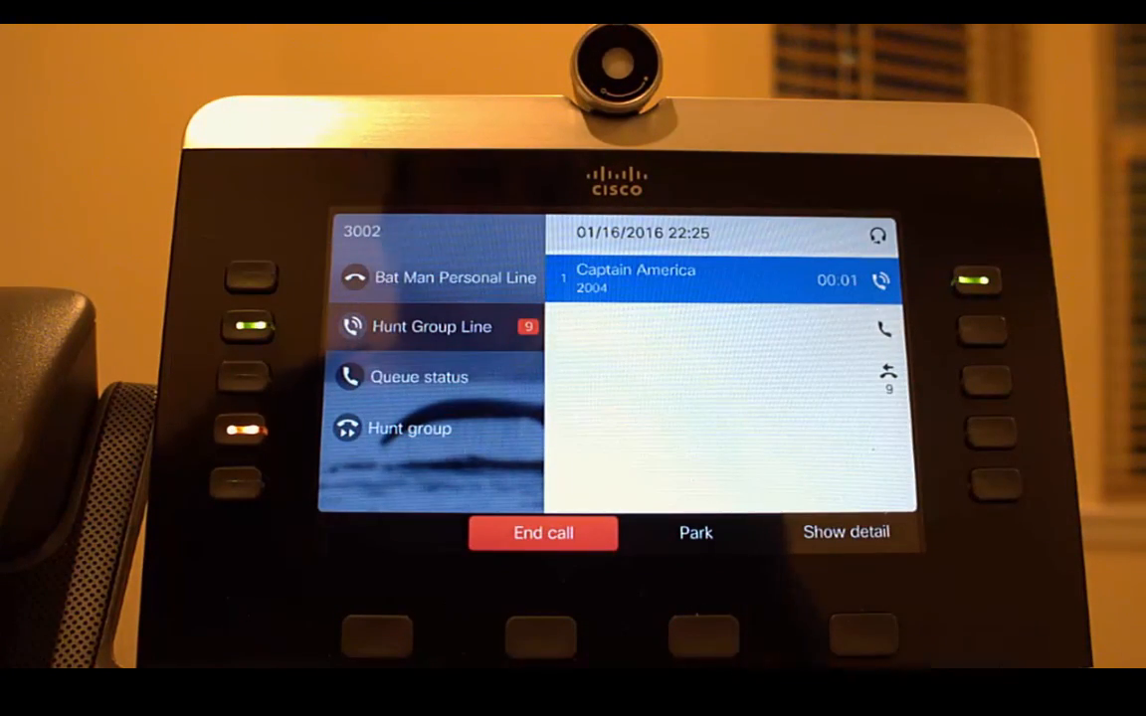
View queue status for pilot 7002 on the IP phone: one call waiting
left_click(418, 378)
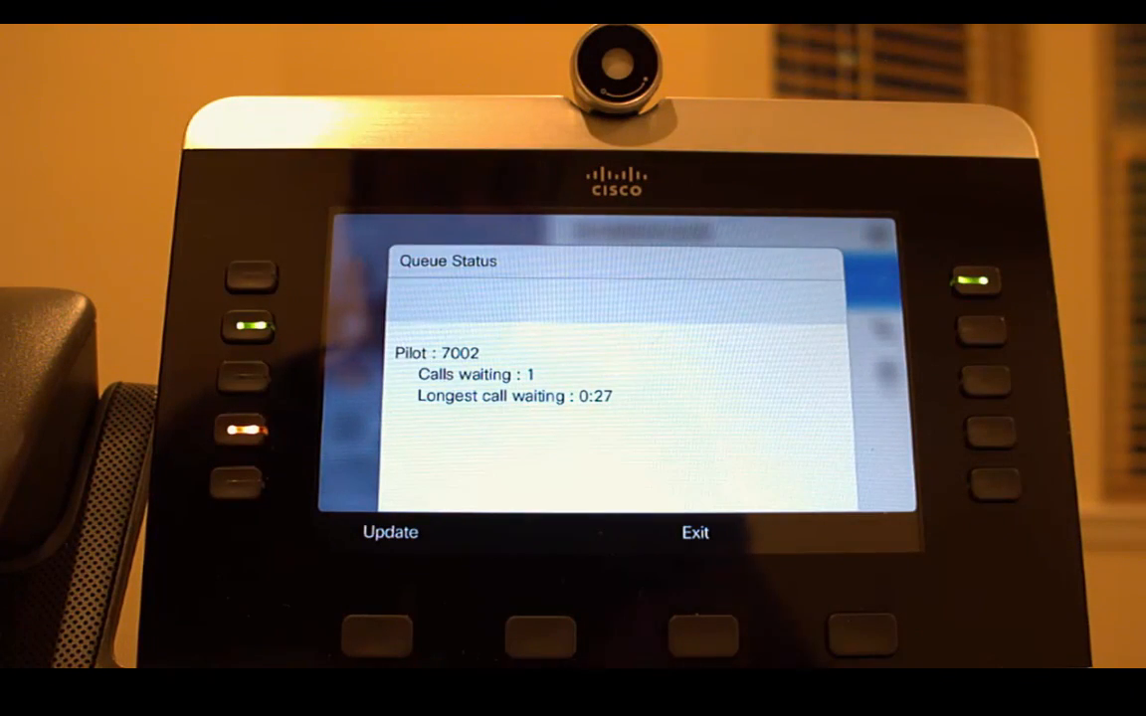